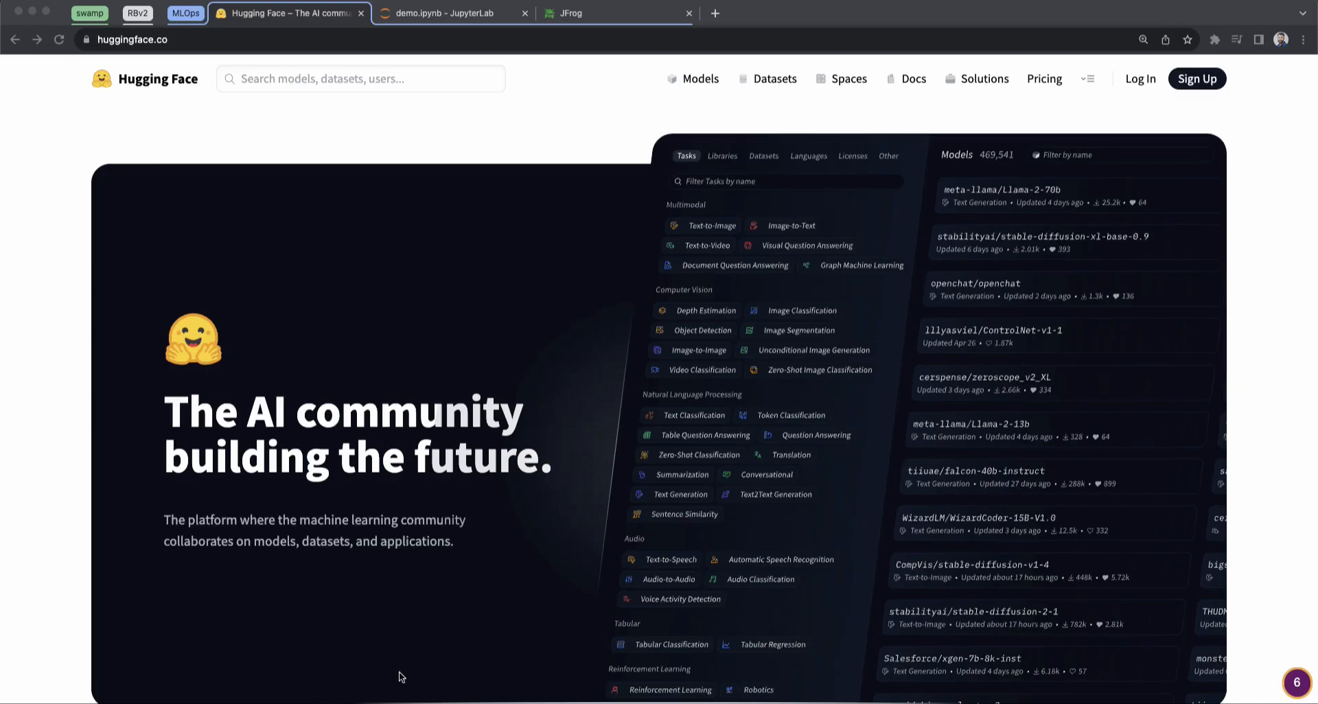
{"action": "mouse_move", "coordinate": [158, 127]}
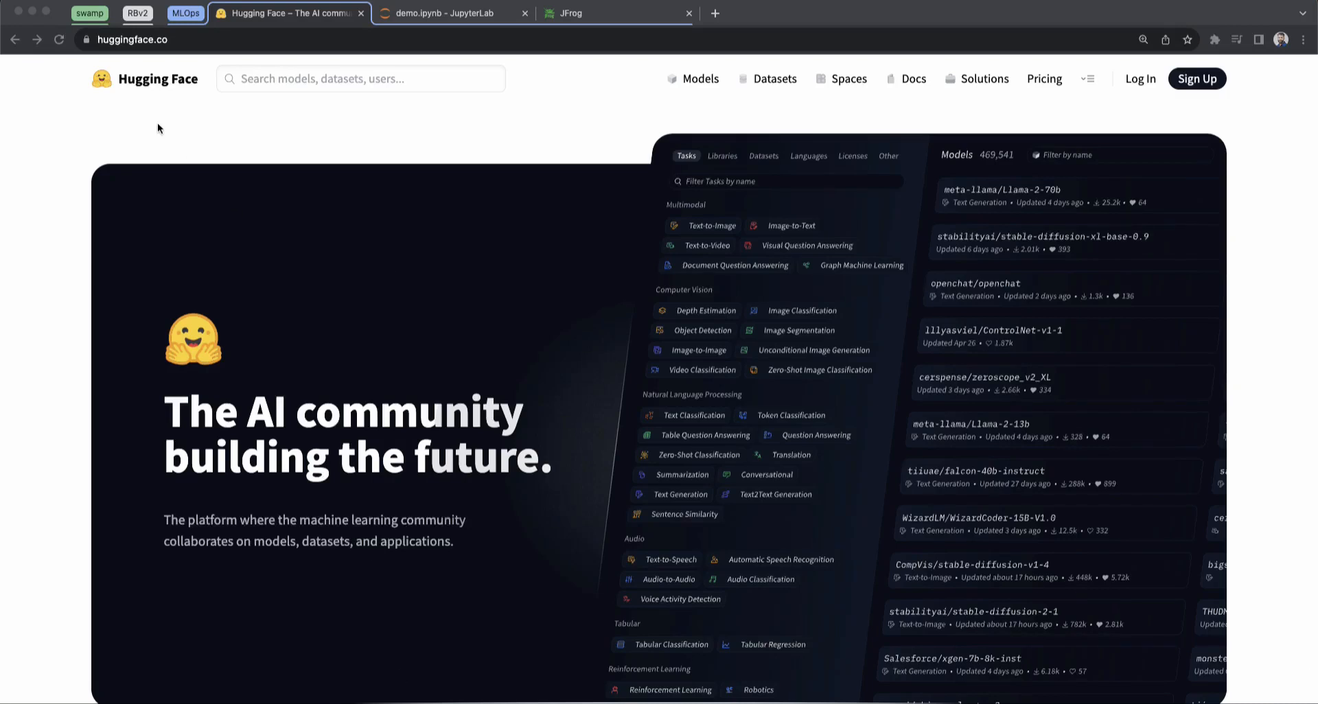
{"action": "mouse_move", "coordinate": [307, 427]}
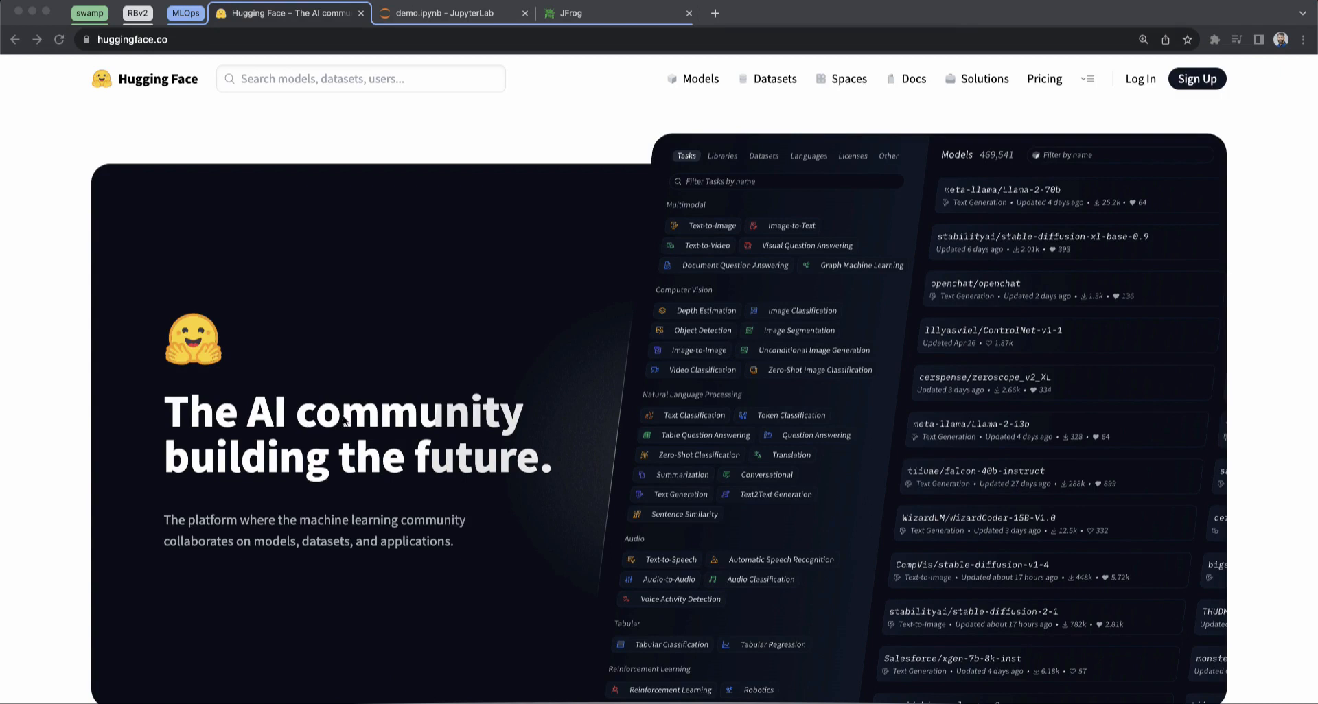
{"action": "mouse_move", "coordinate": [223, 493]}
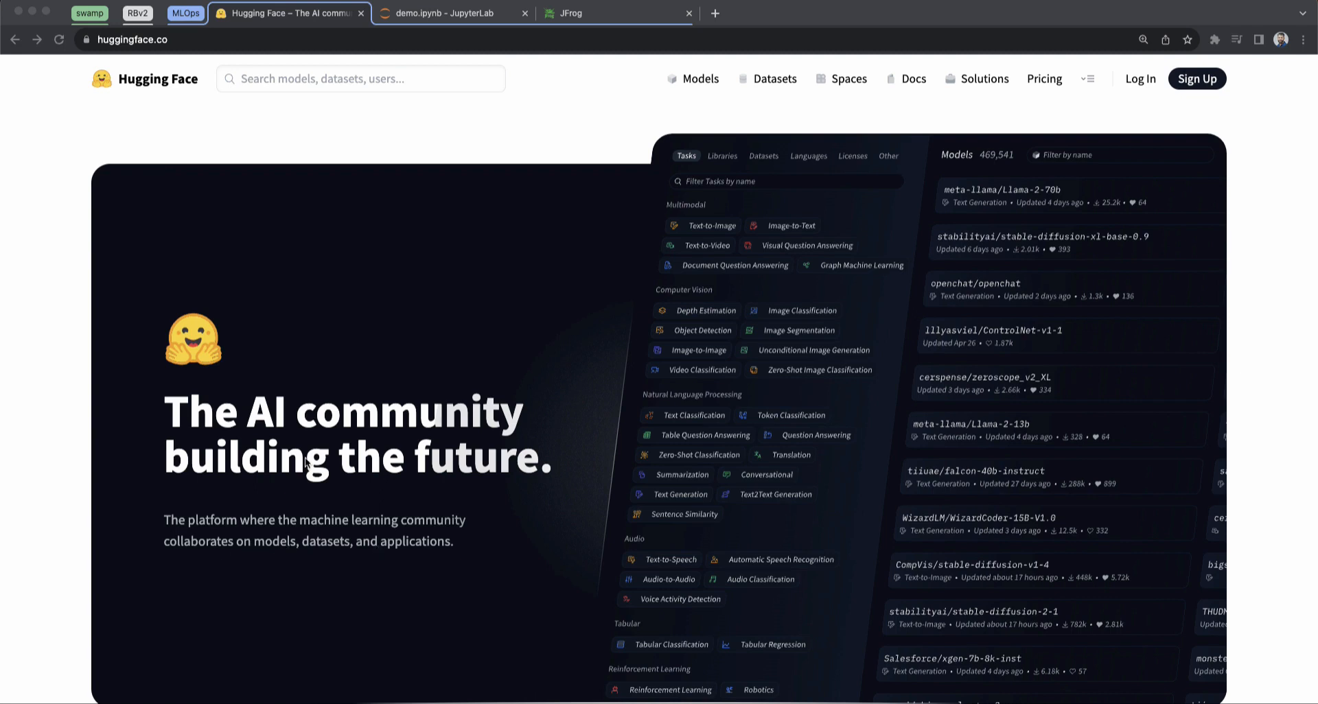
{"action": "mouse_move", "coordinate": [694, 91]}
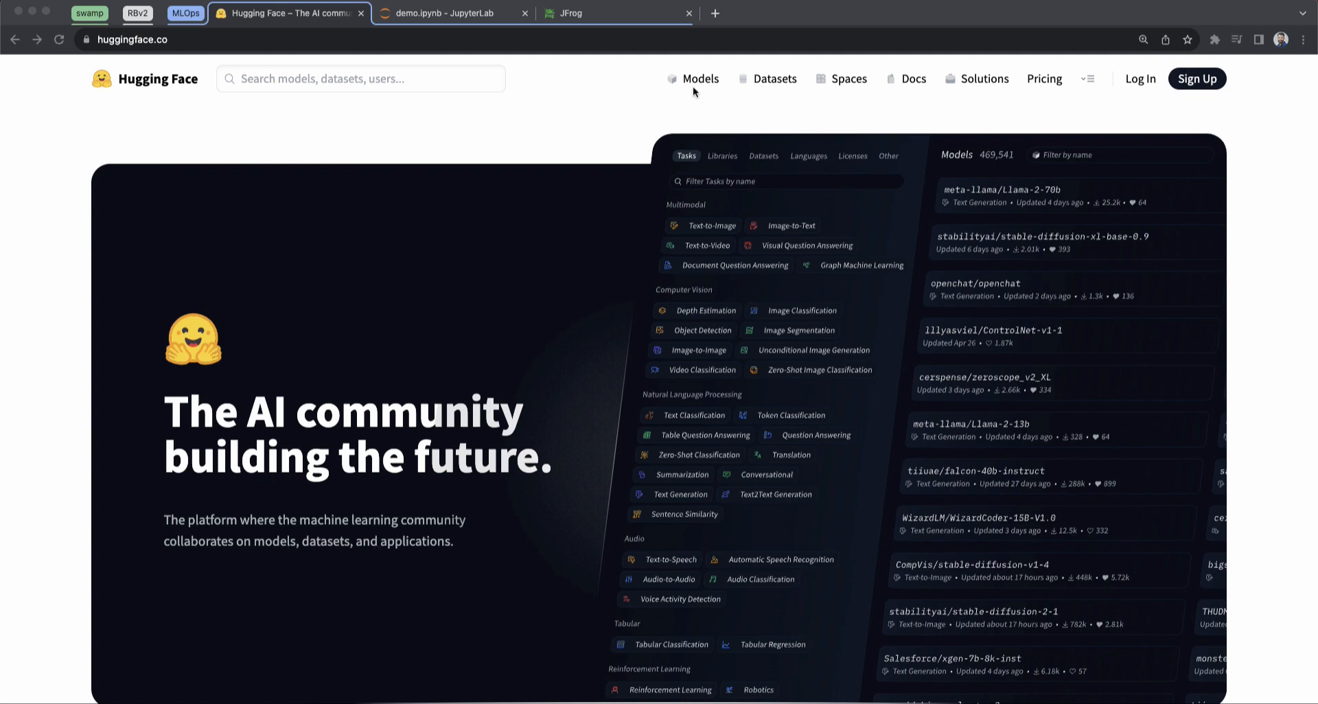
{"action": "mouse_move", "coordinate": [750, 103]}
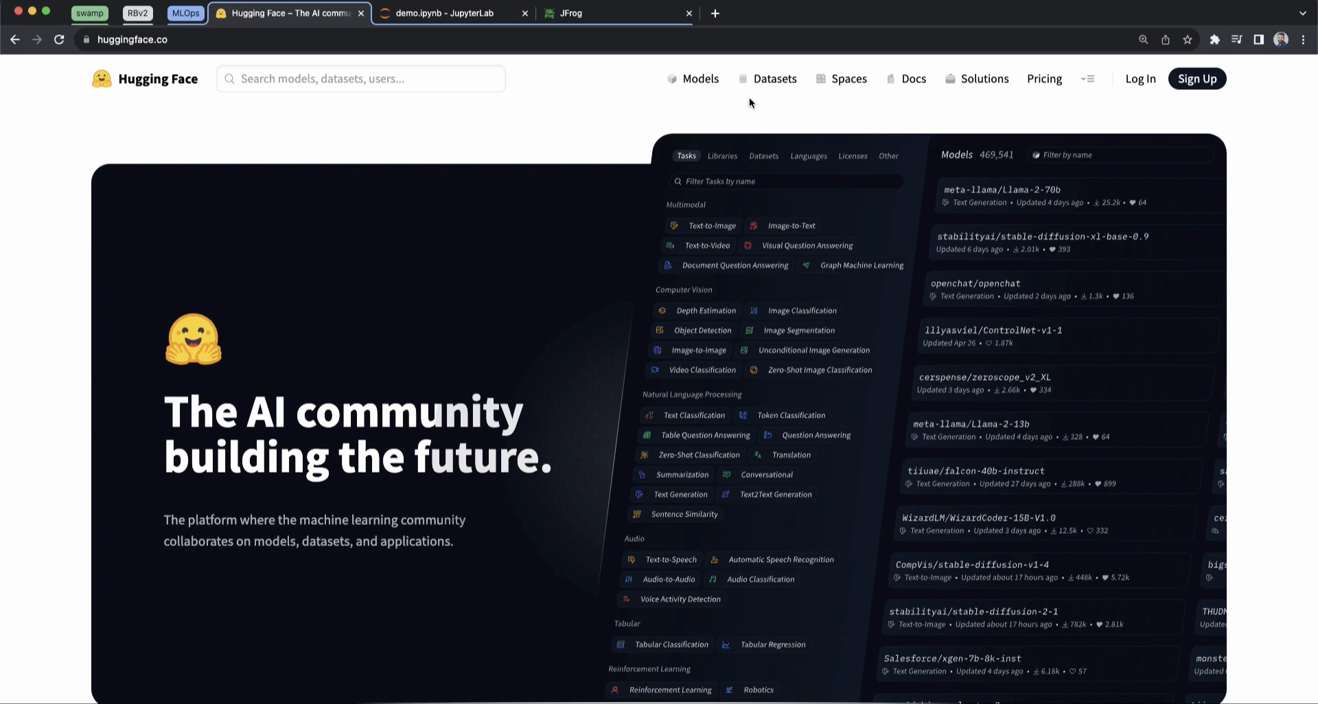
Open the Hugging Face Models catalogue and filter it to Object Detection (694 models).
{"action": "left_click", "coordinate": [700, 79]}
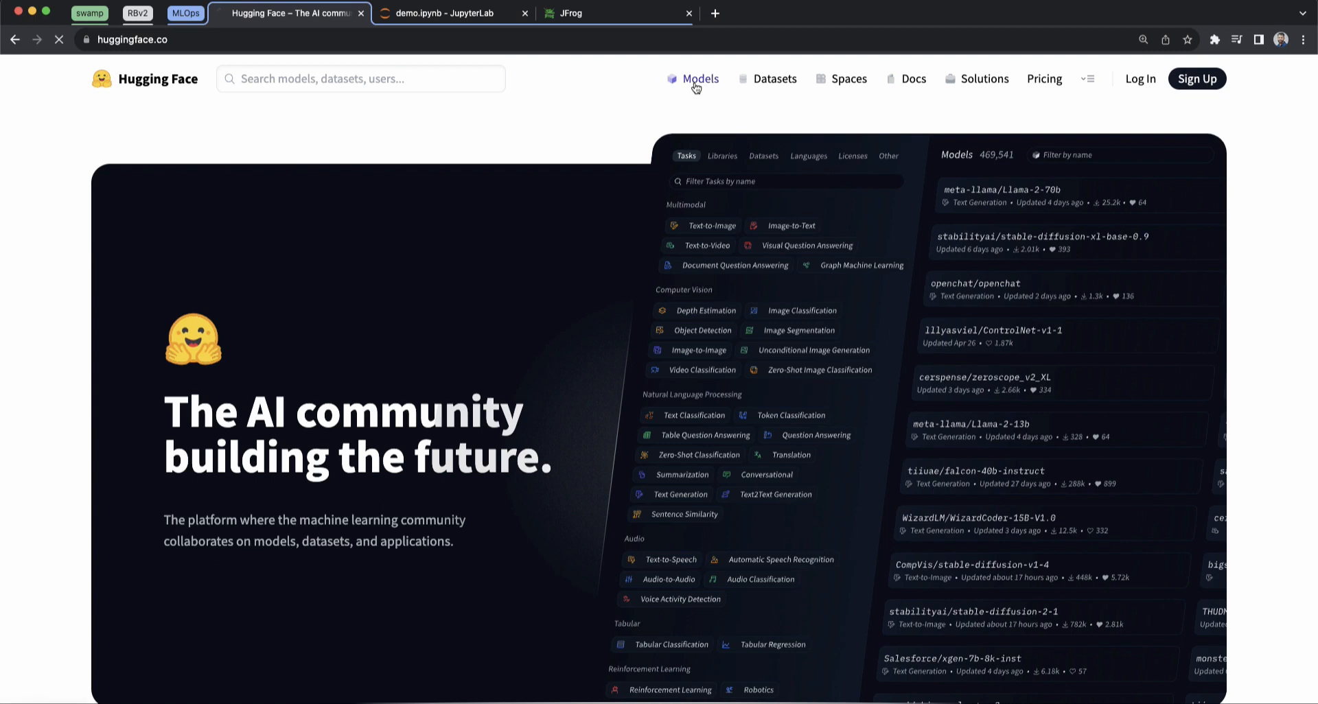
{"action": "left_click", "coordinate": [698, 78]}
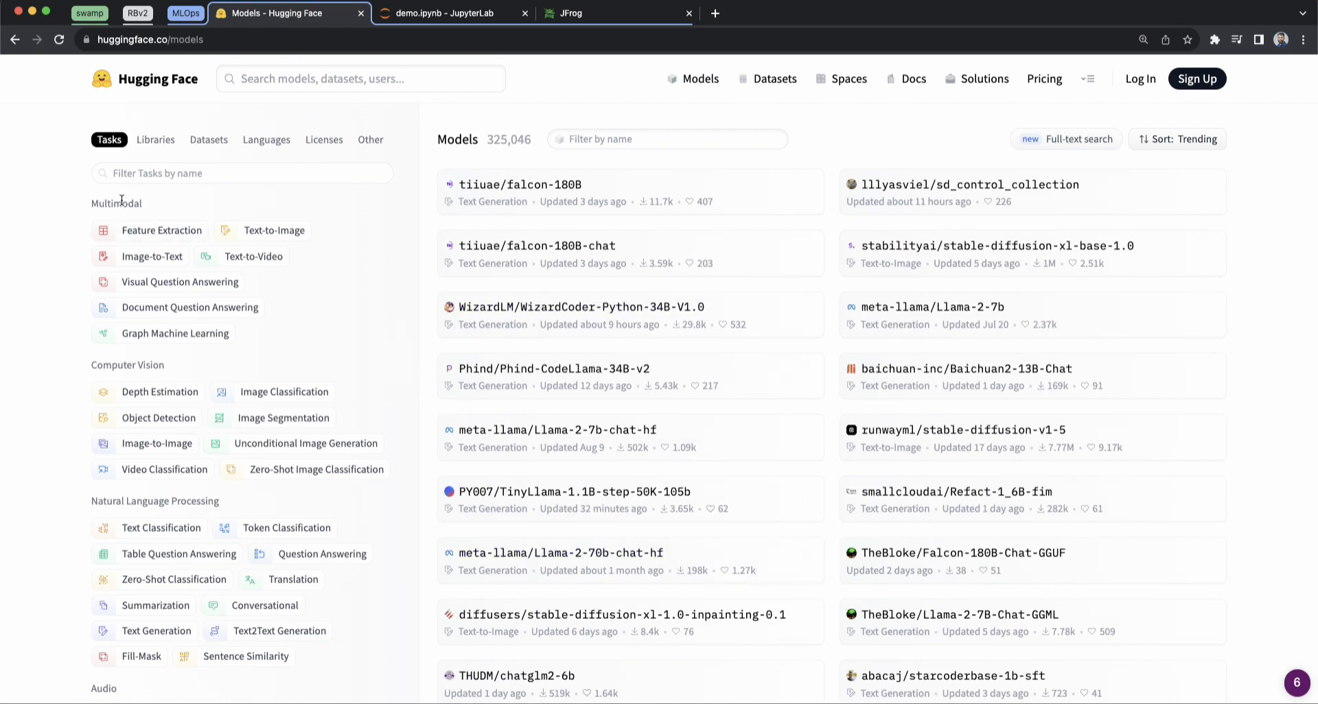
{"action": "mouse_move", "coordinate": [80, 469]}
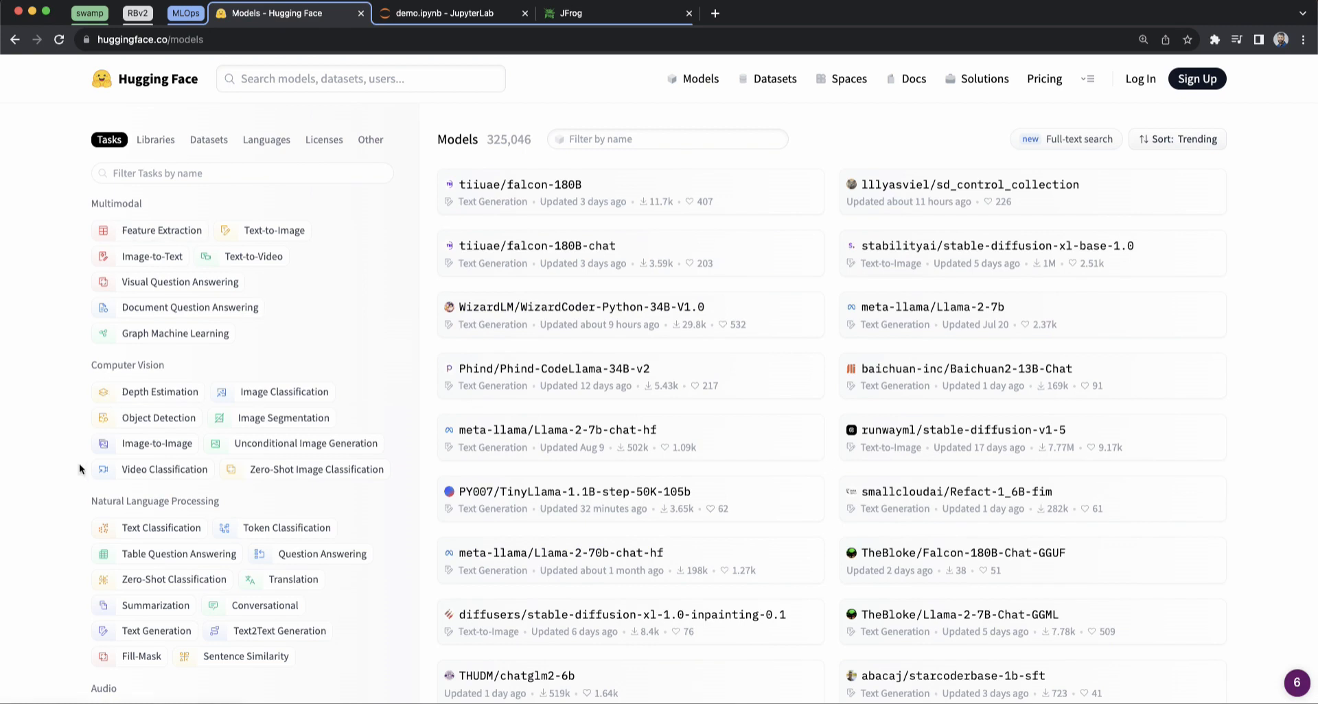
{"action": "mouse_move", "coordinate": [156, 444]}
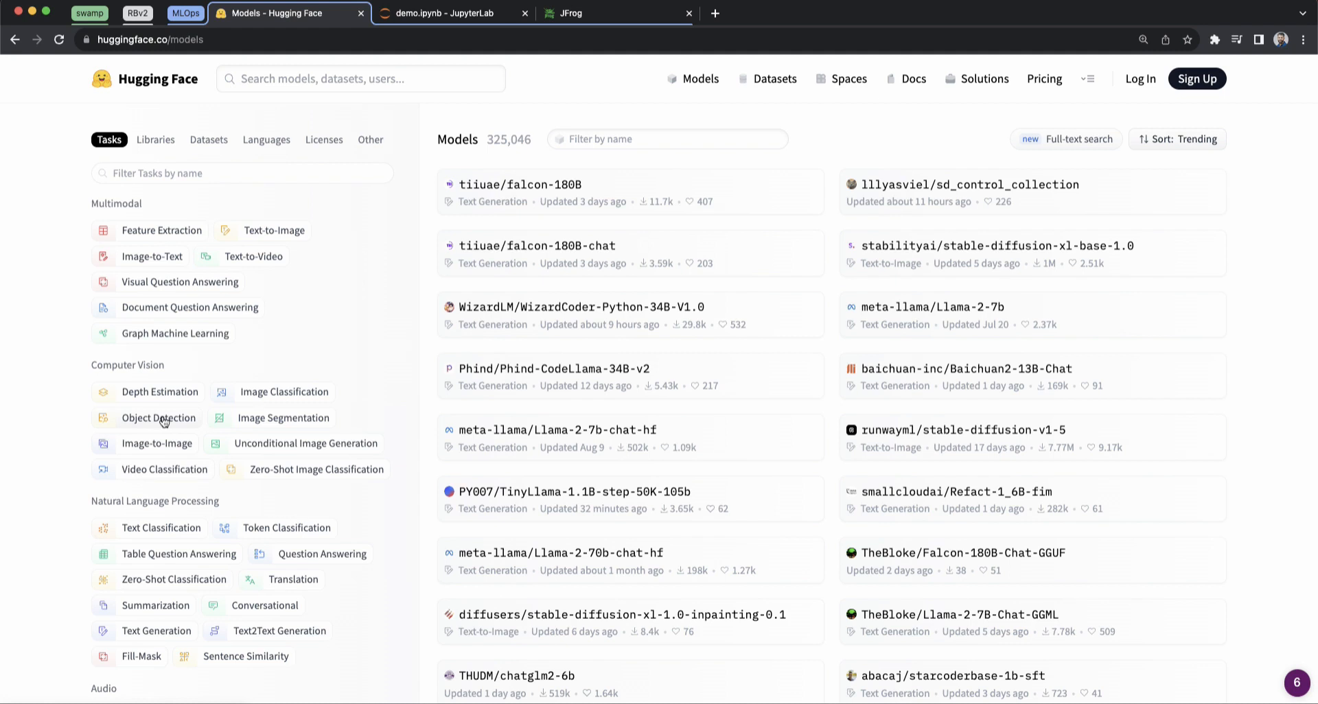
{"action": "mouse_move", "coordinate": [172, 424]}
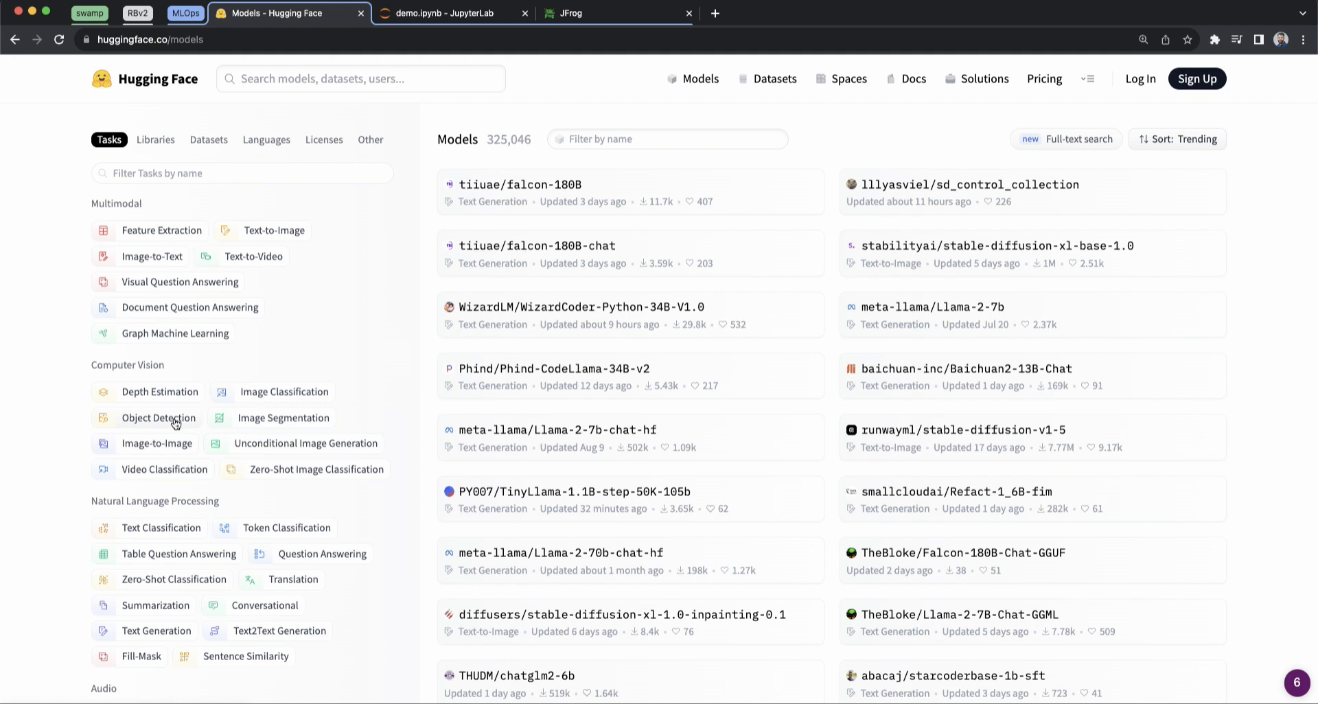
{"action": "left_click", "coordinate": [158, 418]}
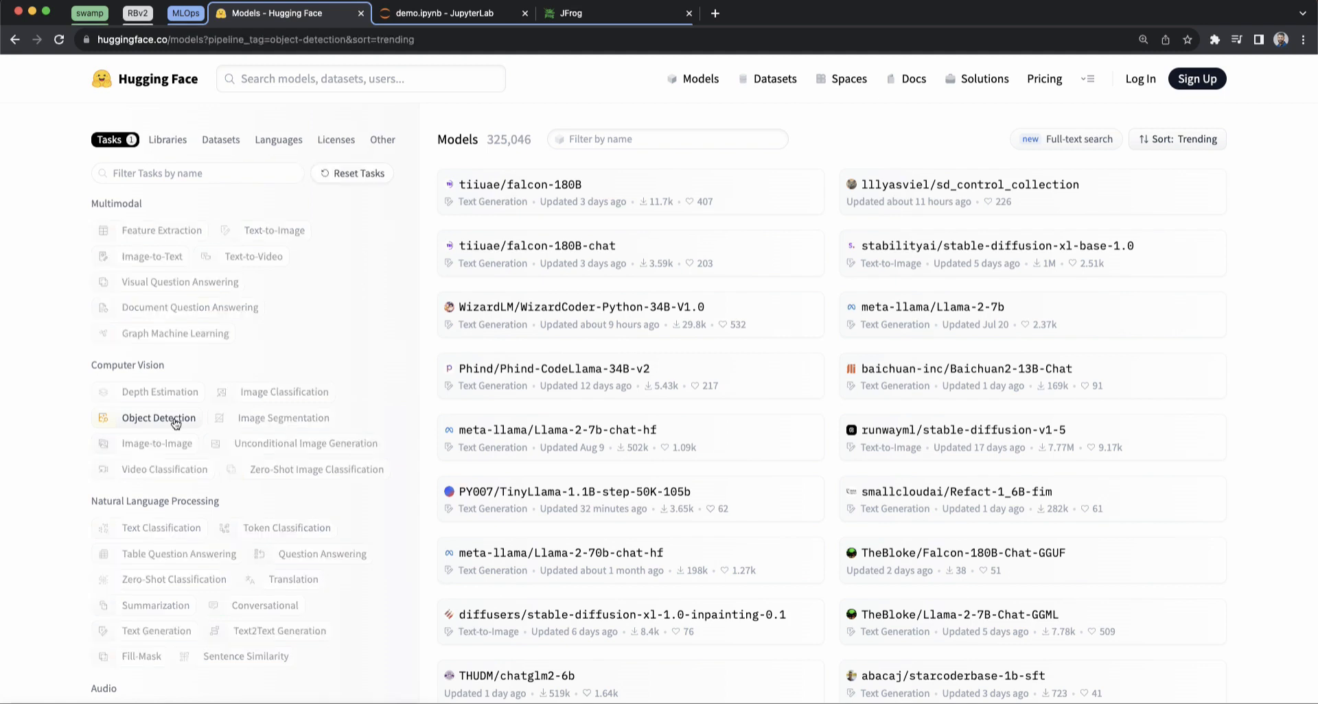
{"action": "left_click", "coordinate": [159, 417]}
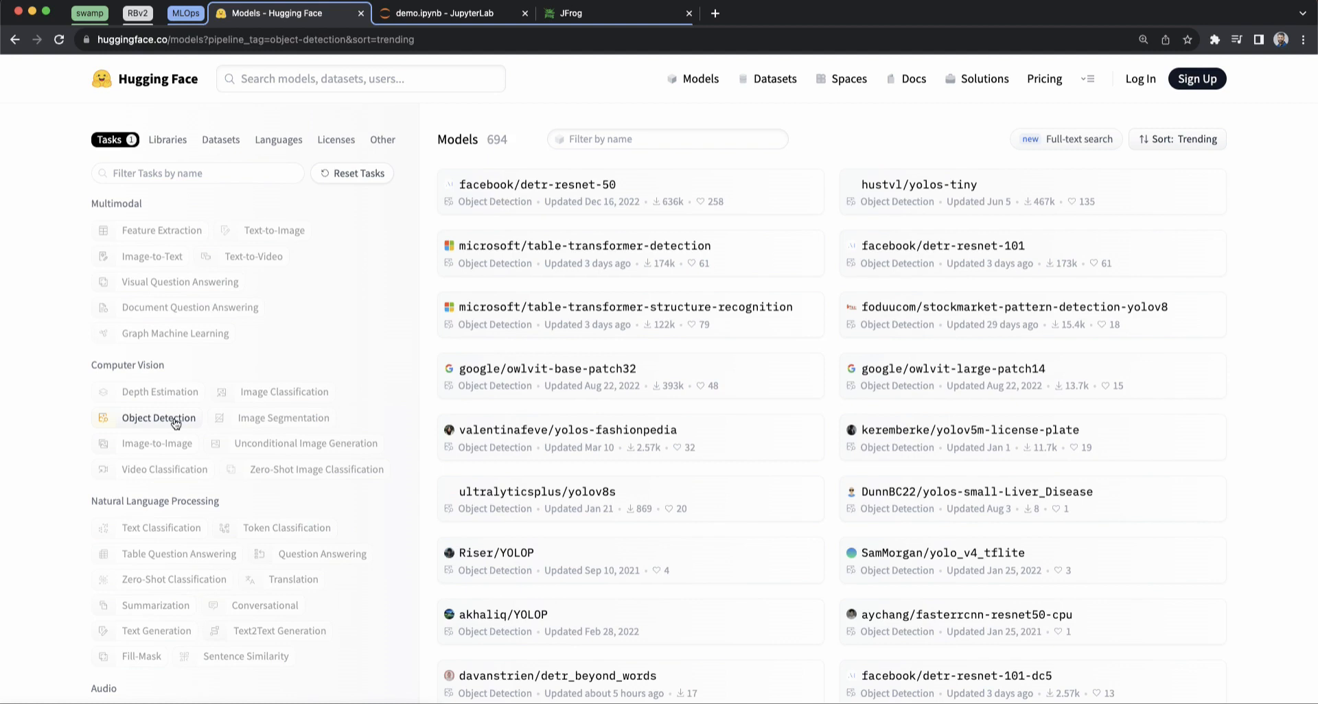
{"action": "mouse_move", "coordinate": [554, 346]}
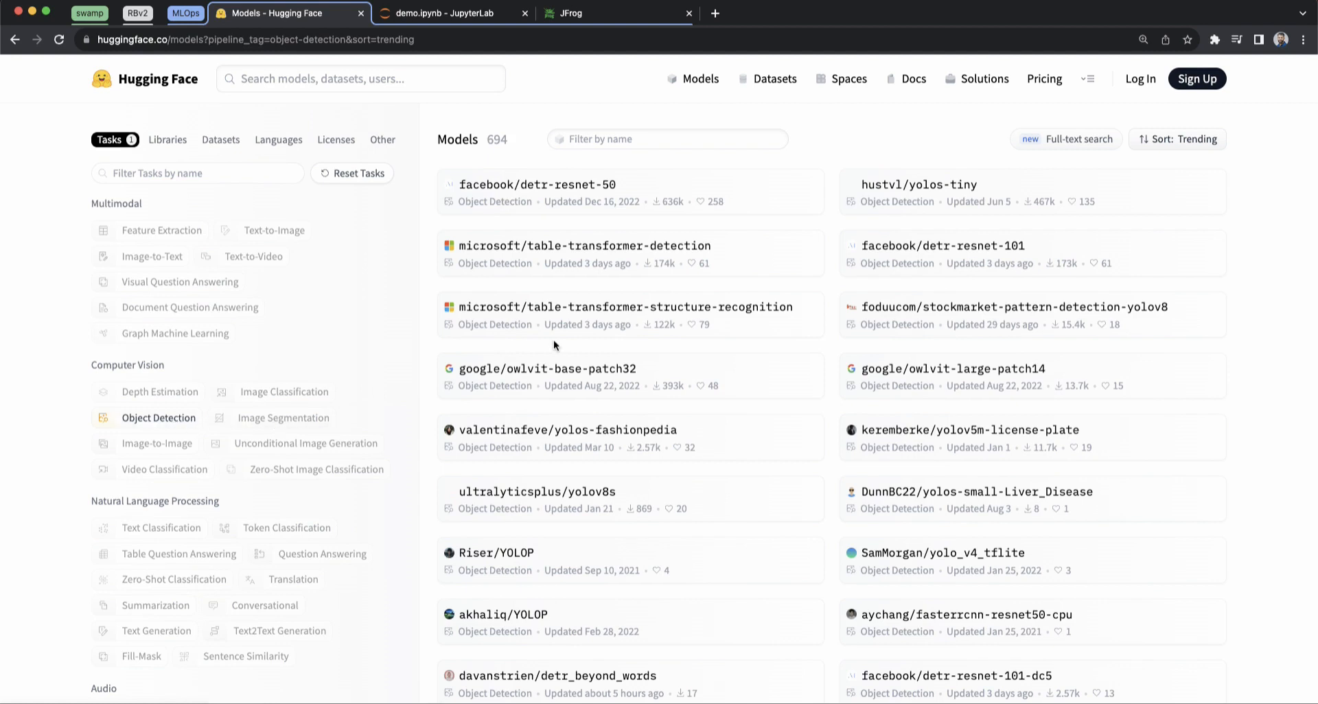
{"action": "mouse_move", "coordinate": [772, 358]}
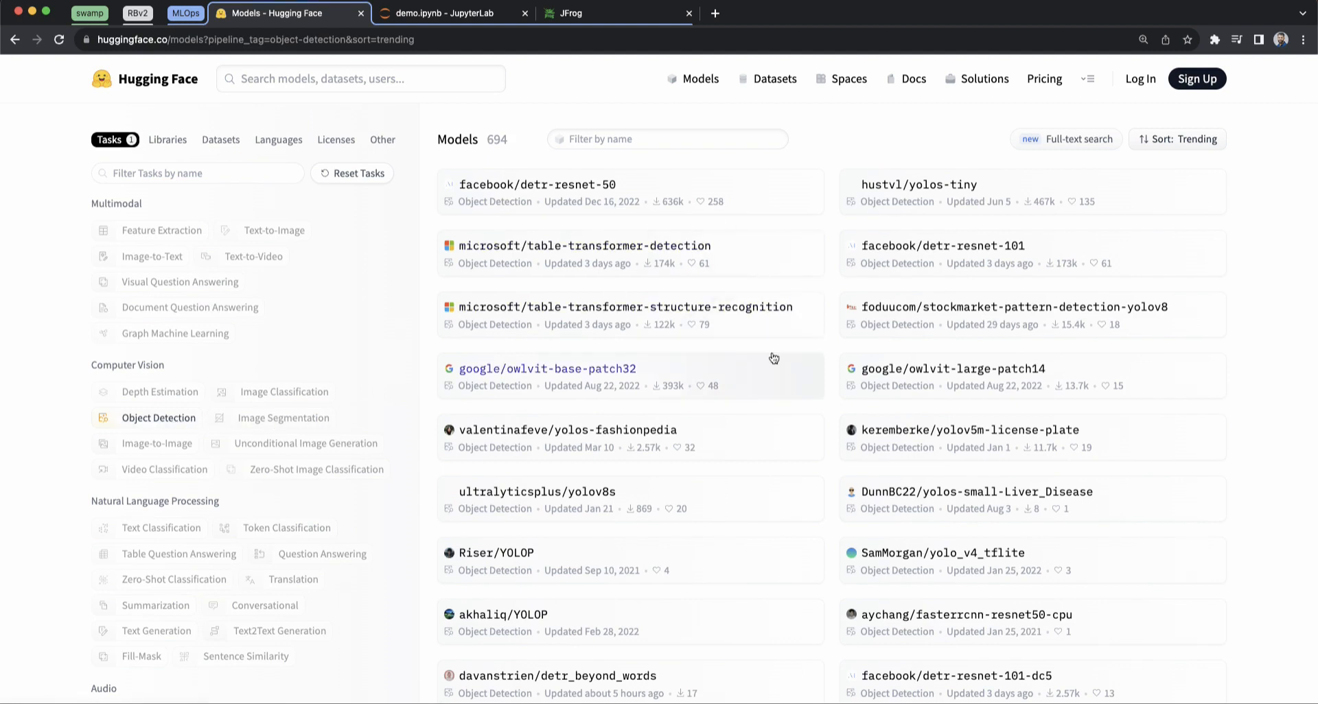
{"action": "mouse_move", "coordinate": [547, 376]}
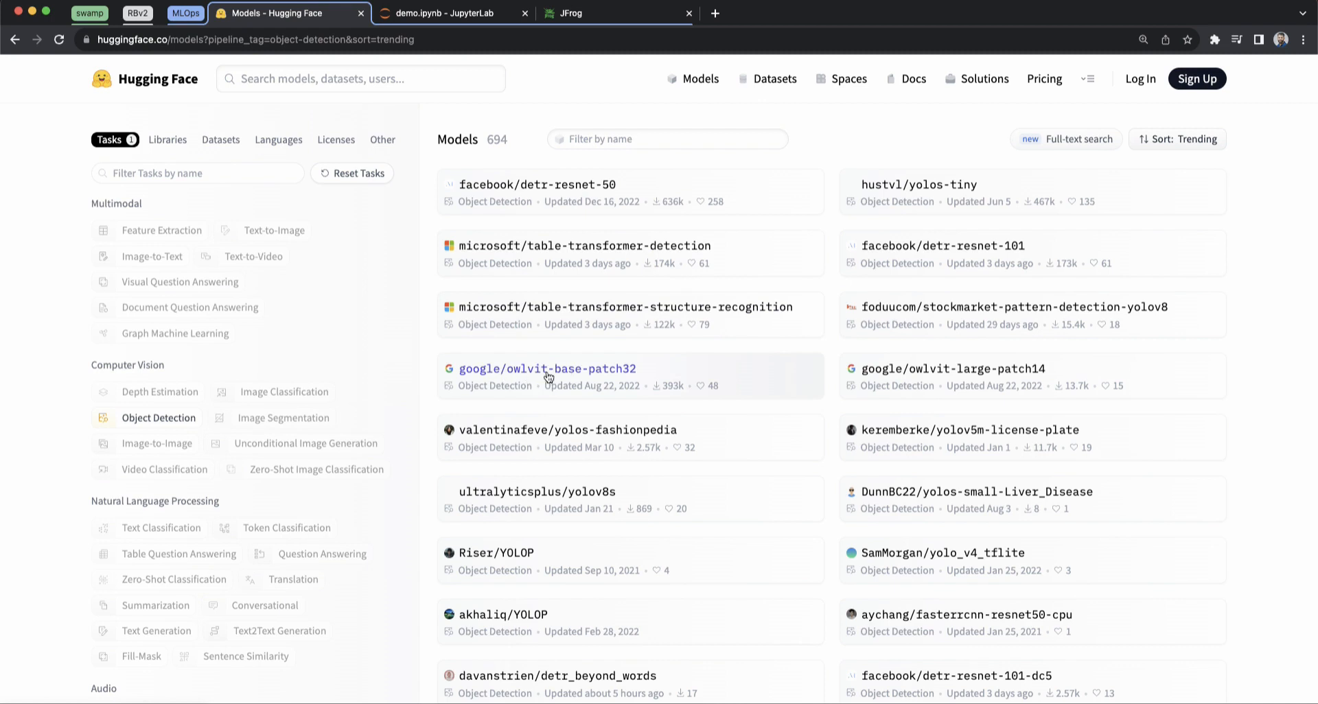
Open the google/owlvit-base-patch32 model card and read through its OWL-ViT description.
{"action": "left_click", "coordinate": [547, 368]}
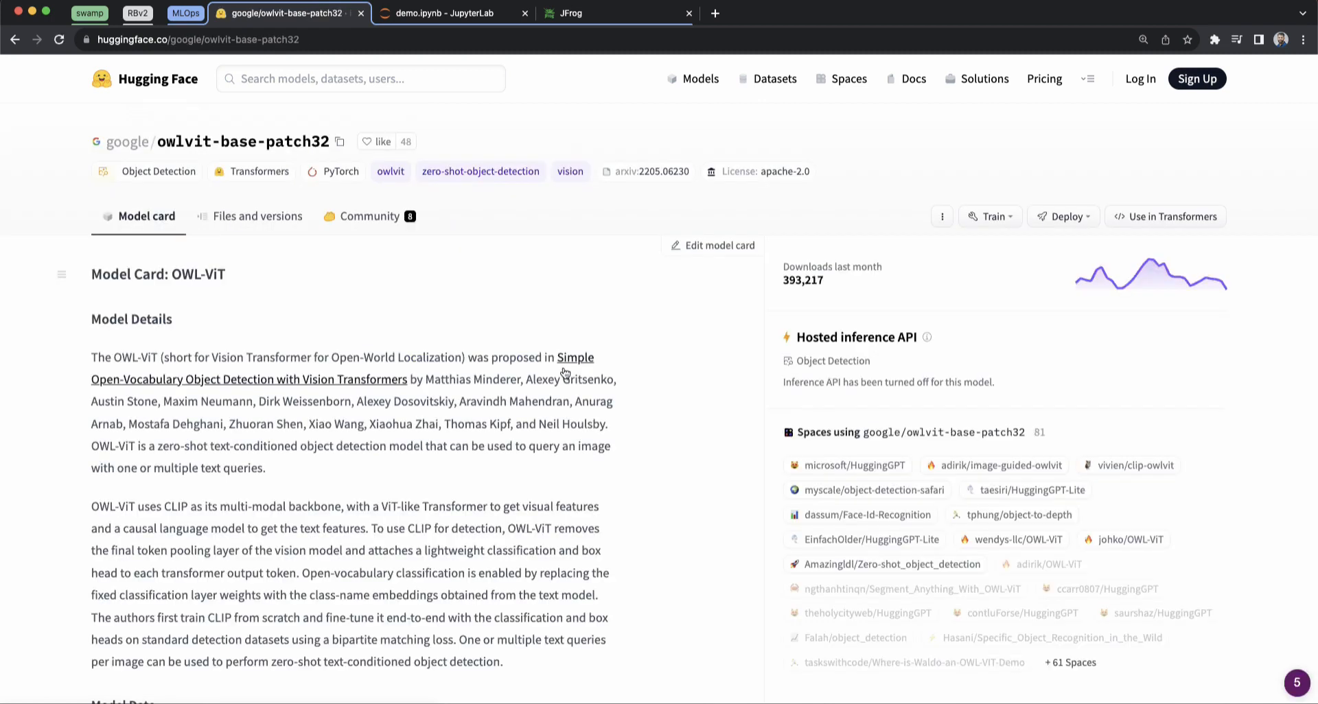
{"action": "mouse_move", "coordinate": [315, 289]}
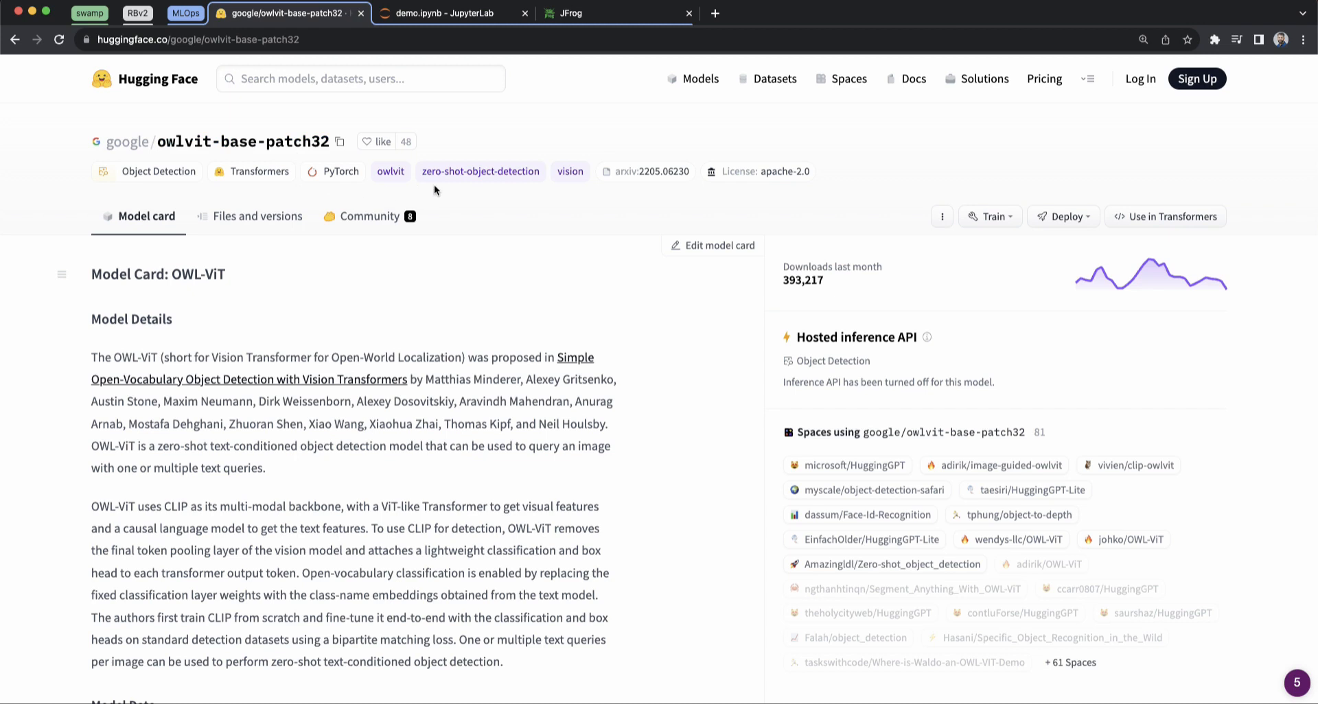
{"action": "mouse_move", "coordinate": [770, 186]}
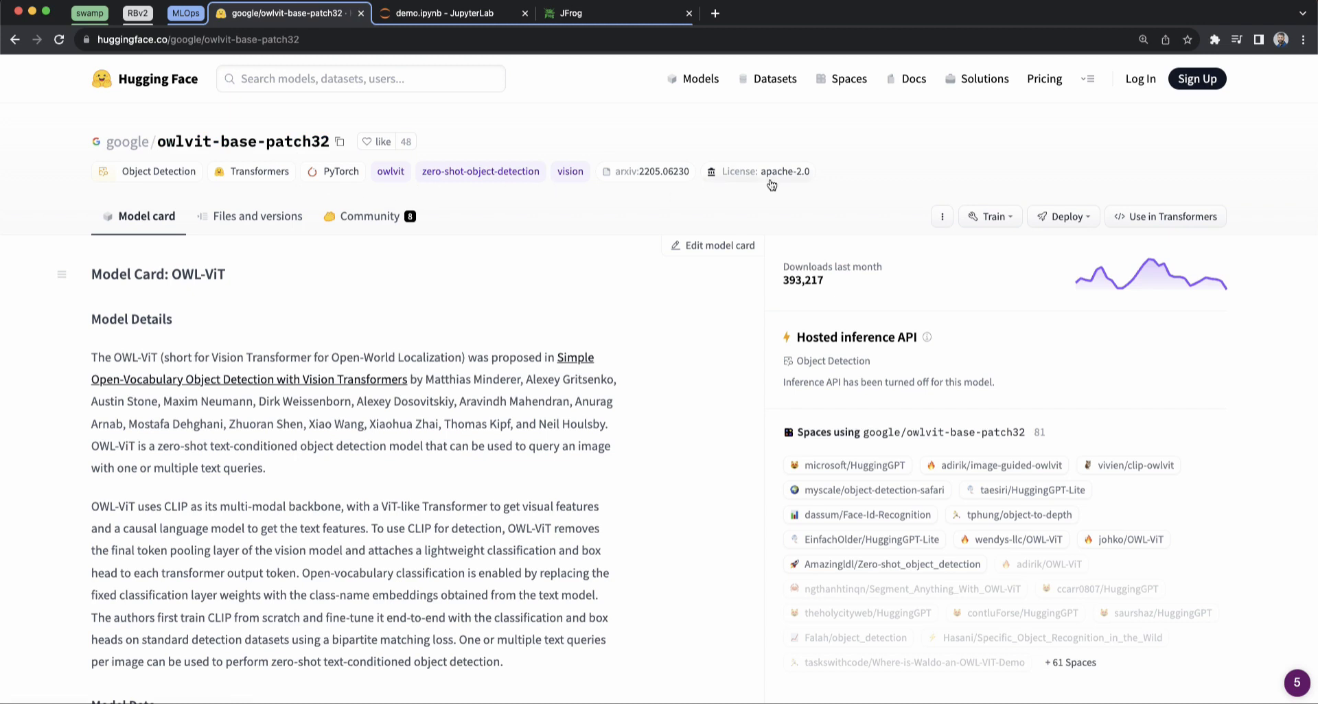
{"action": "scroll", "scroll_direction": "down", "scroll_amount": 3}
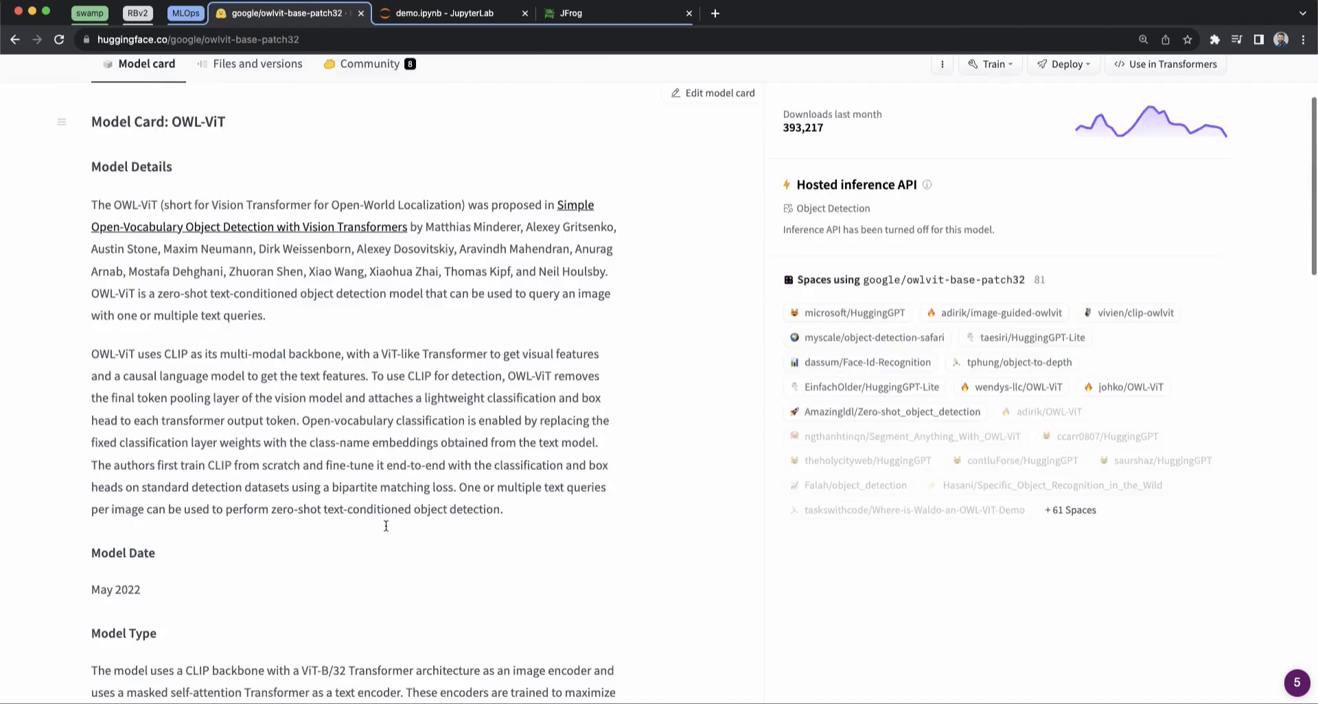
{"action": "scroll", "scroll_direction": "down", "scroll_amount": 3}
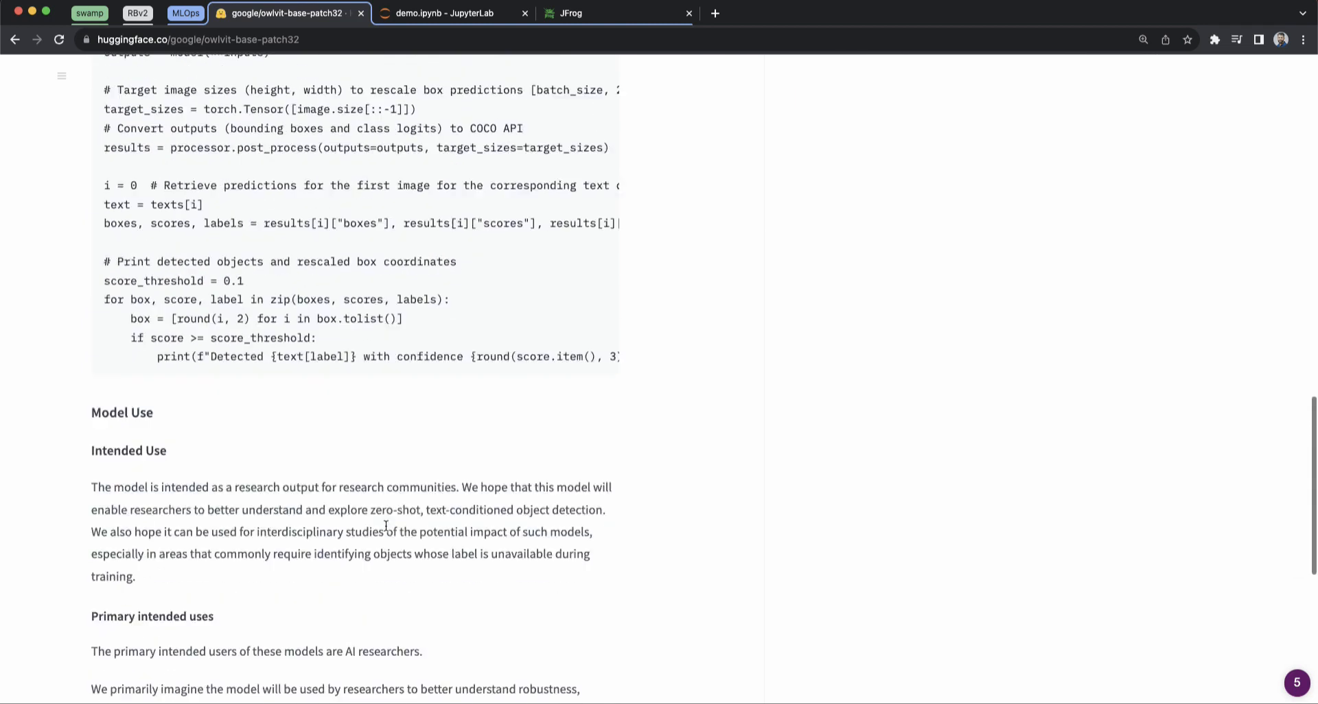
{"action": "scroll", "scroll_direction": "up", "scroll_amount": 3}
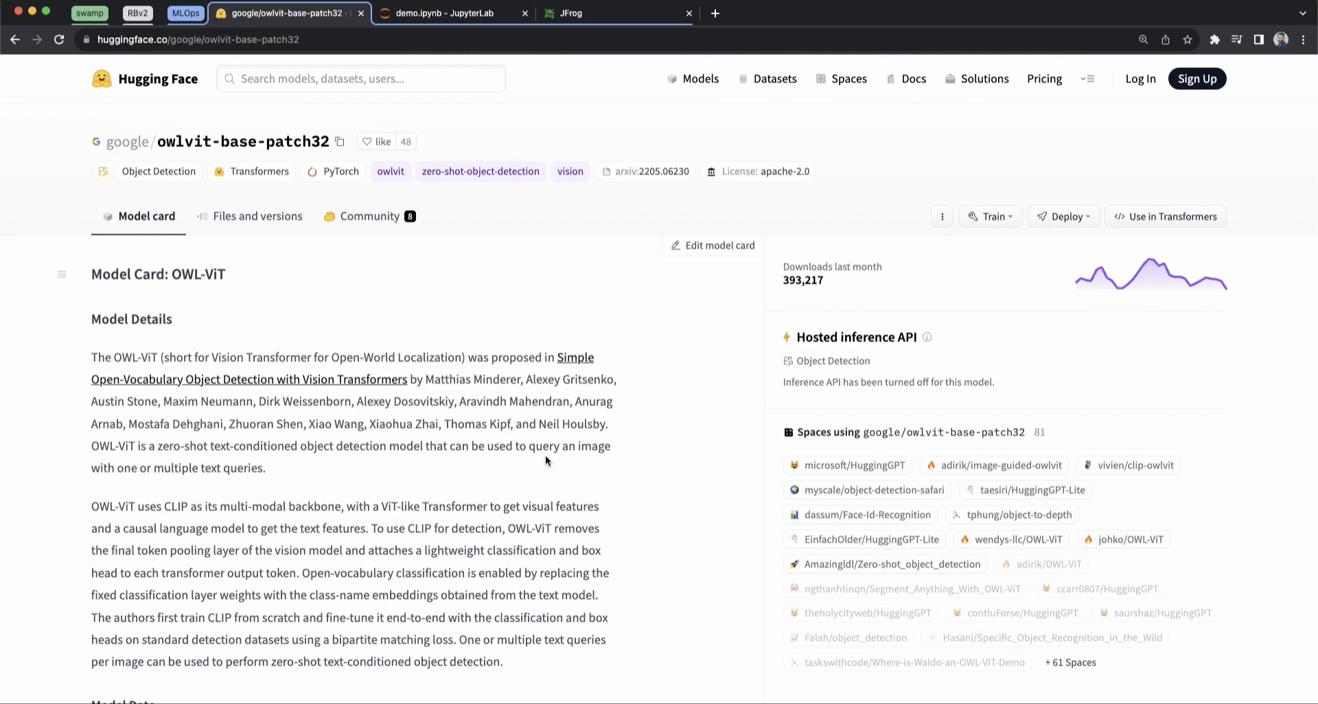
{"action": "mouse_move", "coordinate": [928, 284]}
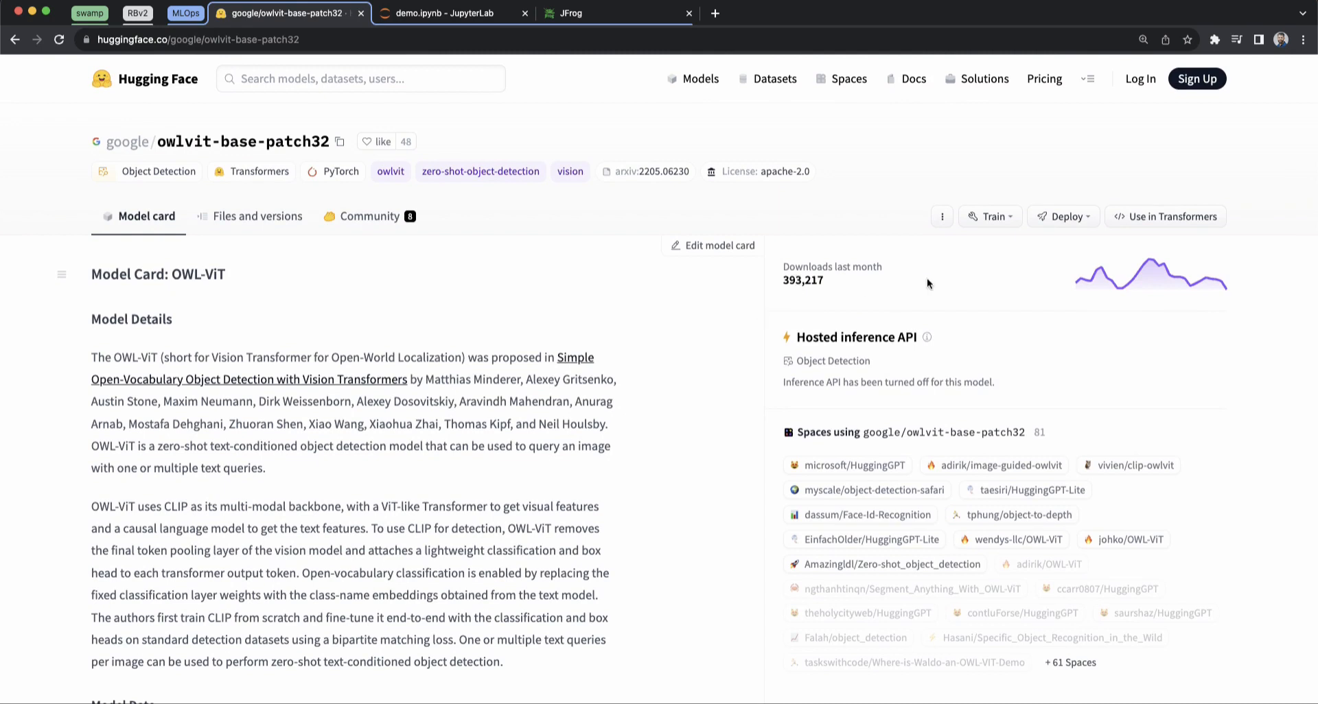
{"action": "mouse_move", "coordinate": [962, 420]}
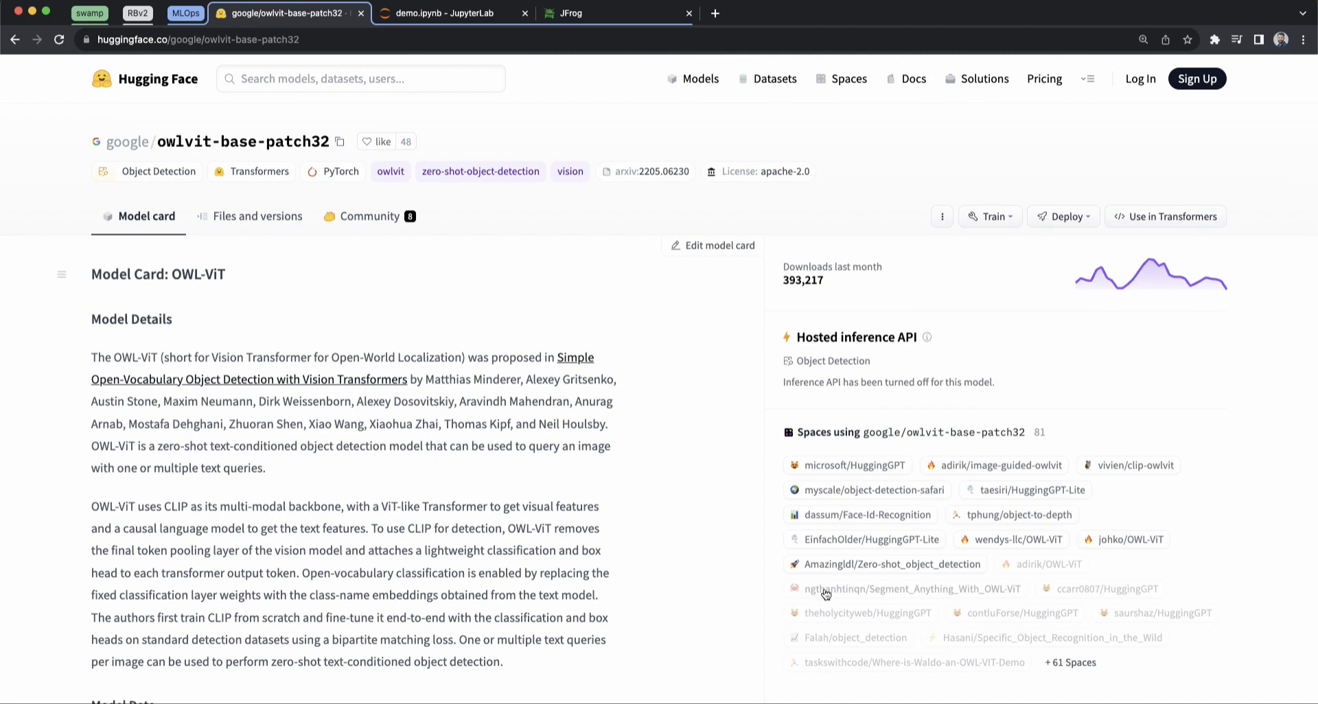
{"action": "mouse_move", "coordinate": [714, 412]}
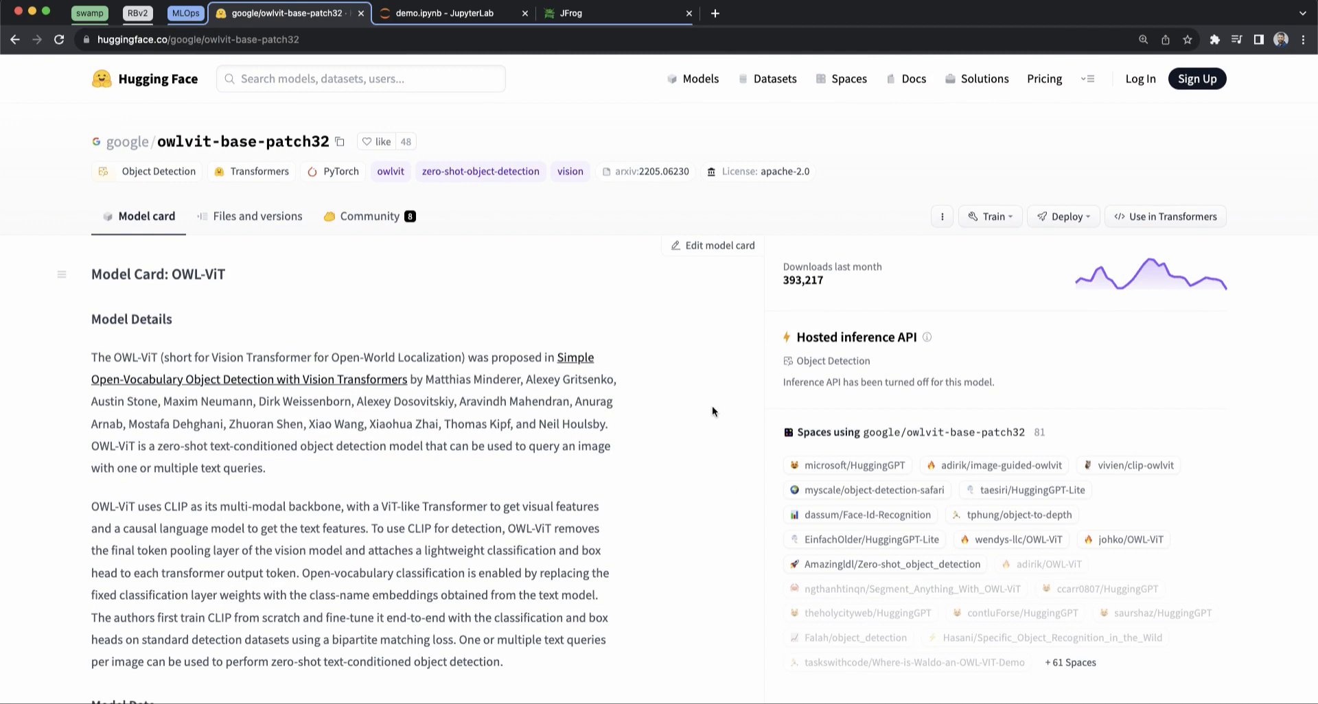
{"action": "mouse_move", "coordinate": [660, 381]}
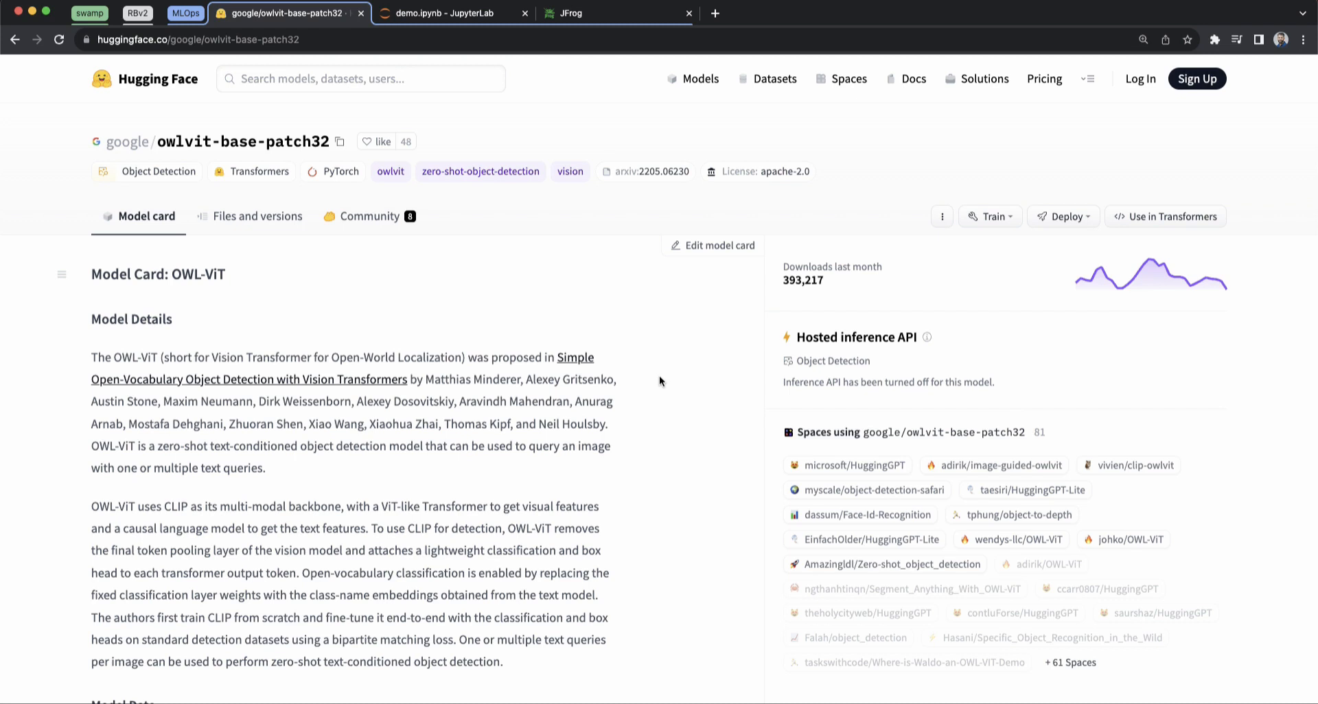
{"action": "mouse_move", "coordinate": [565, 340]}
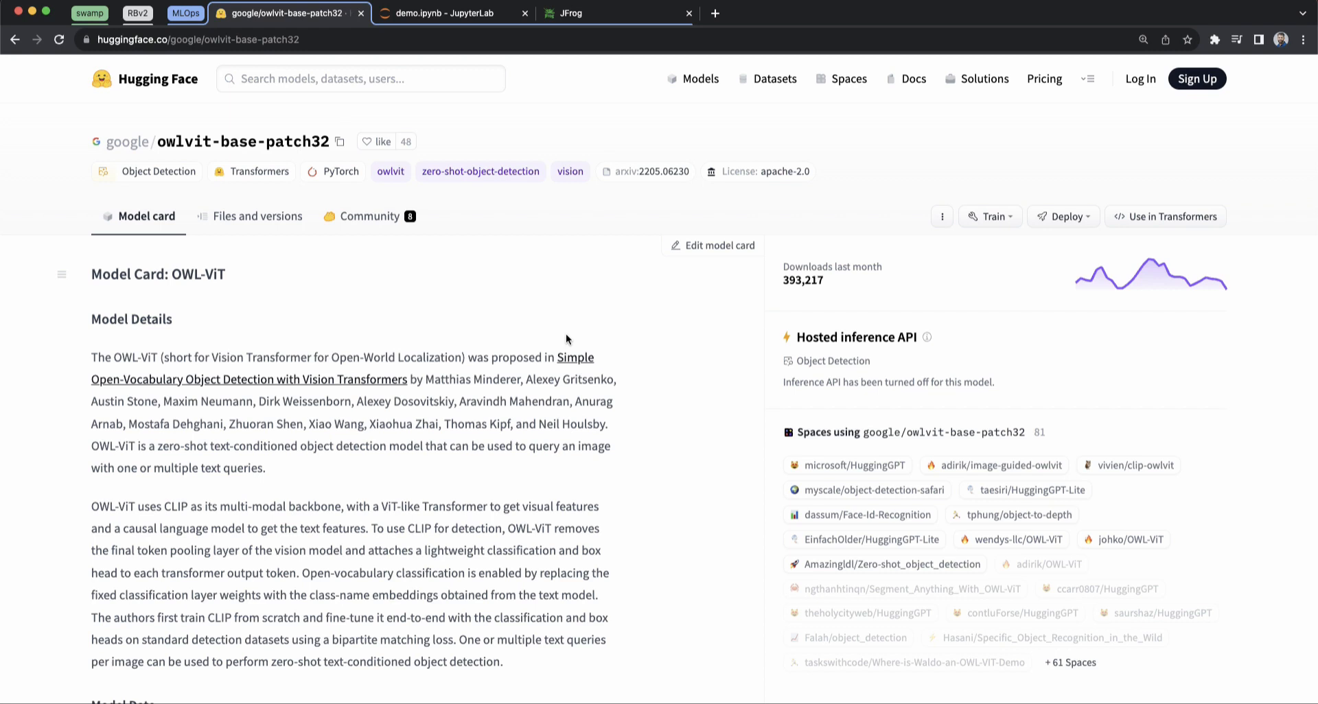
Return to demo.ipynb and browse its unrun import, OWL-ViT loading and frog-finding cells.
{"action": "left_click", "coordinate": [446, 13]}
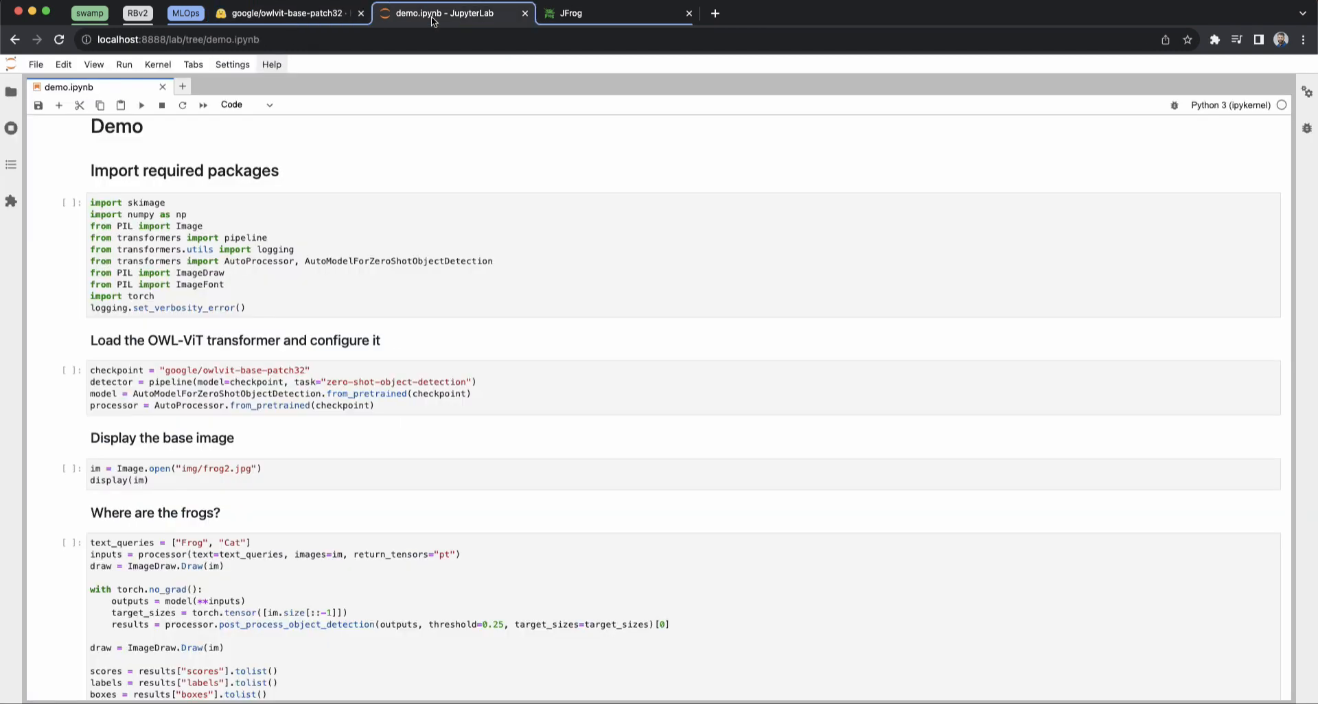
{"action": "mouse_move", "coordinate": [302, 283]}
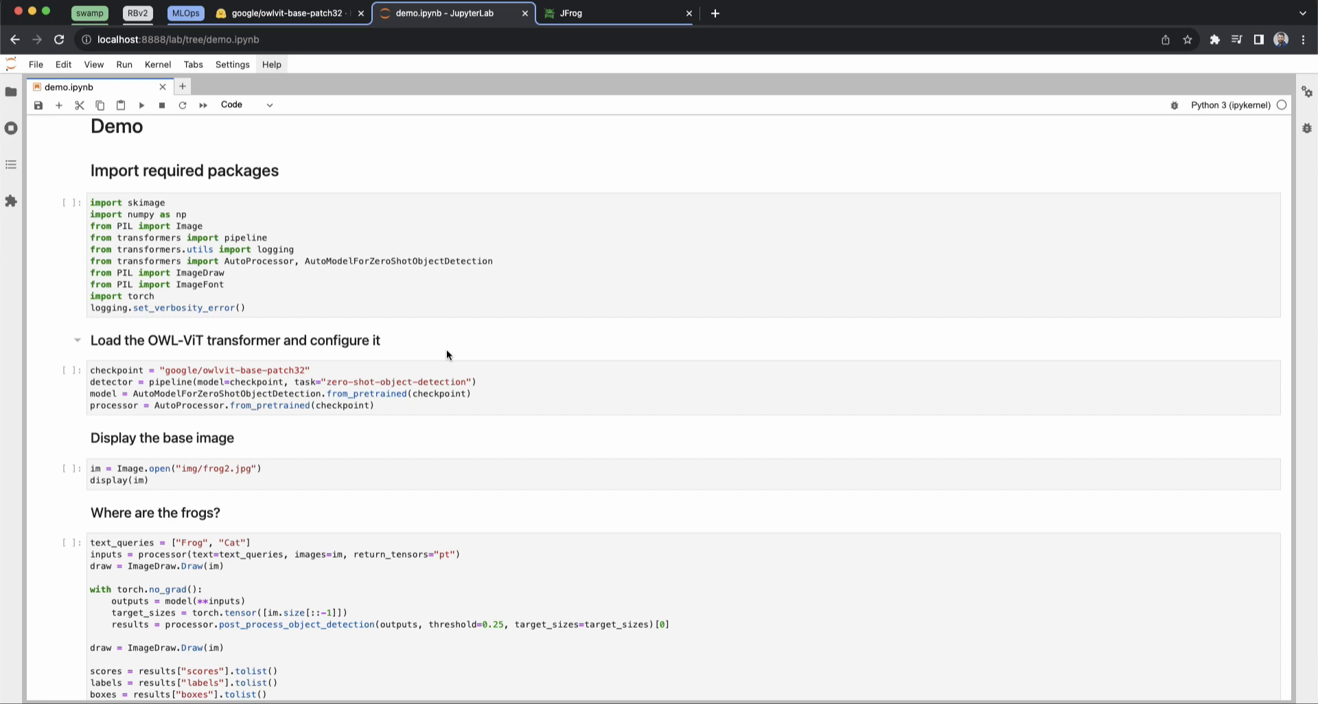
{"action": "mouse_move", "coordinate": [281, 289]}
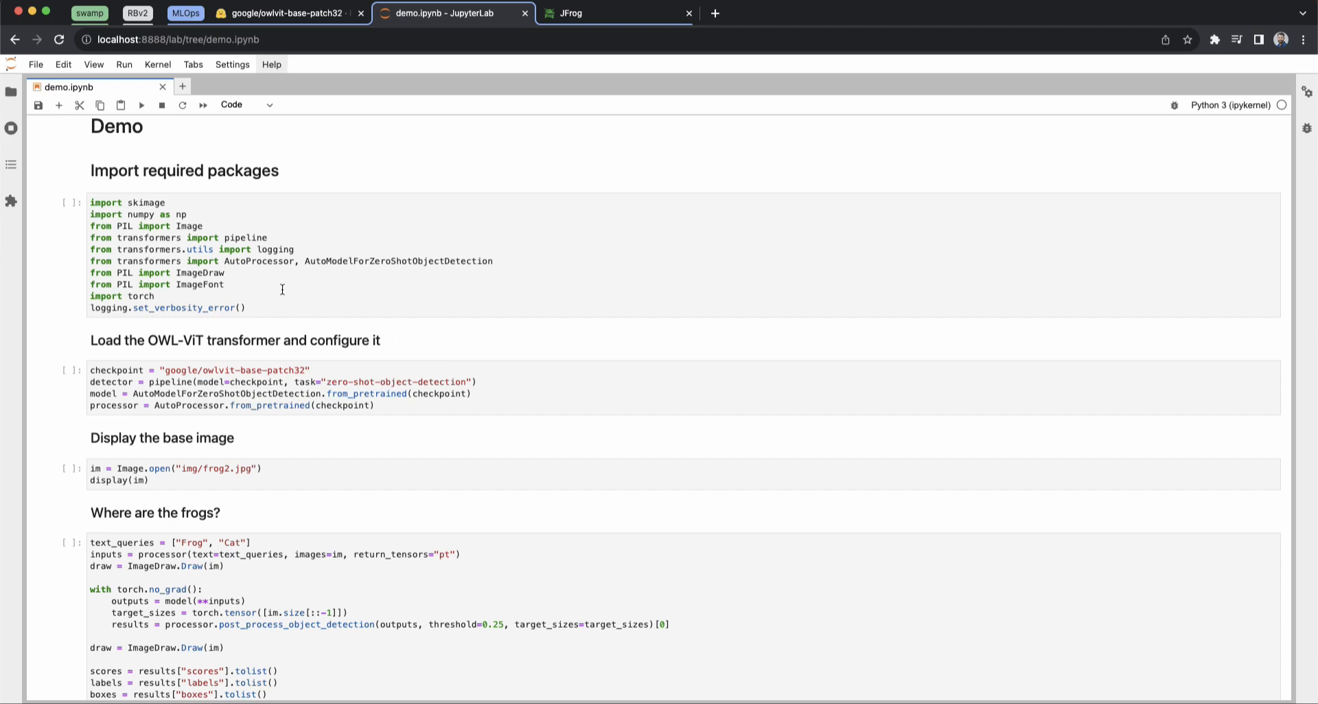
{"action": "scroll", "scroll_direction": "down", "scroll_amount": 3}
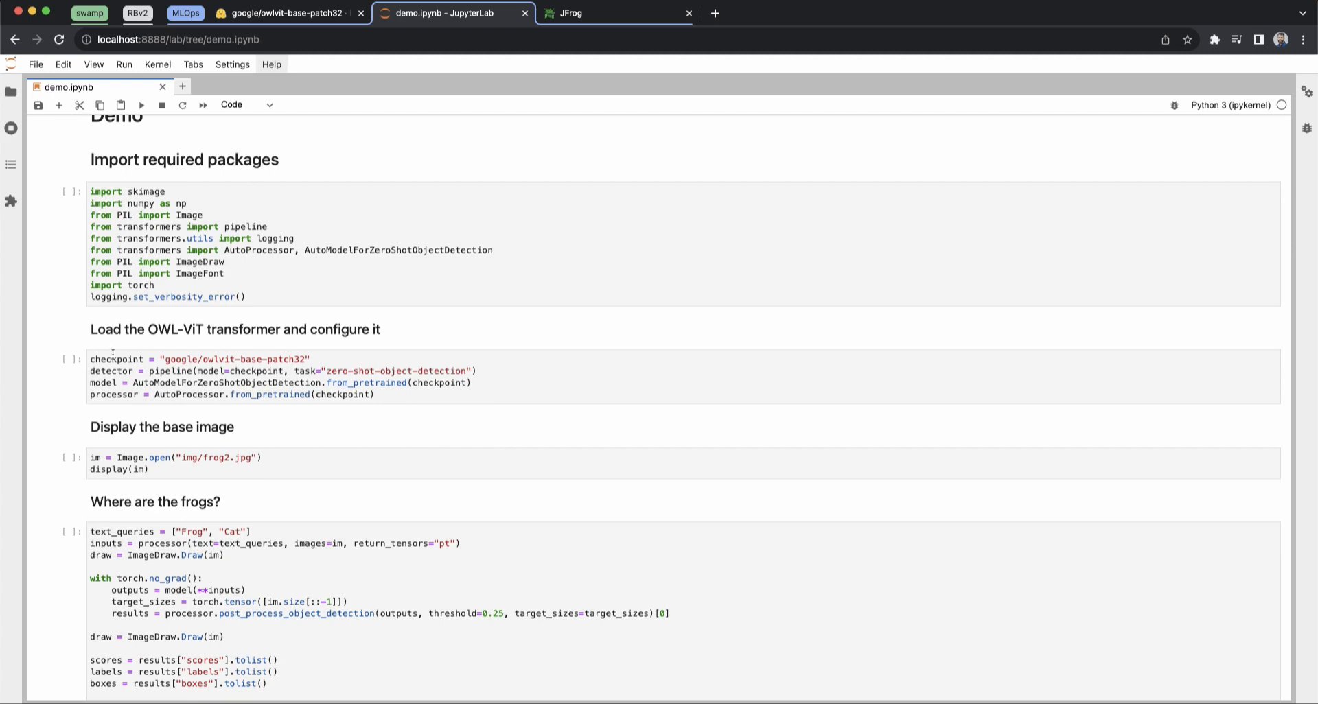
{"action": "left_click", "coordinate": [164, 370]}
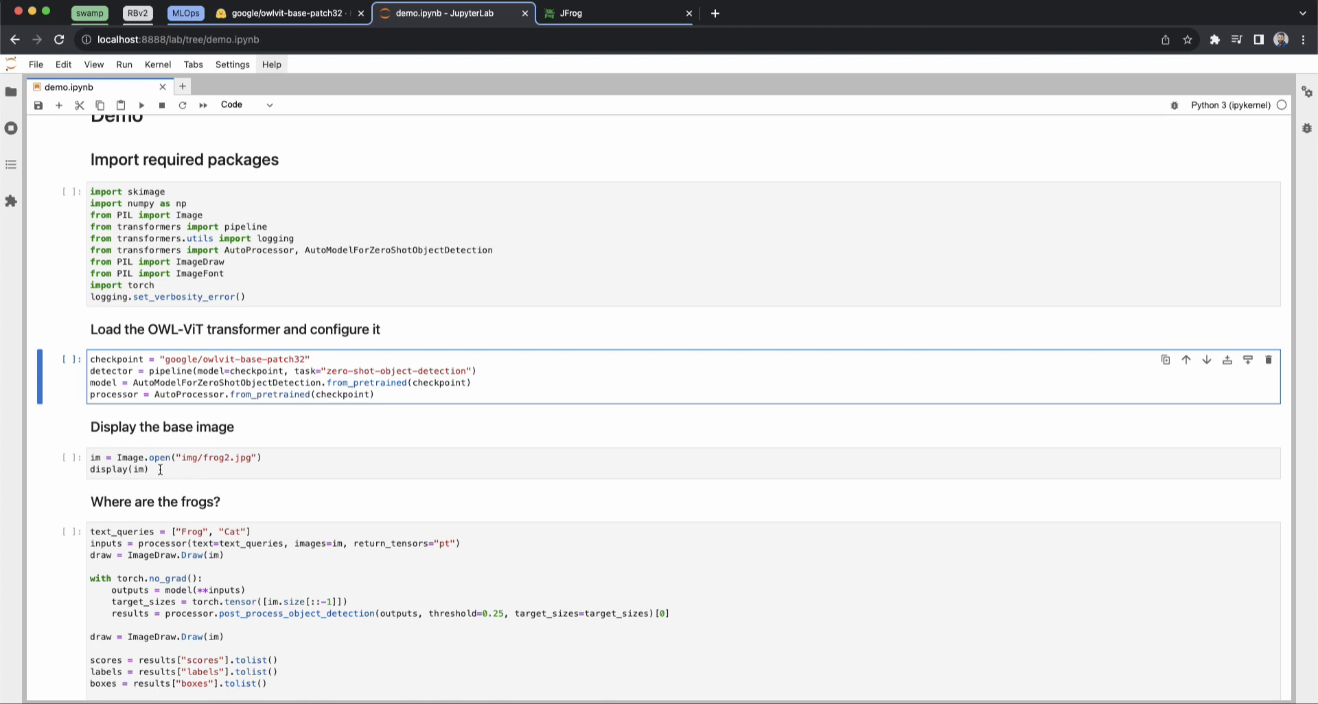
{"action": "scroll", "scroll_direction": "down", "scroll_amount": 3}
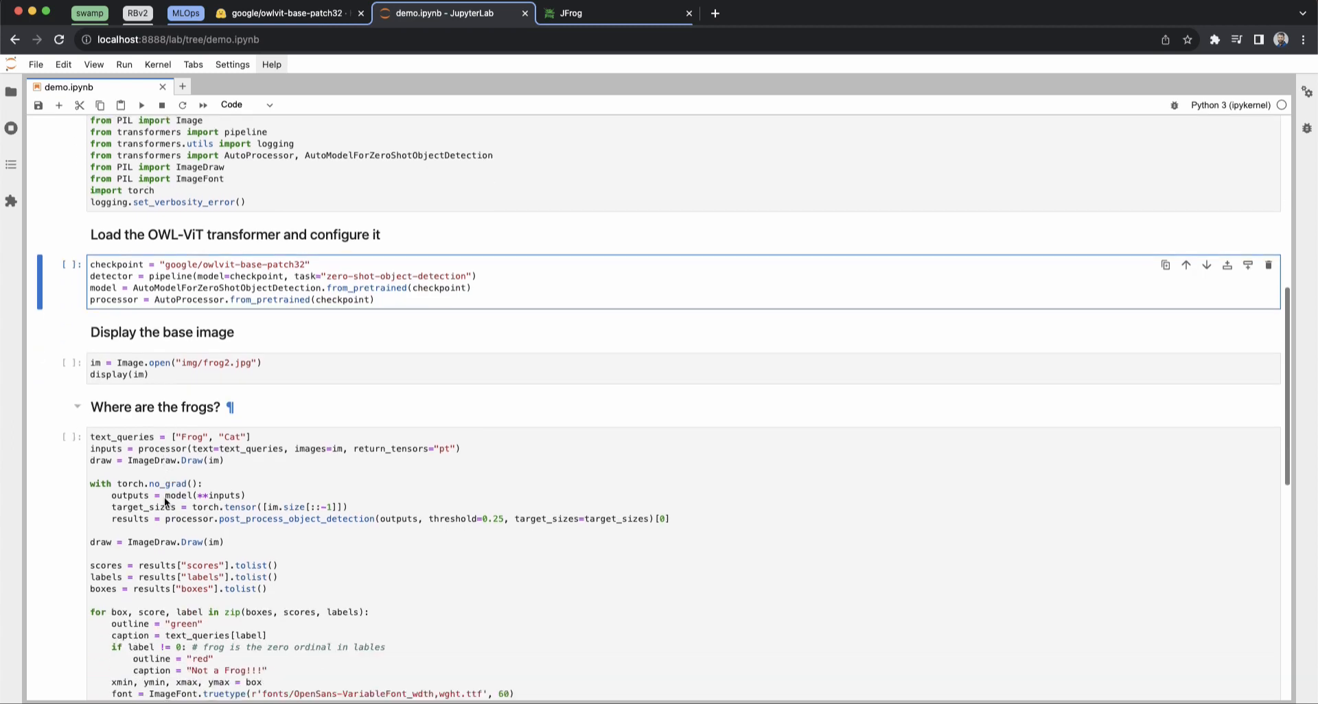
{"action": "scroll", "scroll_direction": "down", "scroll_amount": 3}
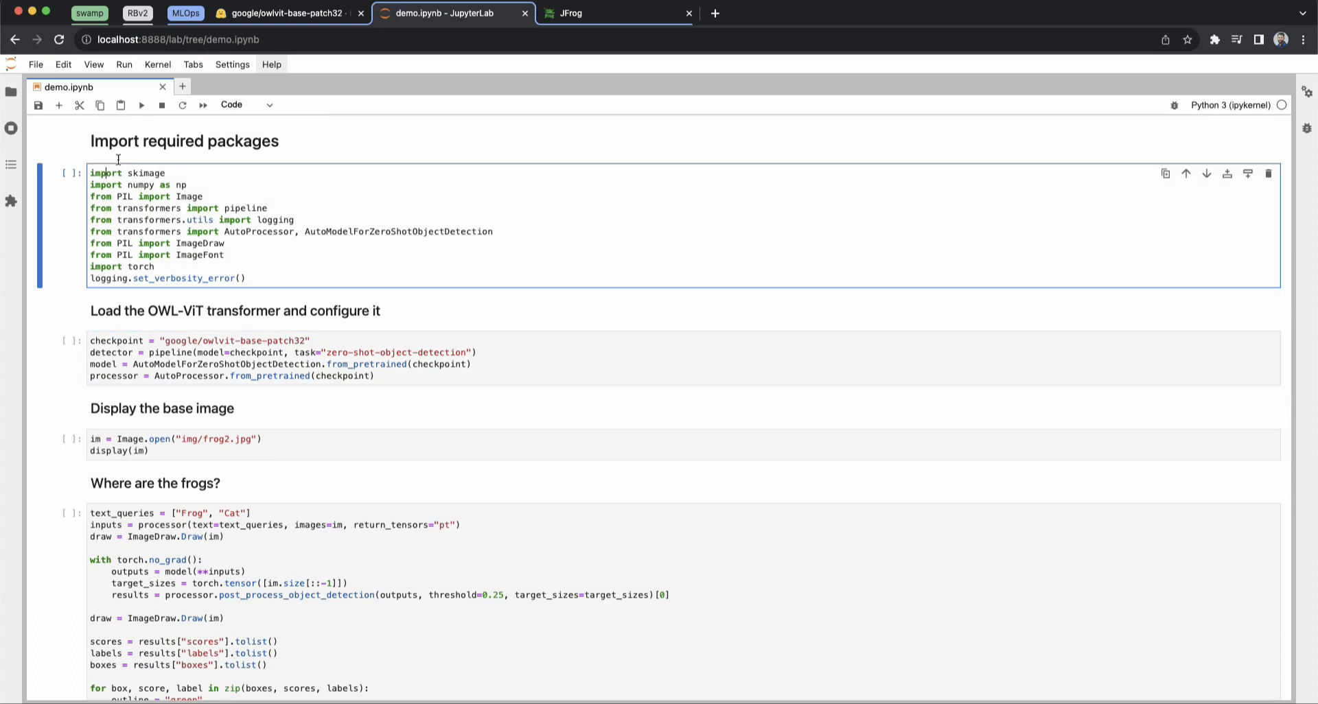
Run the import, OWL-ViT loading and base-image cells to show the cat-and-frogs photo.
{"action": "left_click", "coordinate": [142, 105]}
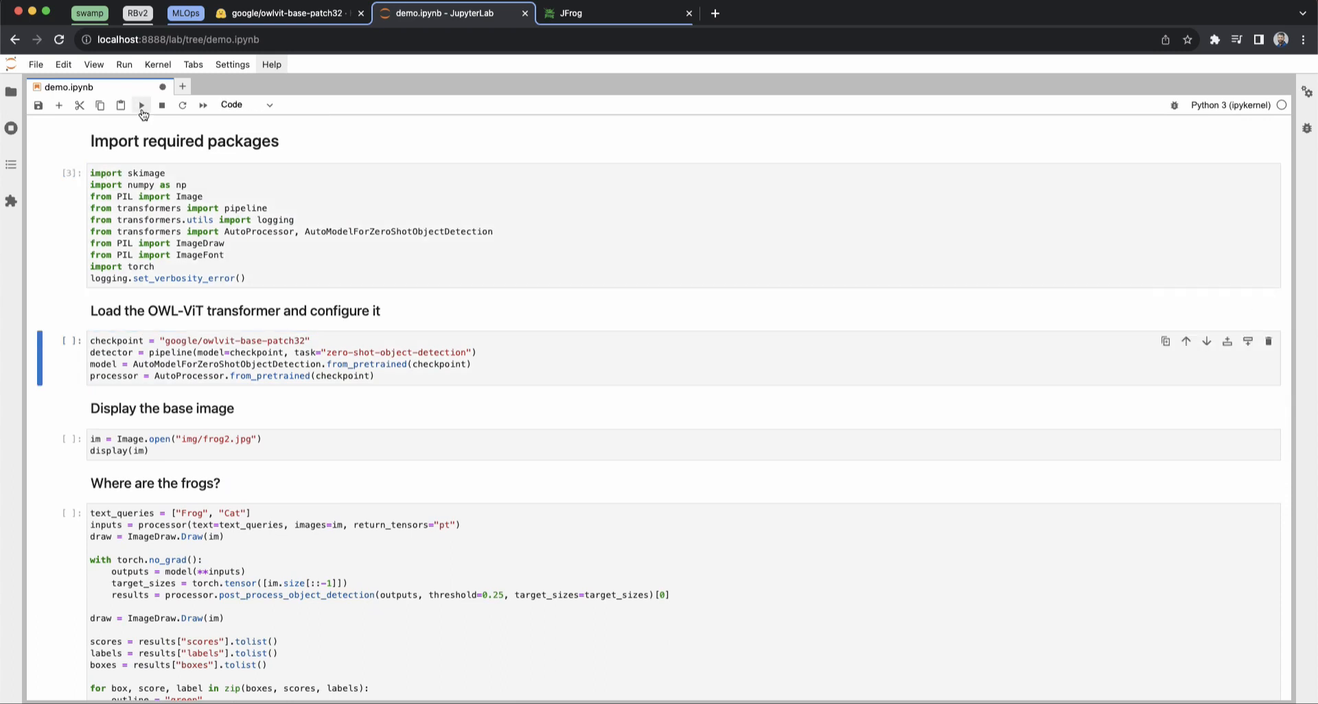
{"action": "left_click", "coordinate": [140, 105]}
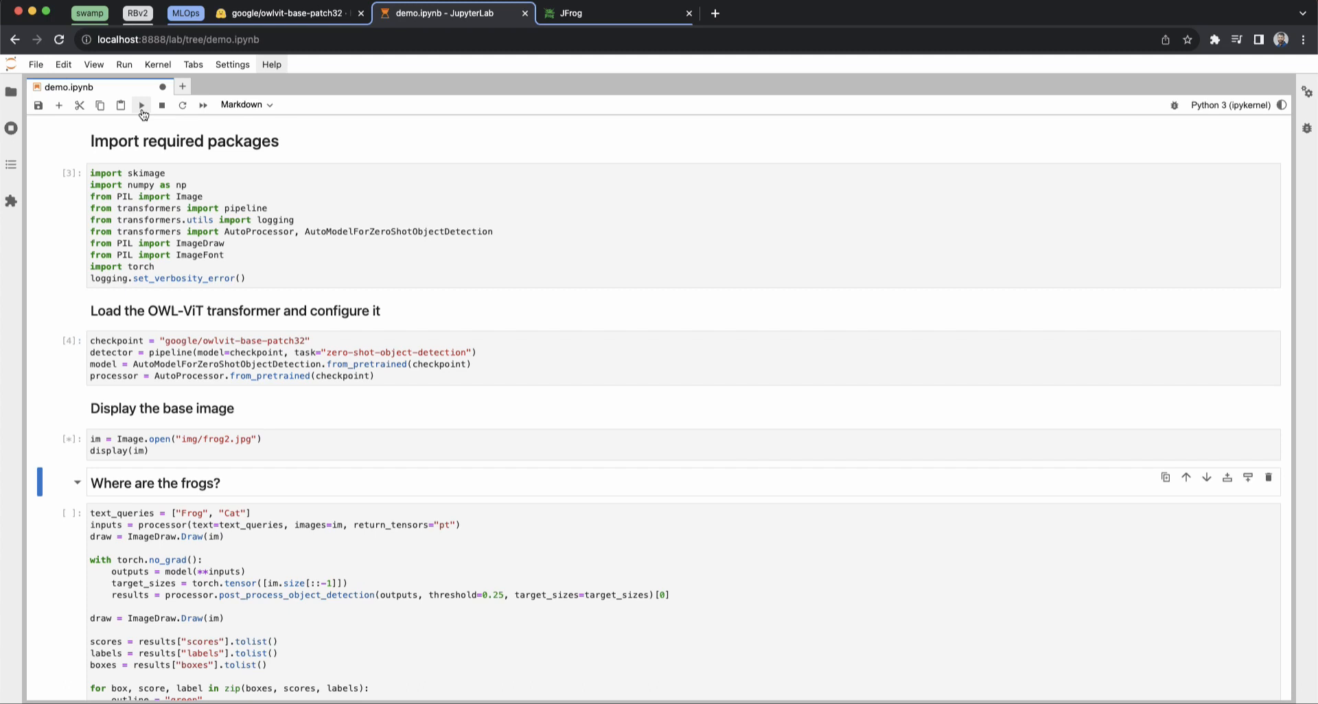
{"action": "left_click", "coordinate": [142, 105]}
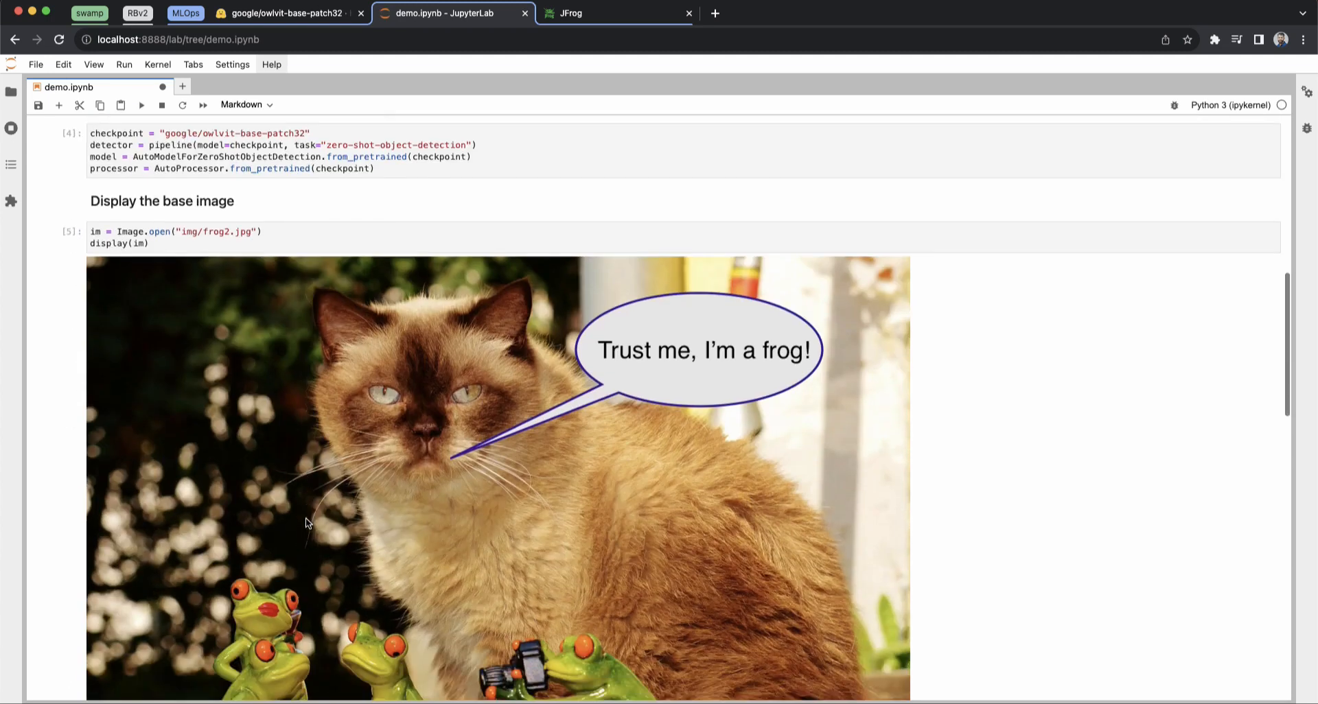
{"action": "scroll", "scroll_direction": "down", "scroll_amount": 3}
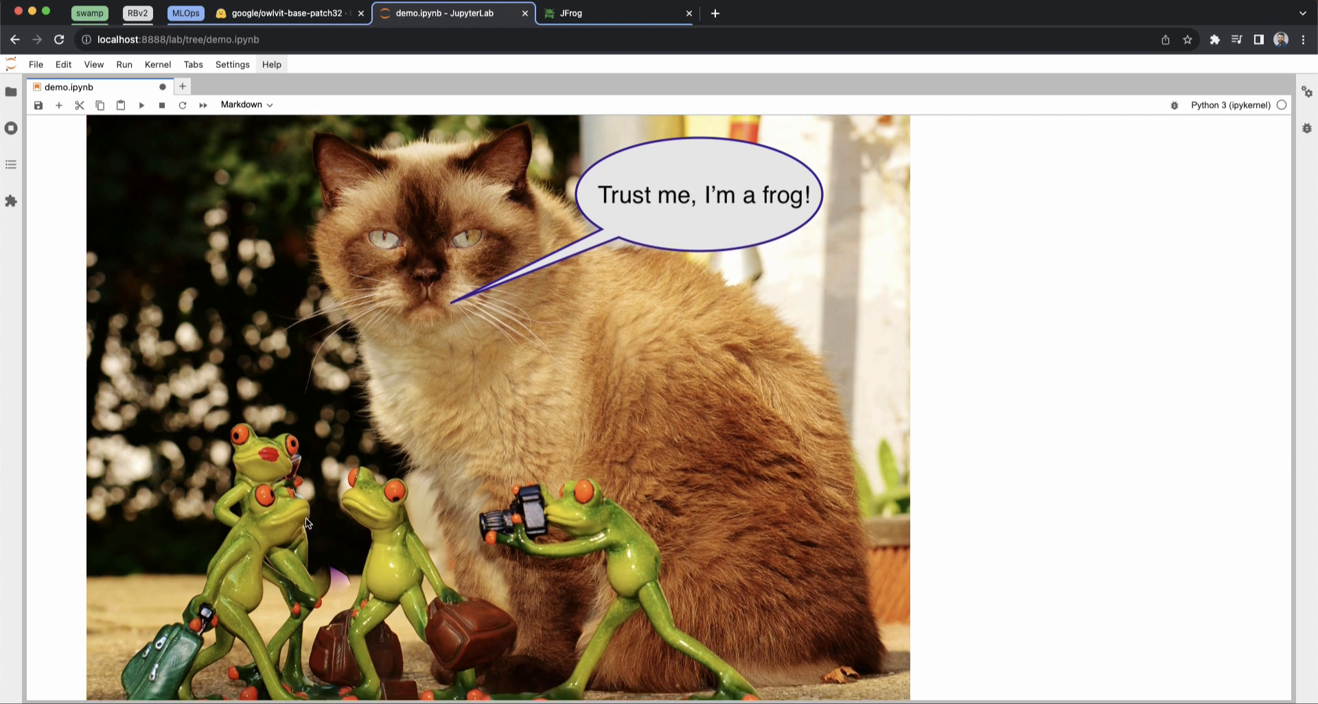
{"action": "scroll", "scroll_direction": "down", "scroll_amount": 3}
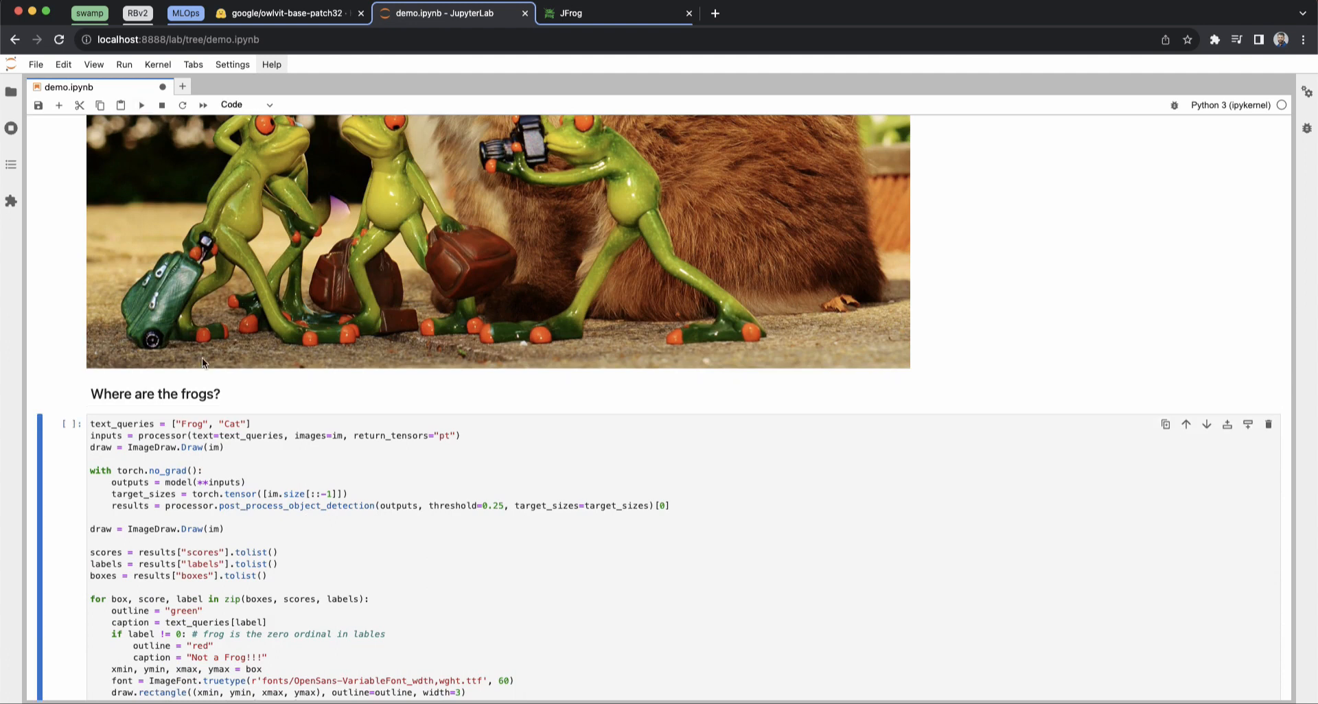
Scroll to the annotated image with green Frog boxes and a red 'Not a Frog!!!' box.
{"action": "scroll", "scroll_direction": "down", "scroll_amount": 3}
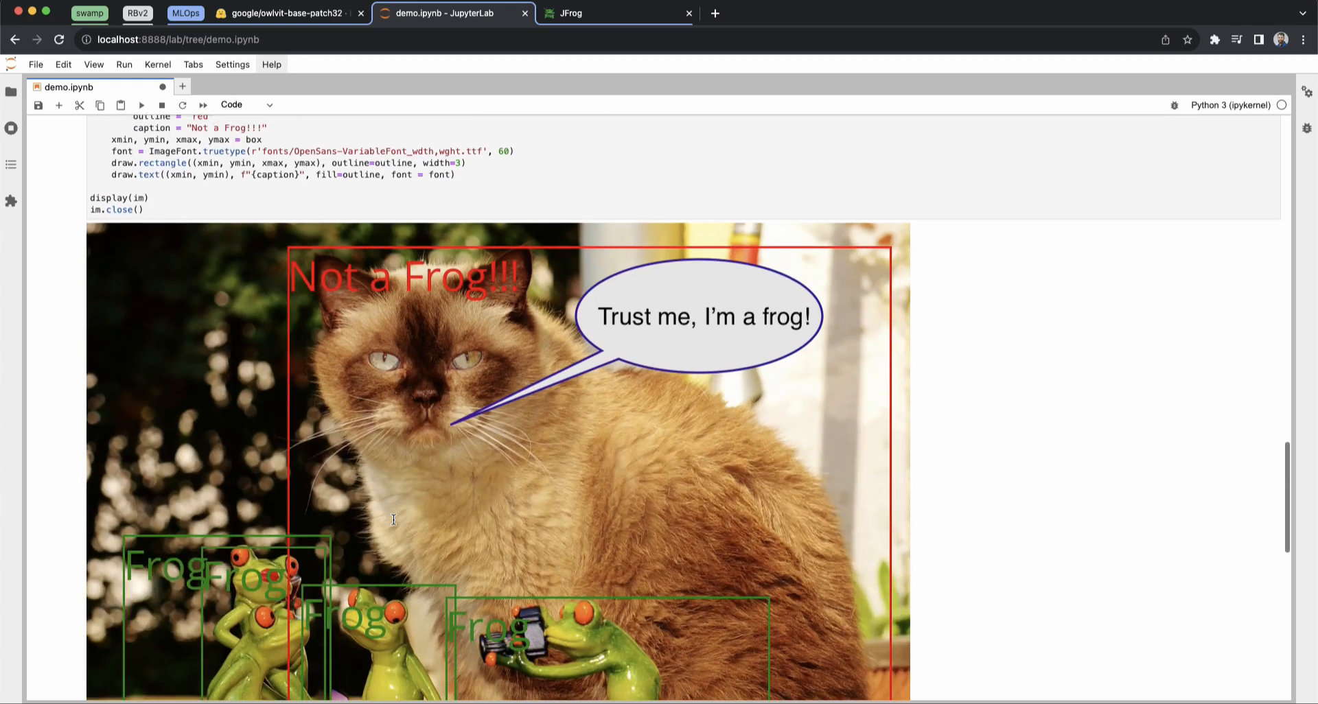
{"action": "scroll", "scroll_direction": "down", "scroll_amount": 3}
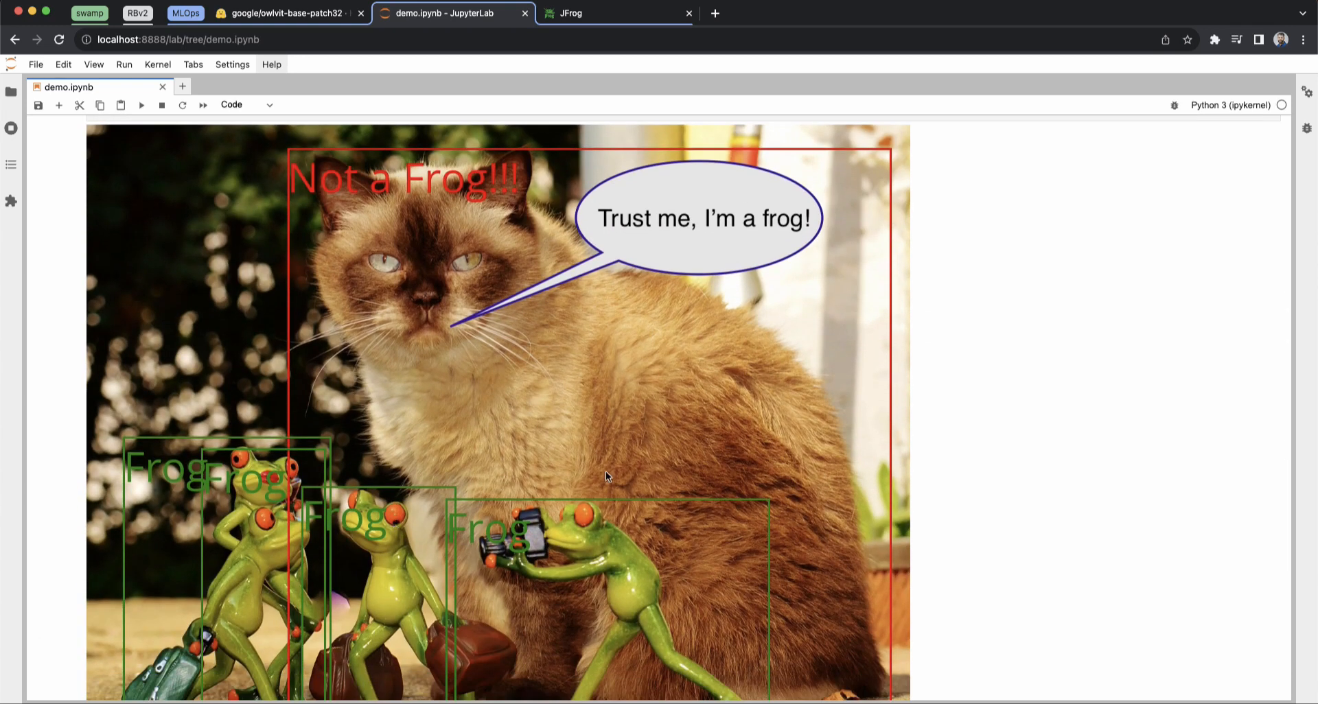
{"action": "mouse_move", "coordinate": [337, 595]}
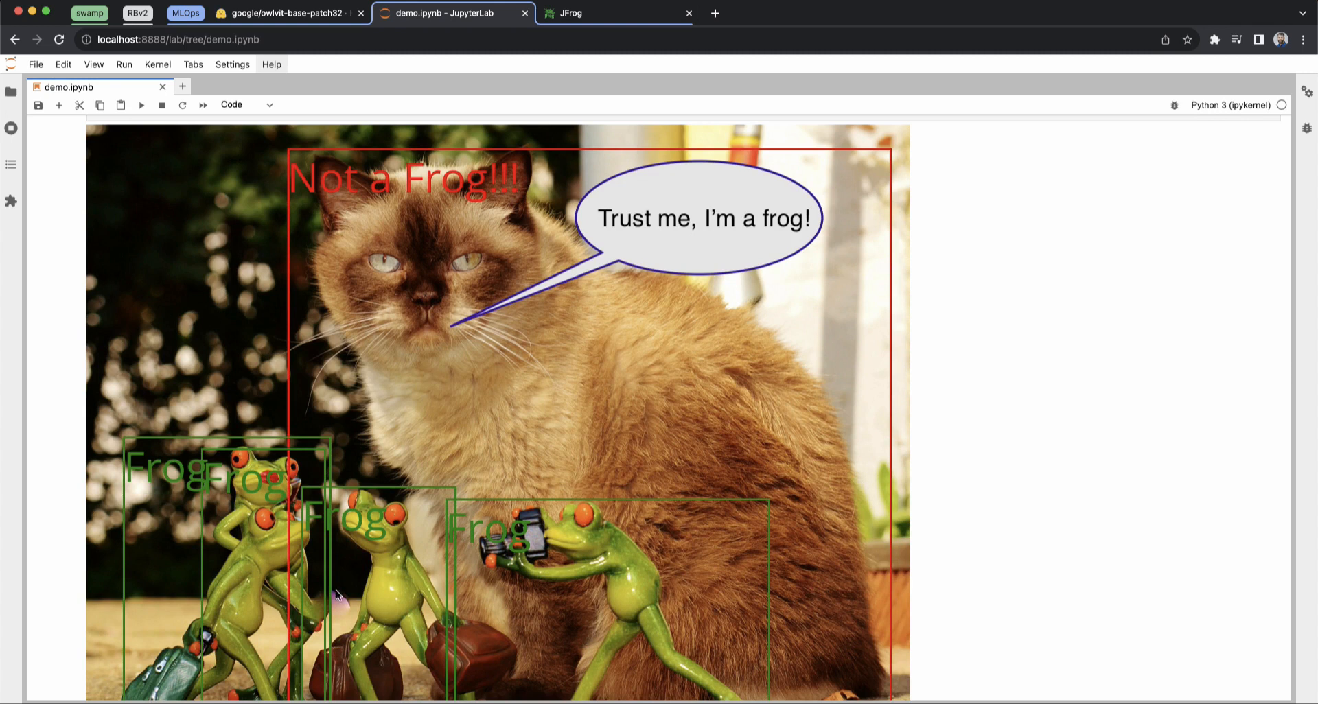
{"action": "mouse_move", "coordinate": [322, 366]}
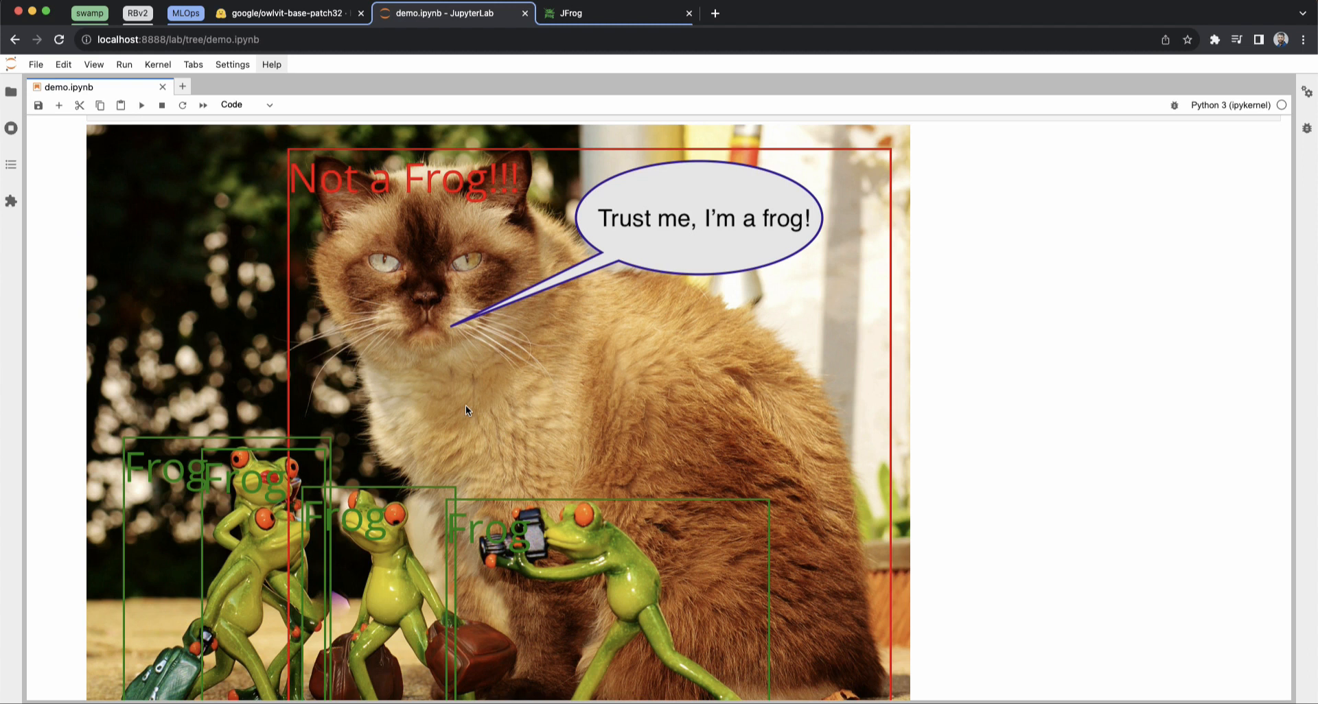
{"action": "mouse_move", "coordinate": [551, 259]}
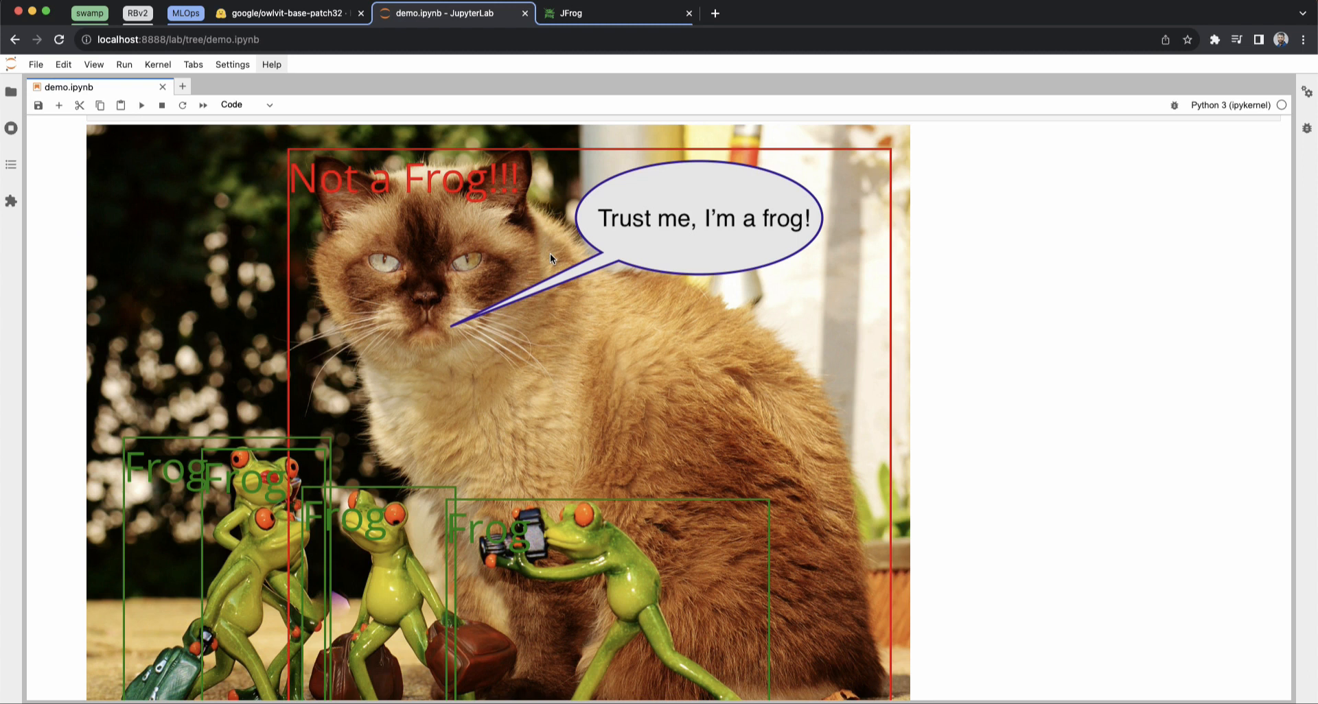
{"action": "mouse_move", "coordinate": [567, 264]}
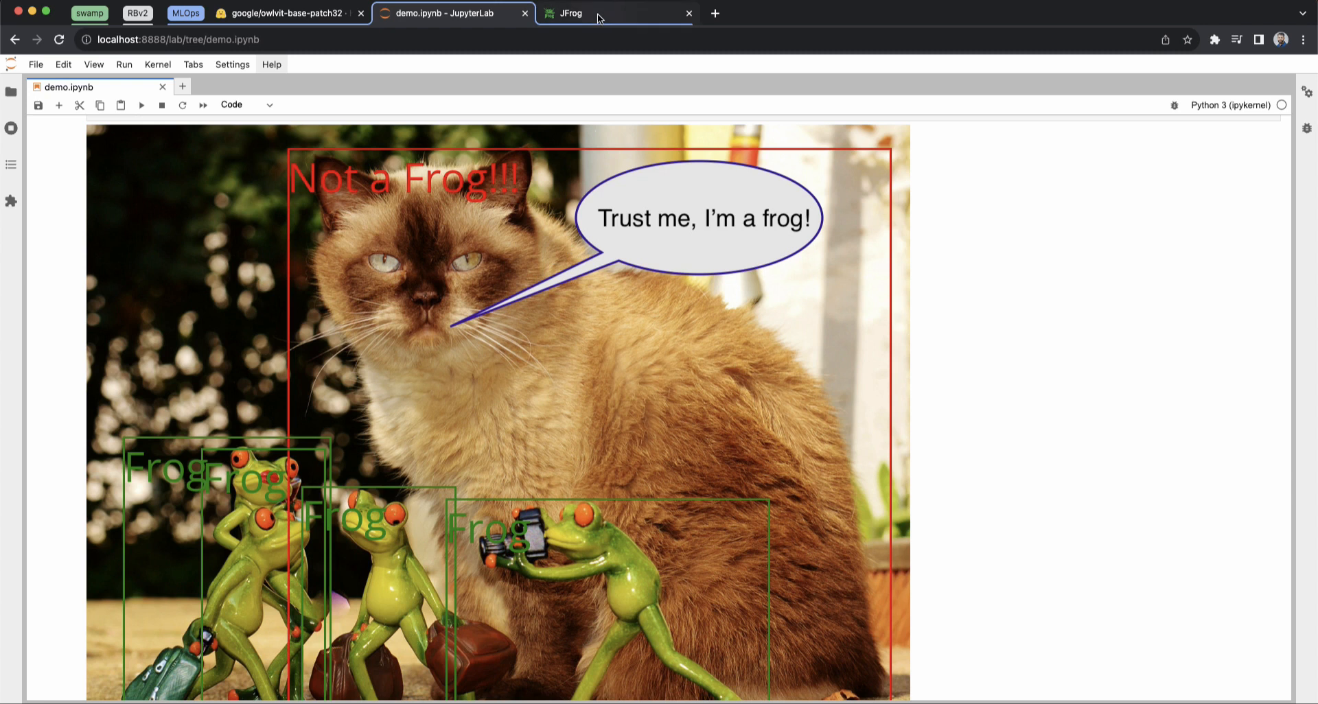
Switch to JFrog Repositories and list the remote ones, hf-remote and pypi-remote.
{"action": "left_click", "coordinate": [571, 13]}
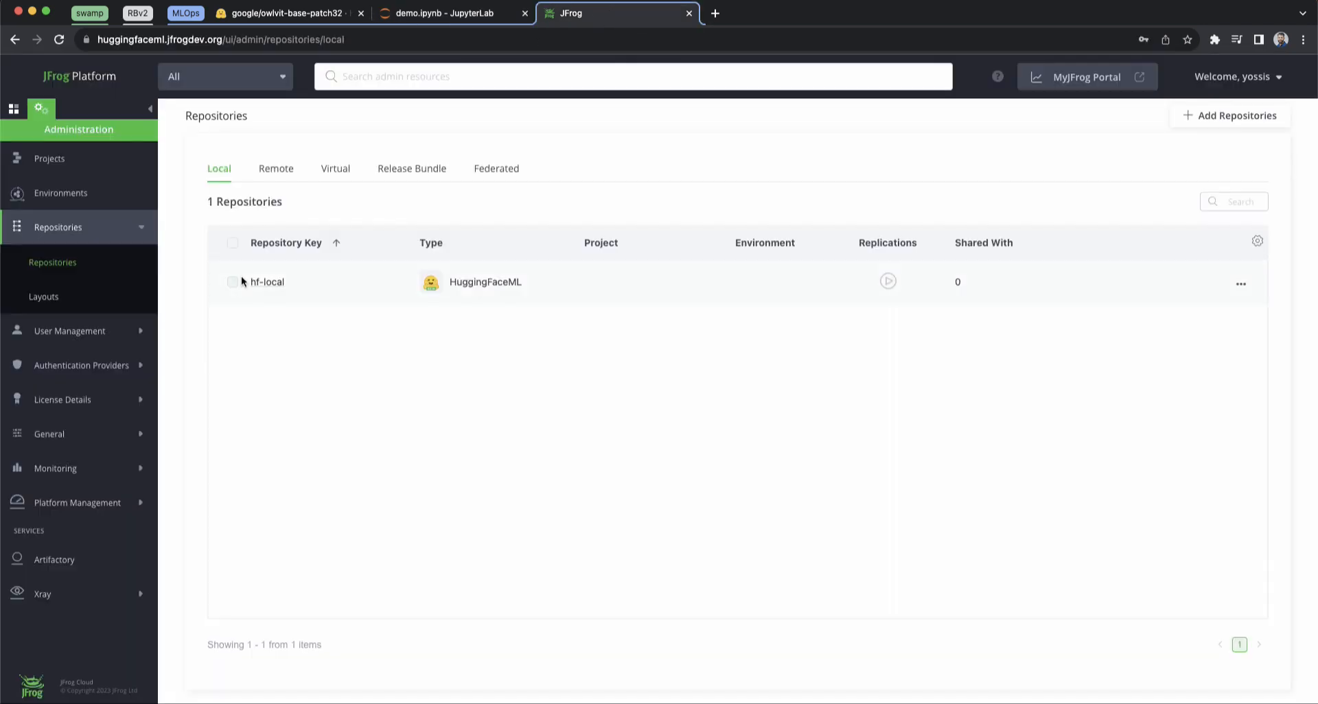
{"action": "mouse_move", "coordinate": [325, 290]}
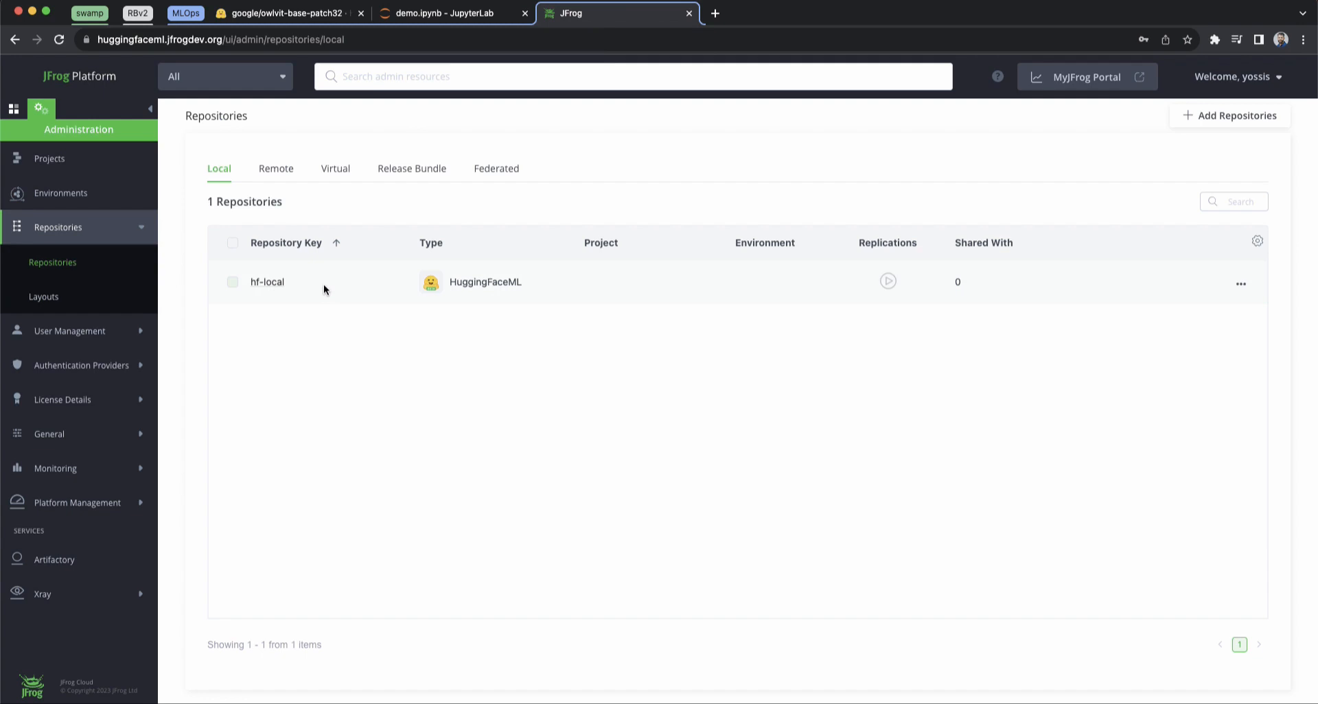
{"action": "mouse_move", "coordinate": [326, 290]}
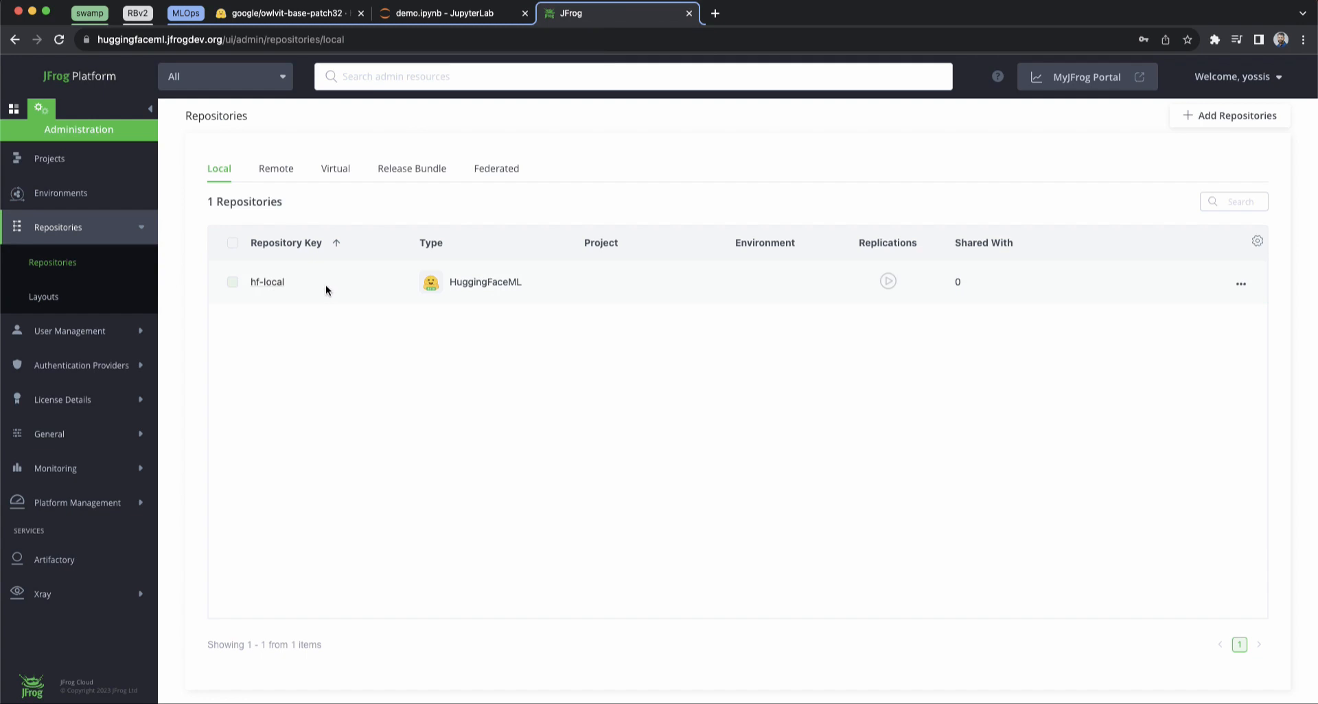
{"action": "mouse_move", "coordinate": [274, 168]}
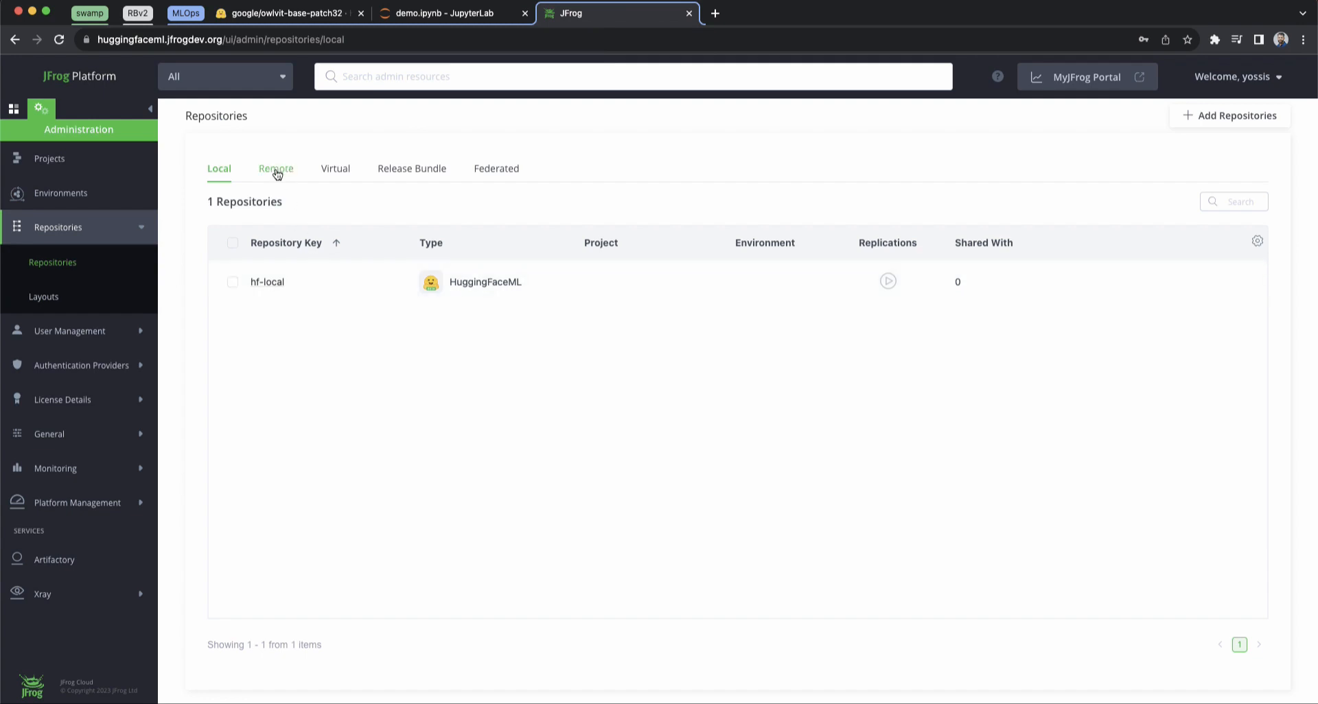
{"action": "left_click", "coordinate": [275, 169]}
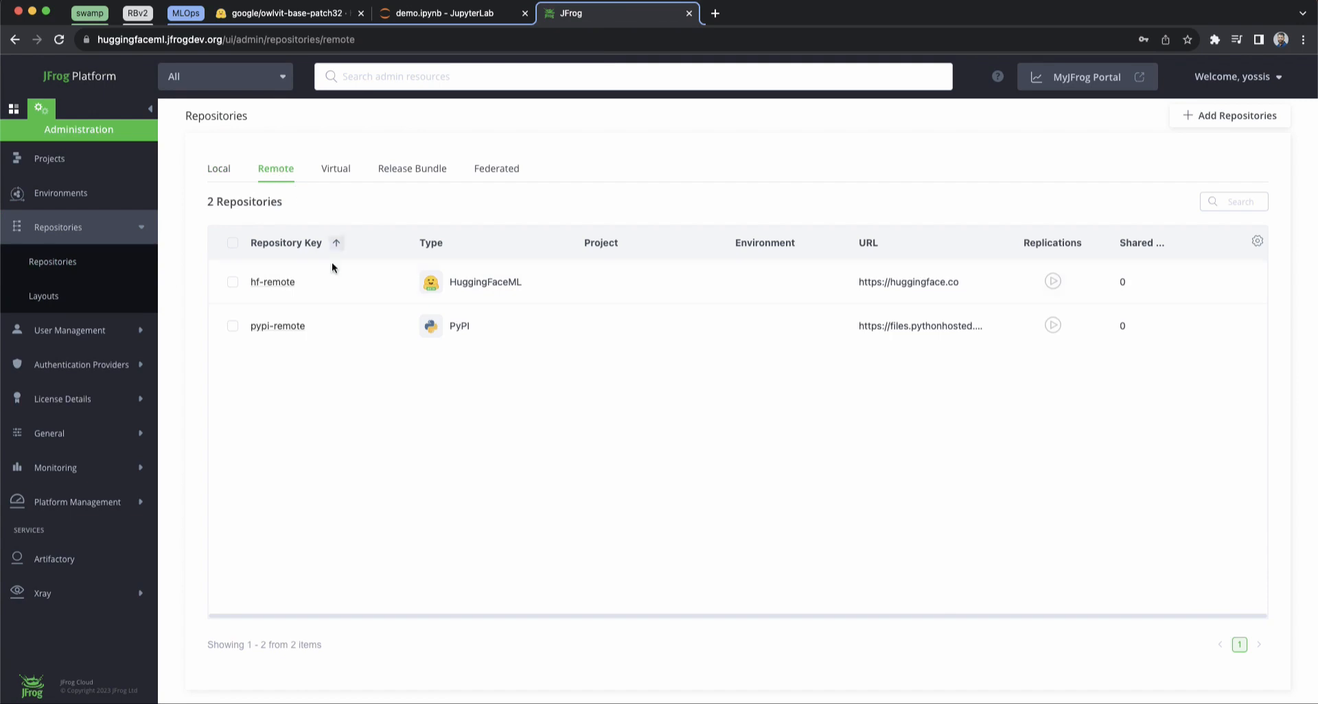
{"action": "mouse_move", "coordinate": [336, 333]}
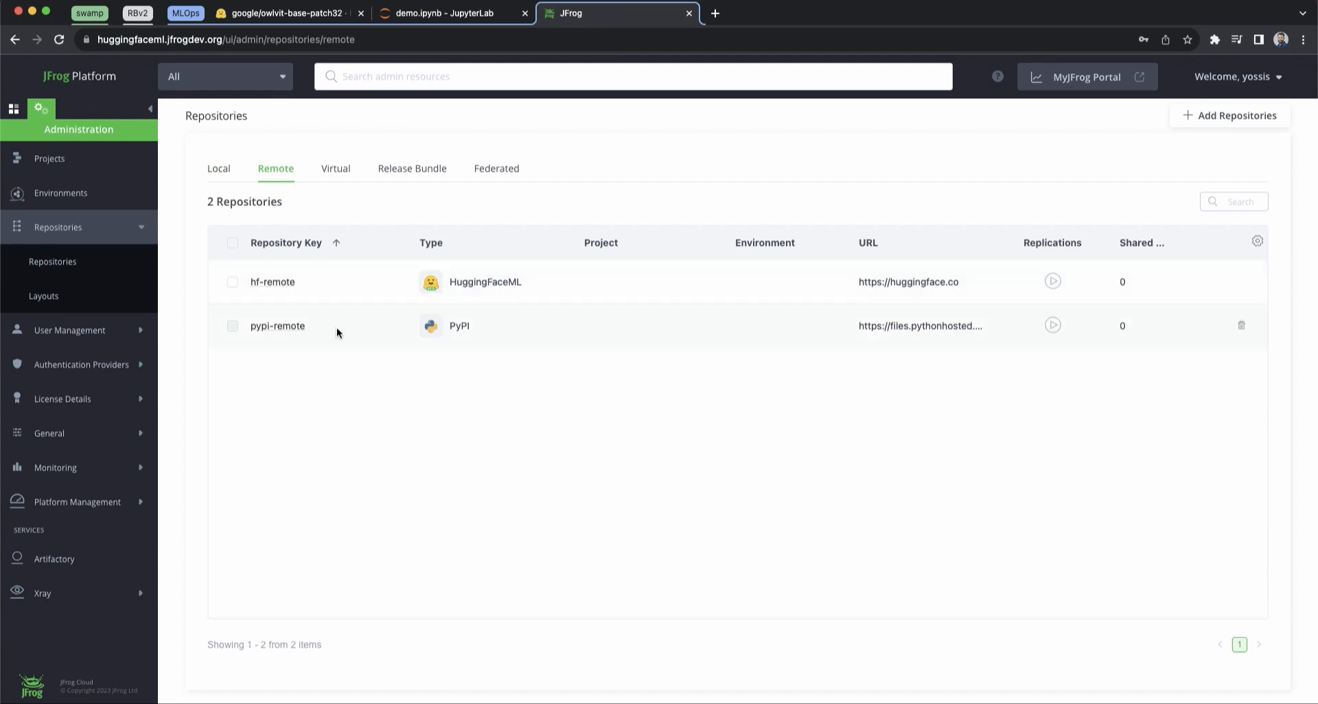
{"action": "mouse_move", "coordinate": [482, 334]}
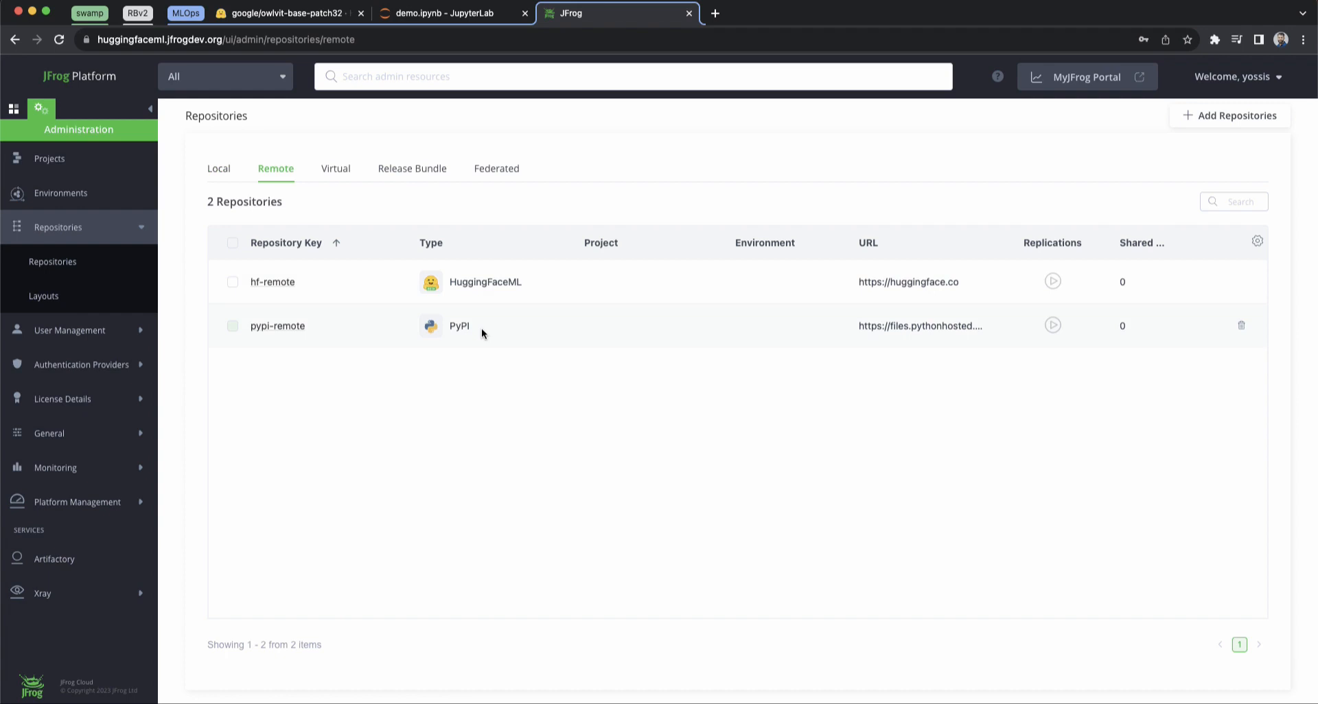
{"action": "mouse_move", "coordinate": [273, 282]}
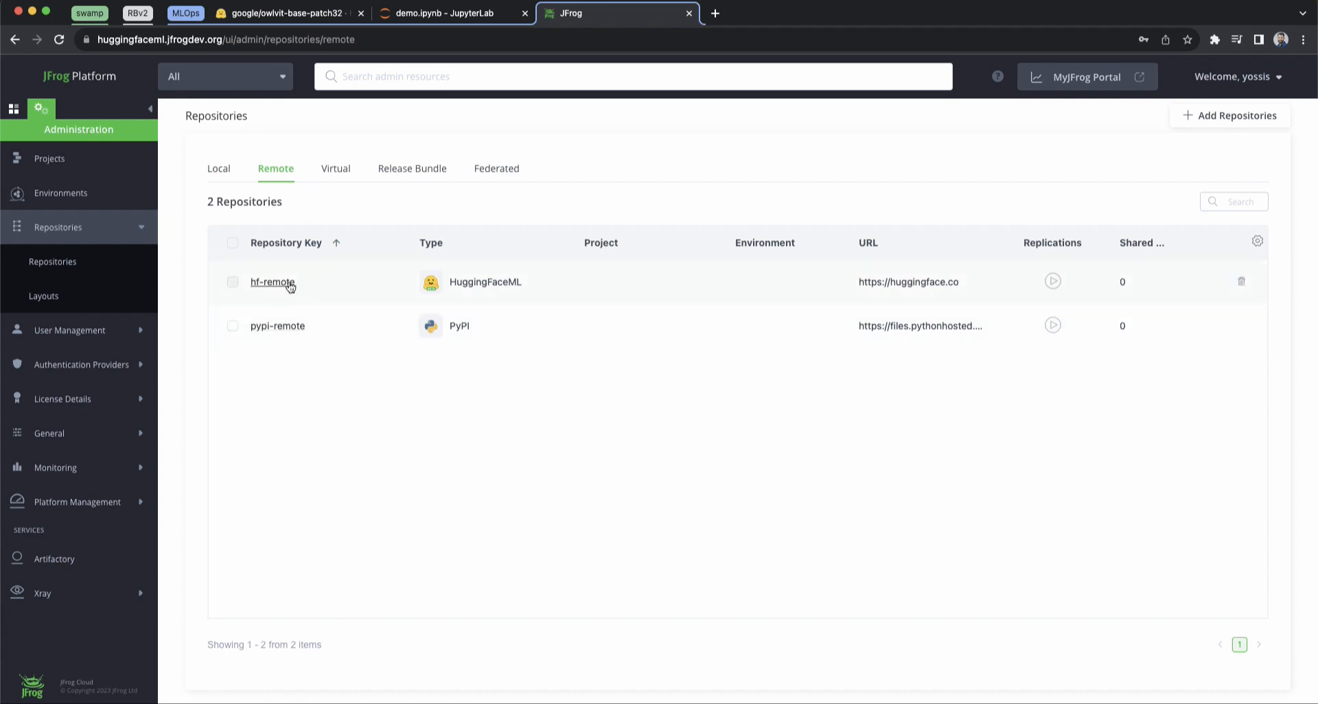
Open hf-remote's edit form and check that Xray indexing is enabled.
{"action": "left_click", "coordinate": [272, 283]}
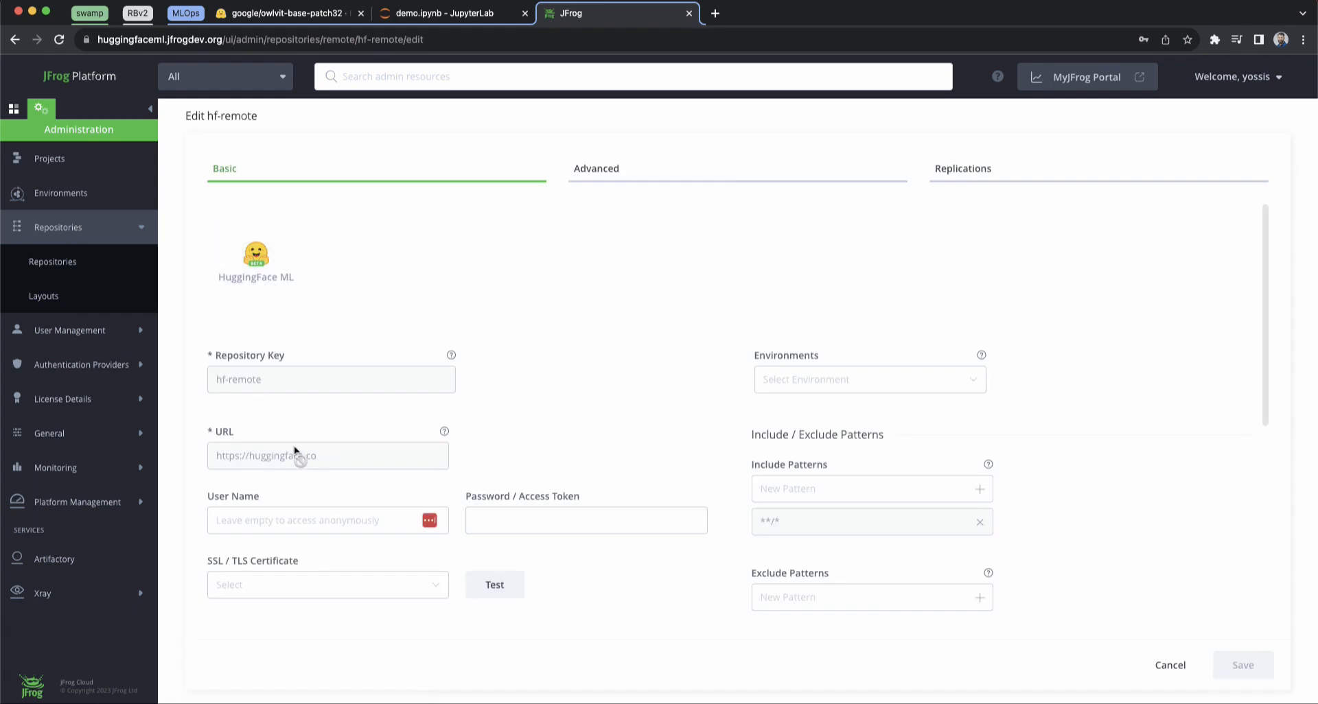
{"action": "scroll", "scroll_direction": "down", "scroll_amount": 3}
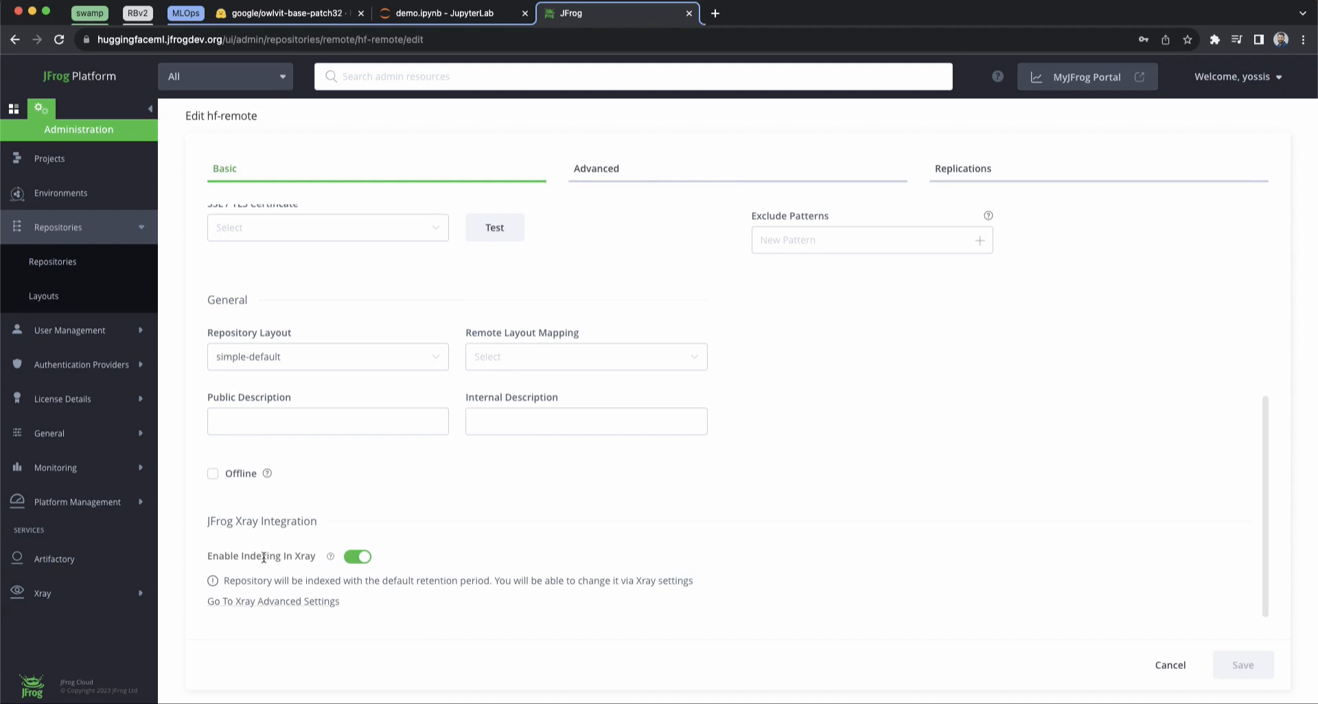
{"action": "mouse_move", "coordinate": [375, 494]}
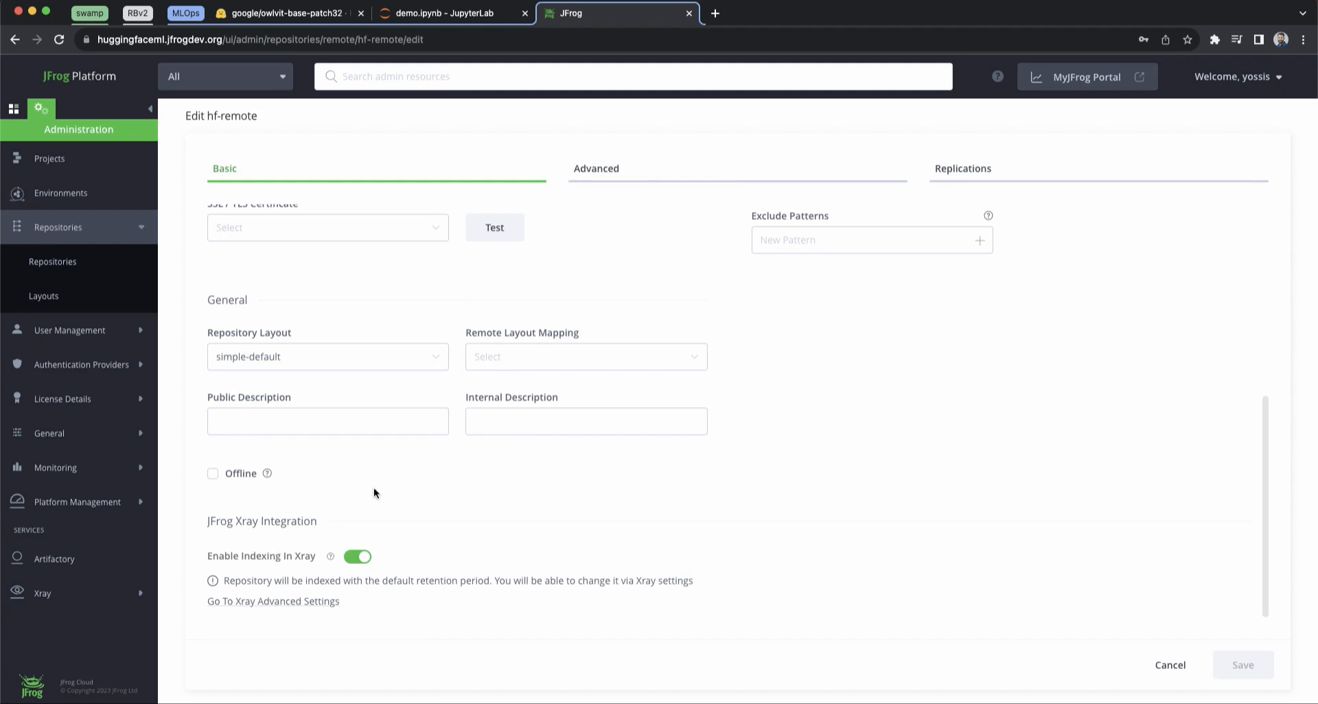
{"action": "left_click", "coordinate": [40, 524]}
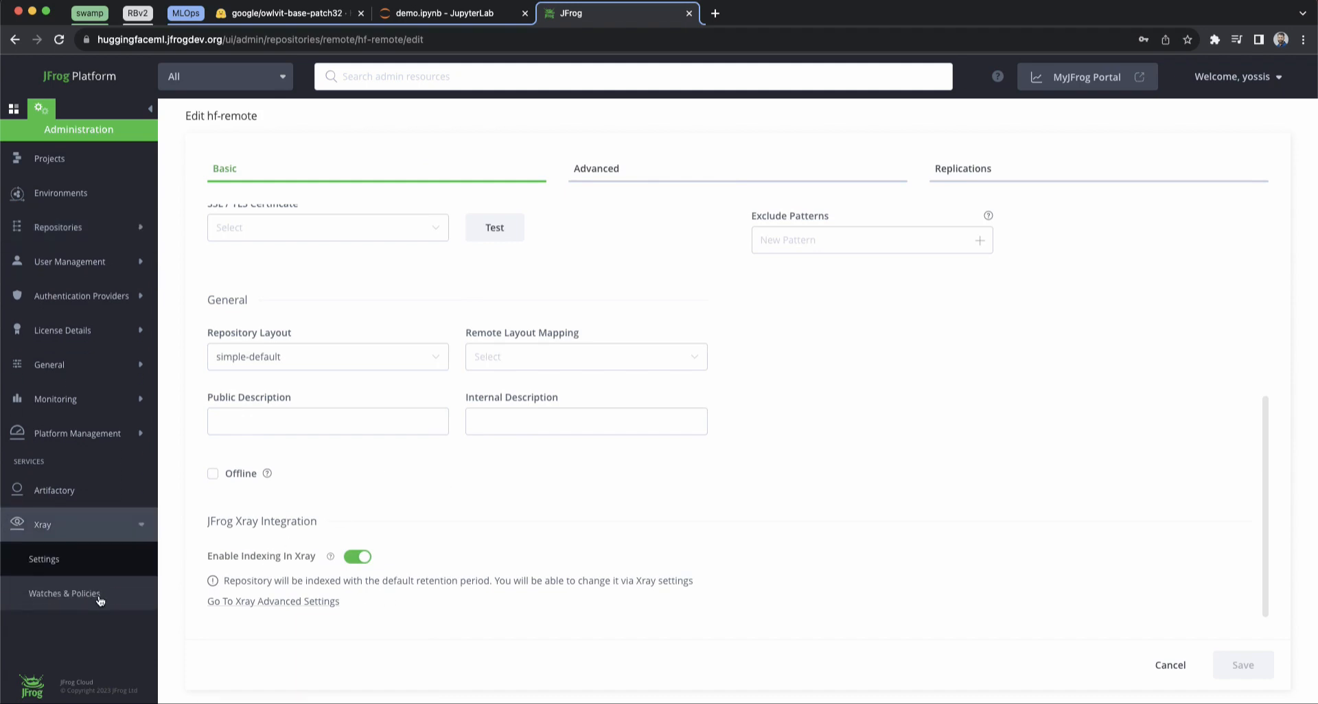
View Swamp-License-Policy in Watches & Policies, showing its Block-Unknown rule.
{"action": "left_click", "coordinate": [65, 594]}
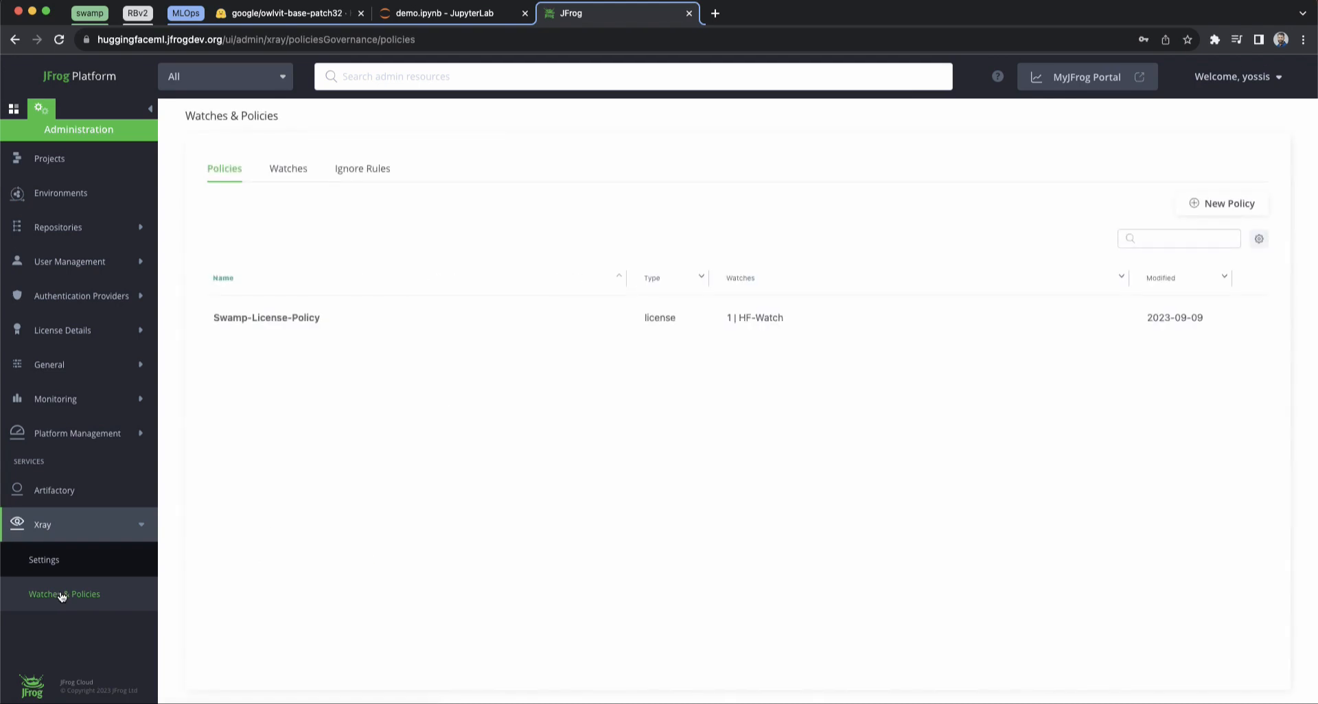
{"action": "left_click", "coordinate": [266, 317]}
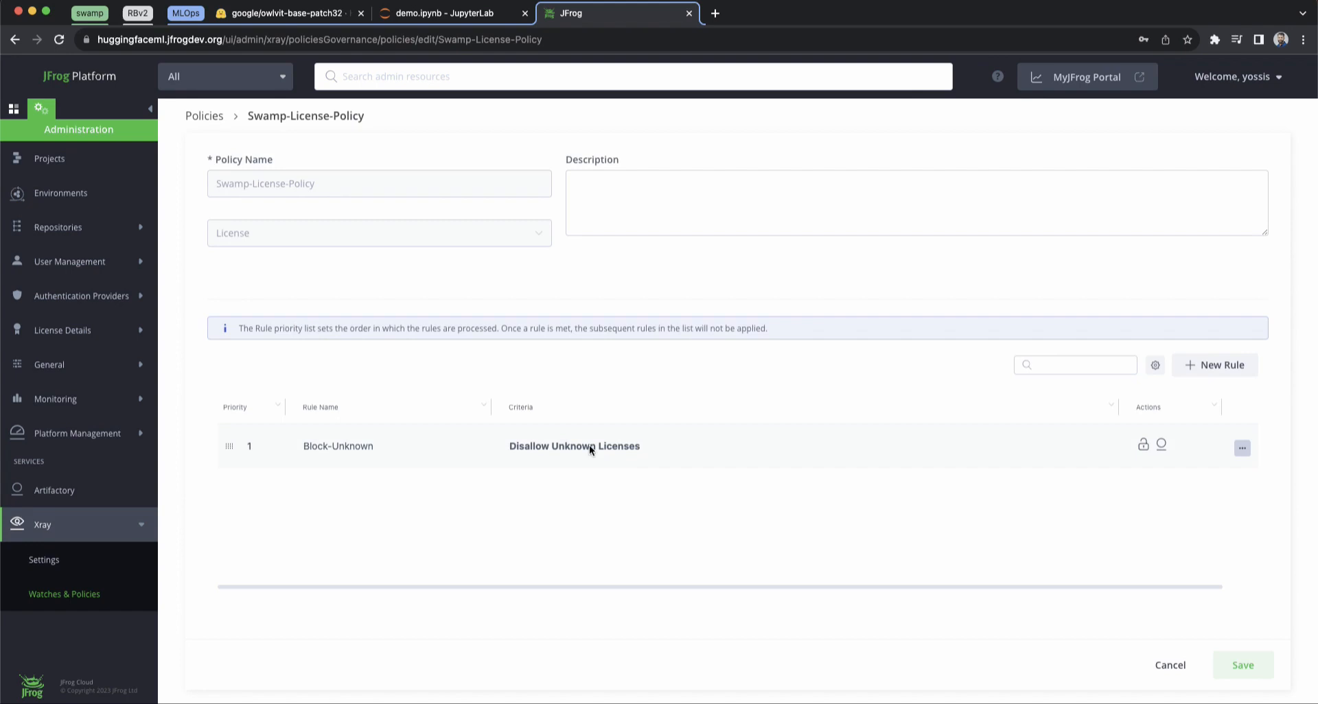
{"action": "mouse_move", "coordinate": [620, 456]}
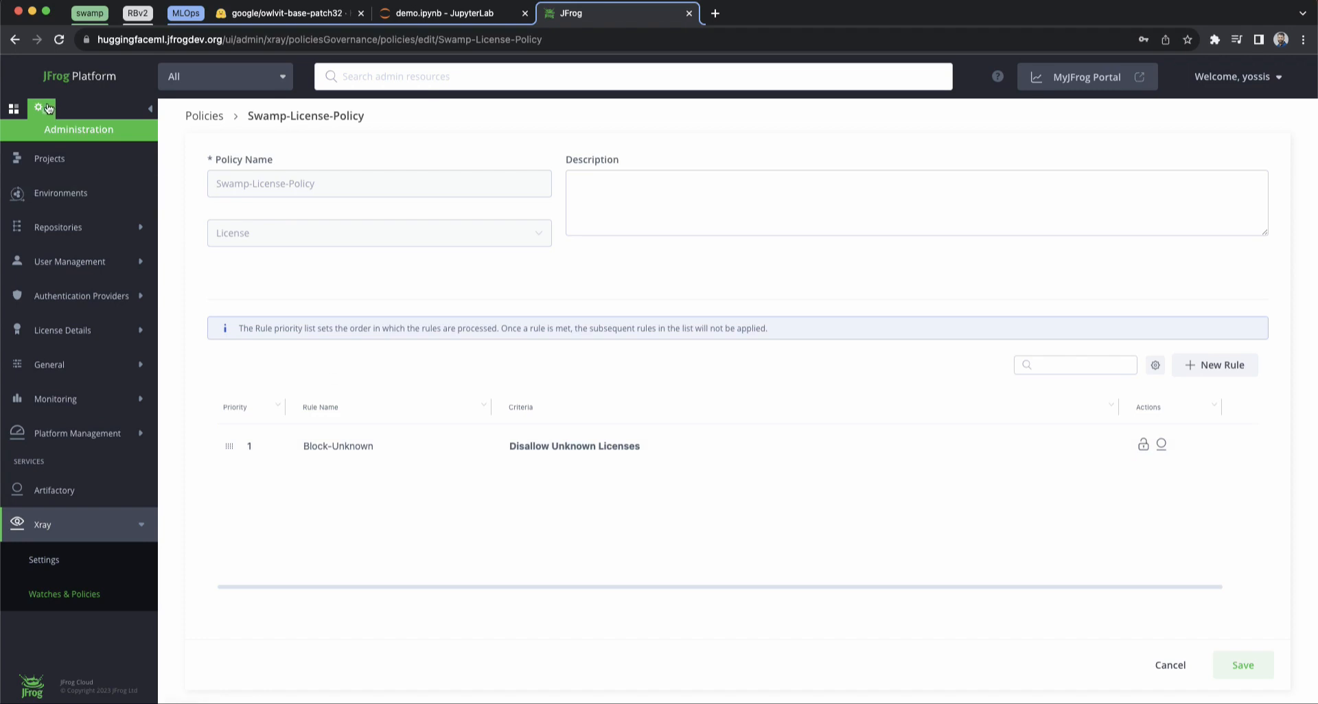
{"action": "left_click", "coordinate": [13, 109]}
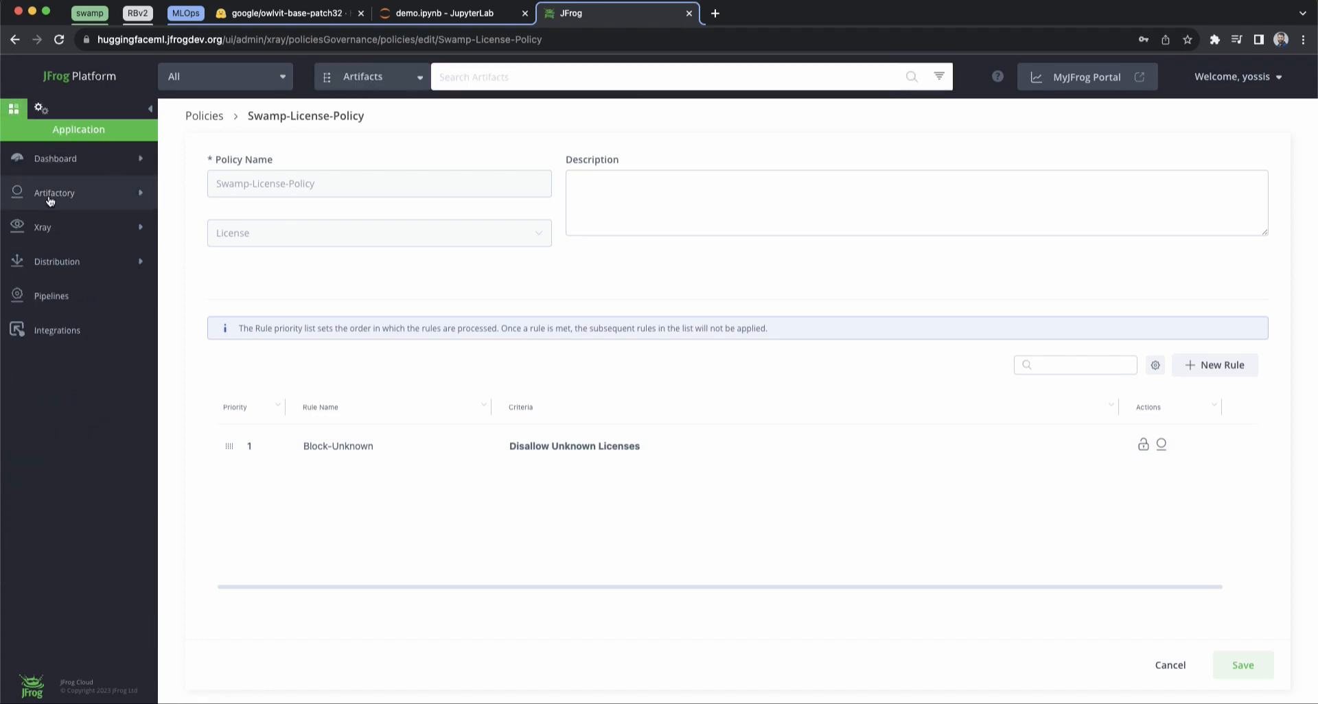
Generate an hf-remote token via Set Me Up, producing HF_ENDPOINT and HUGGING_FACE_HUB_TOKEN exports.
{"action": "left_click", "coordinate": [54, 194]}
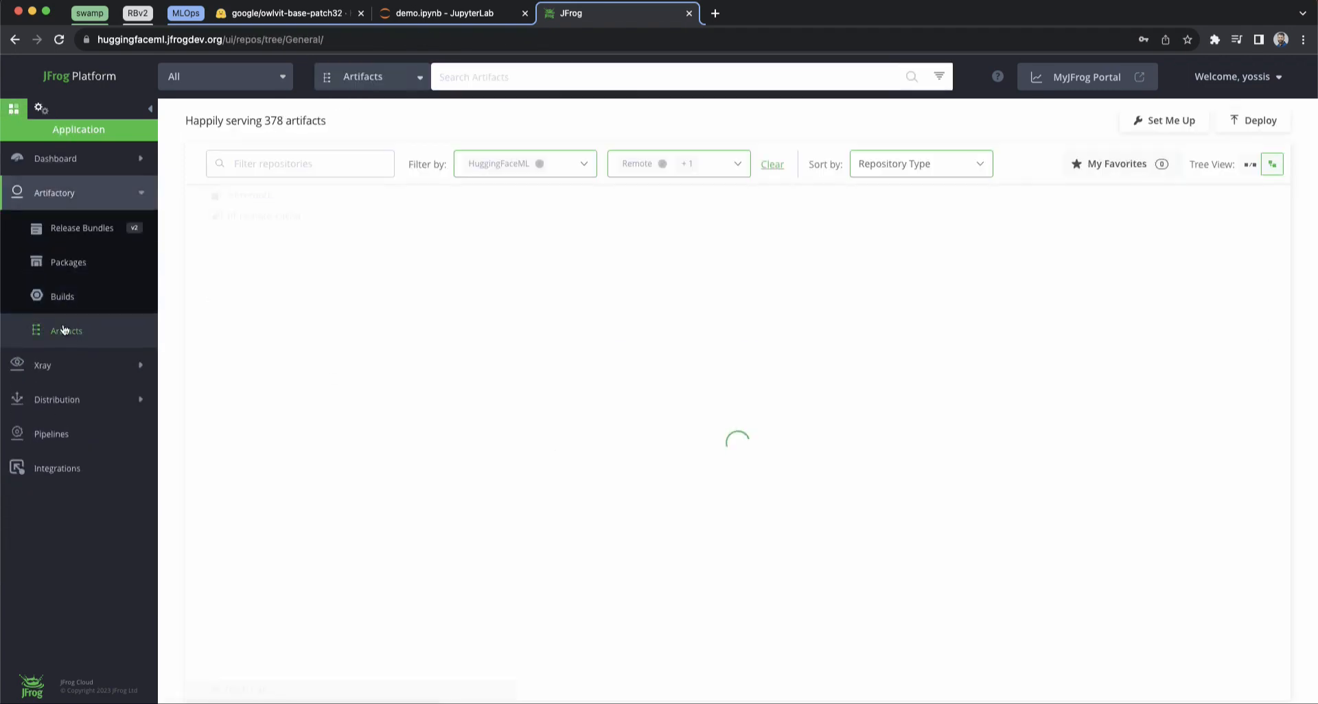
{"action": "left_click", "coordinate": [249, 195]}
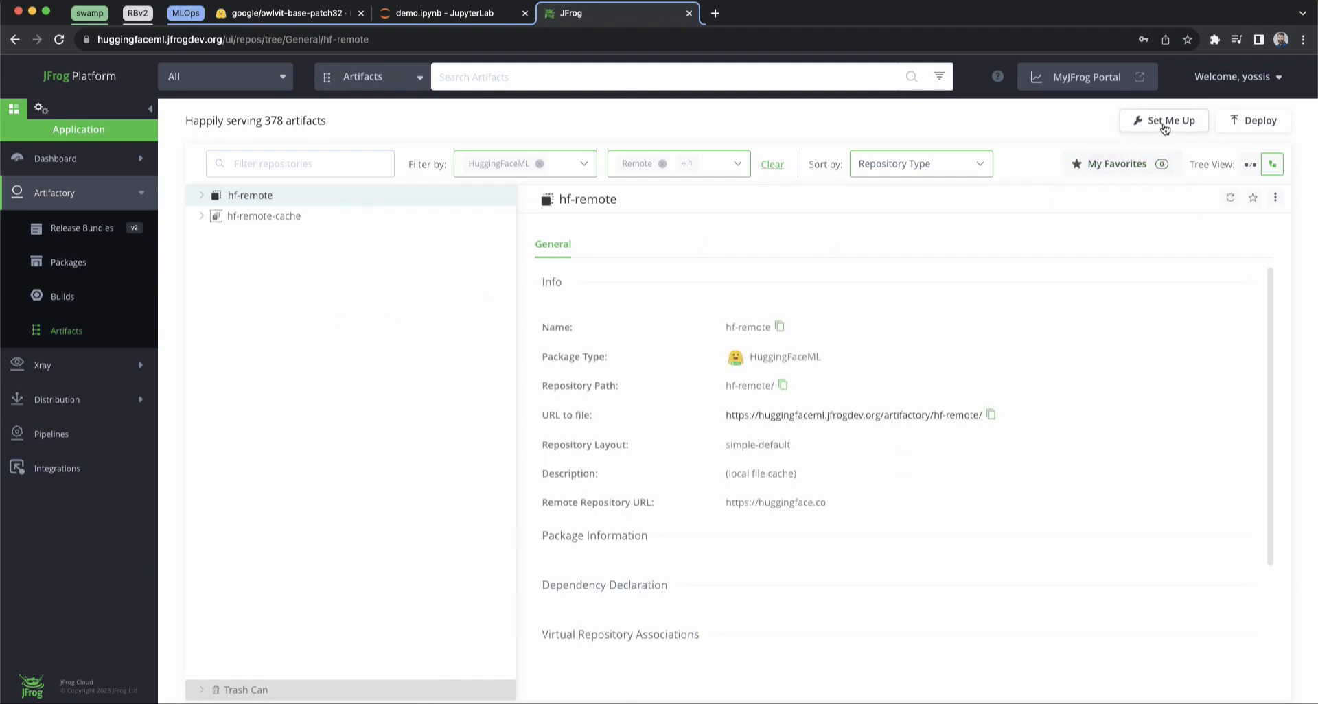
{"action": "left_click", "coordinate": [1164, 120]}
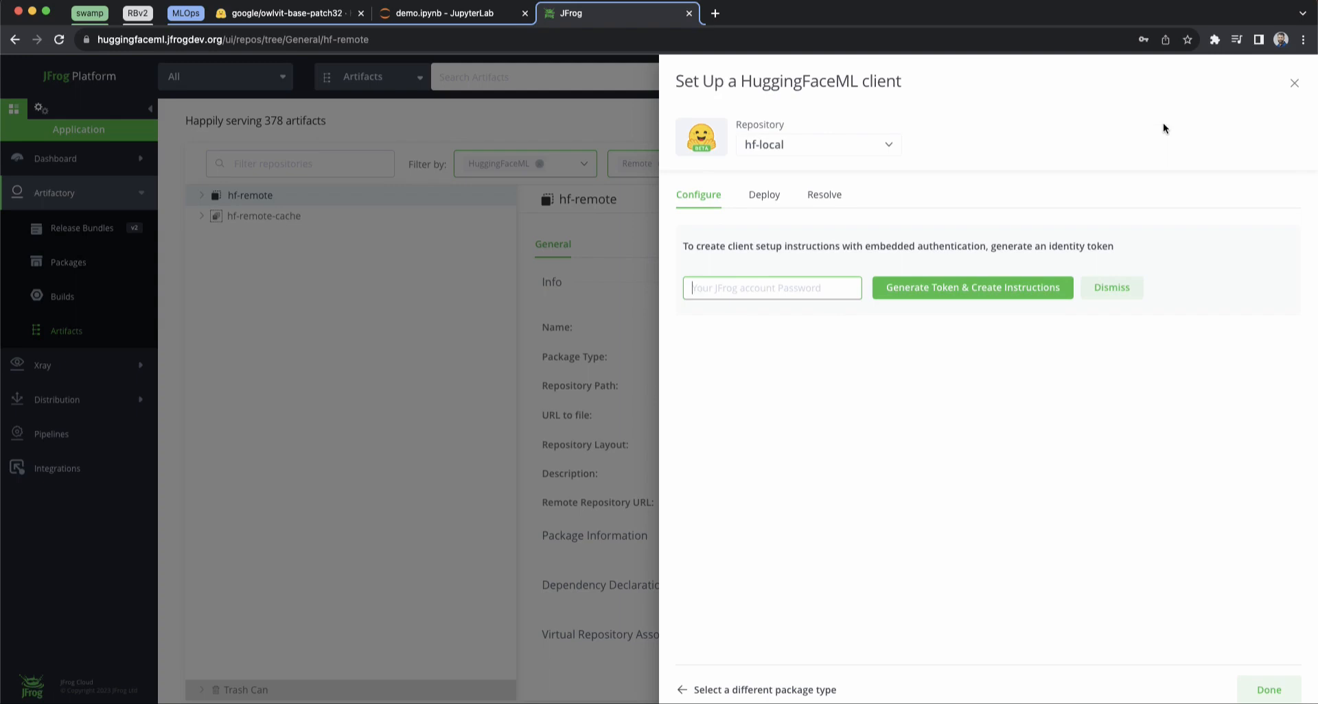
{"action": "left_click", "coordinate": [771, 287]}
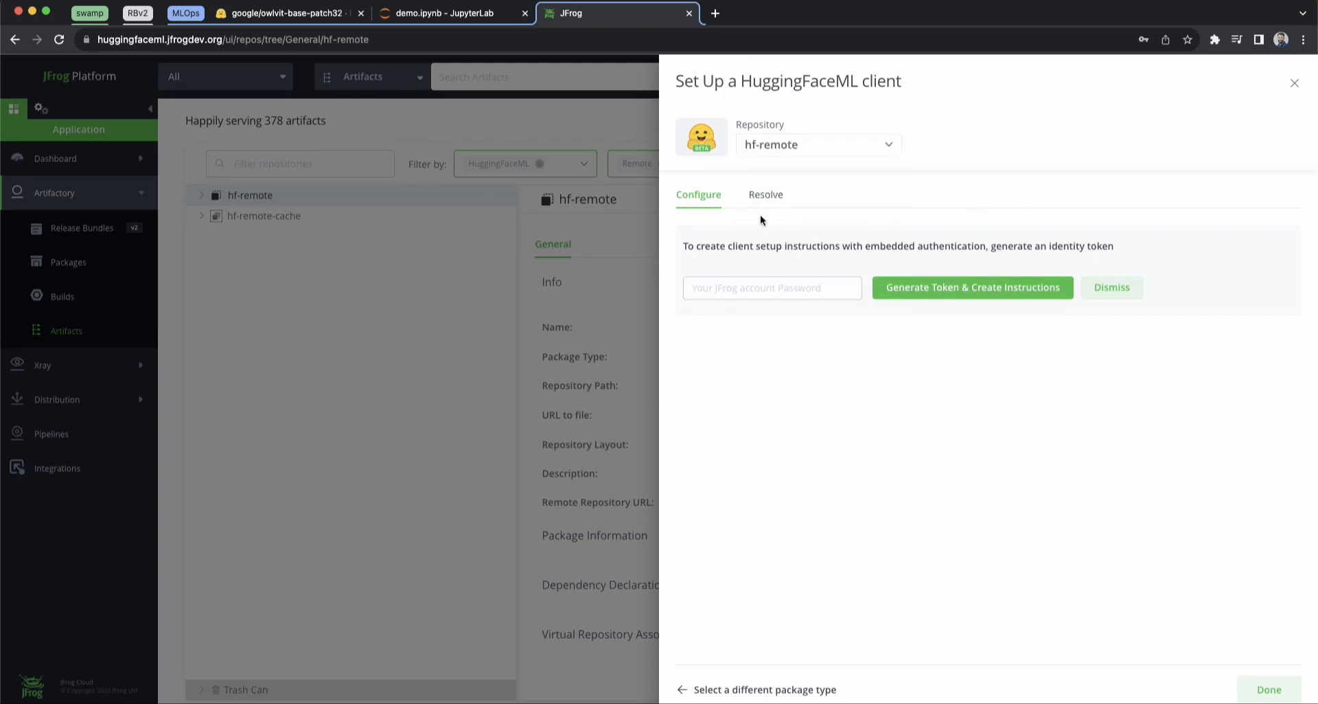
{"action": "left_click", "coordinate": [771, 288]}
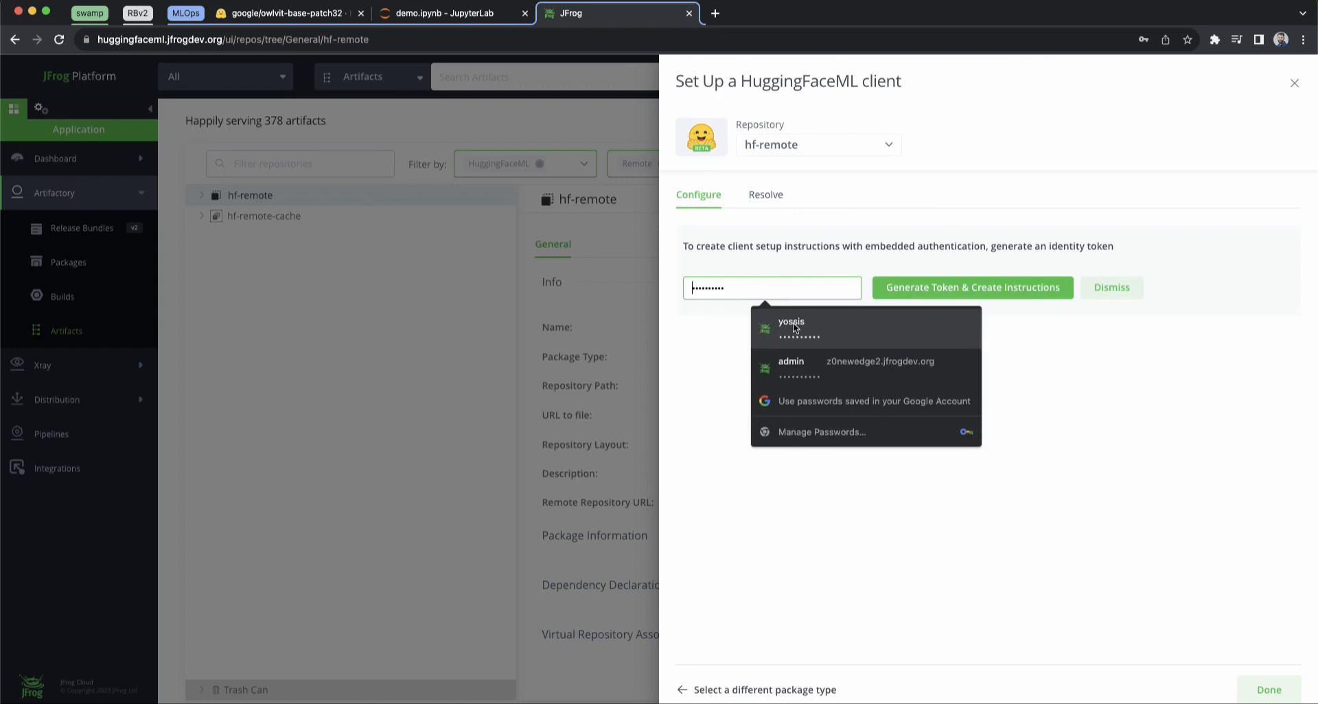
{"action": "left_click", "coordinate": [972, 287]}
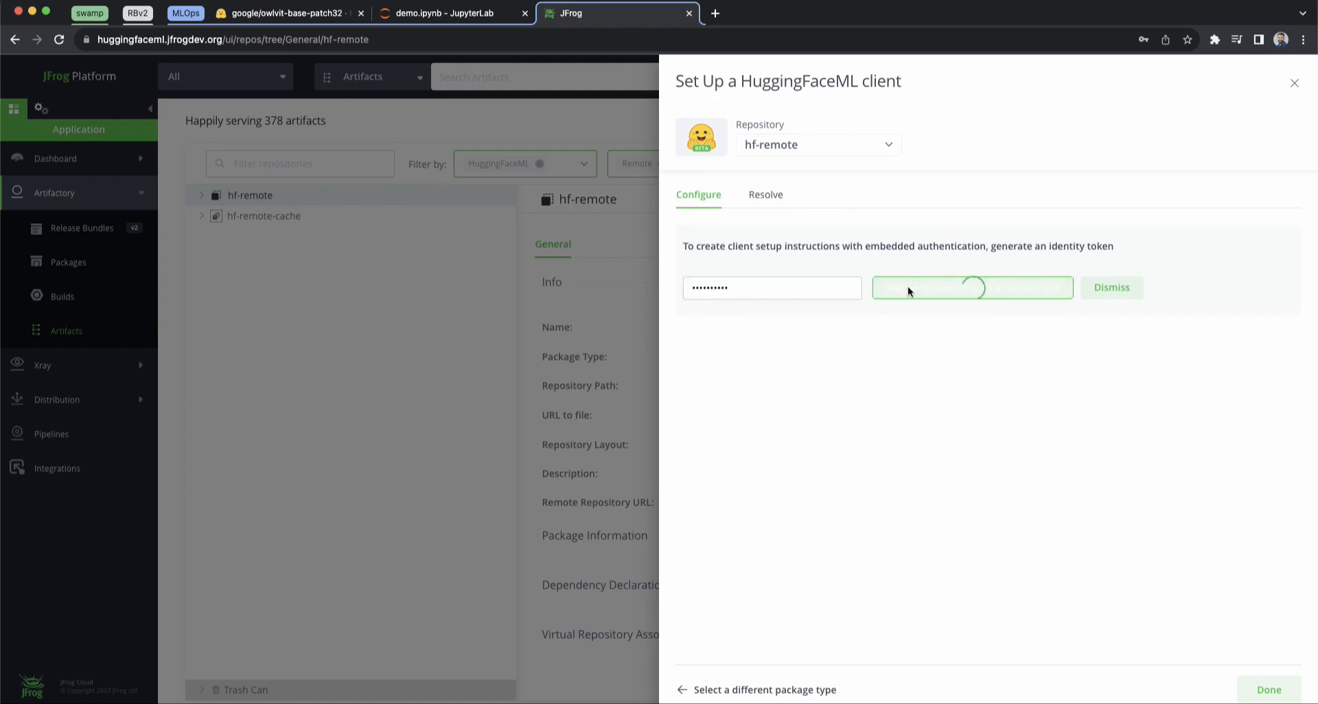
{"action": "left_click", "coordinate": [972, 288]}
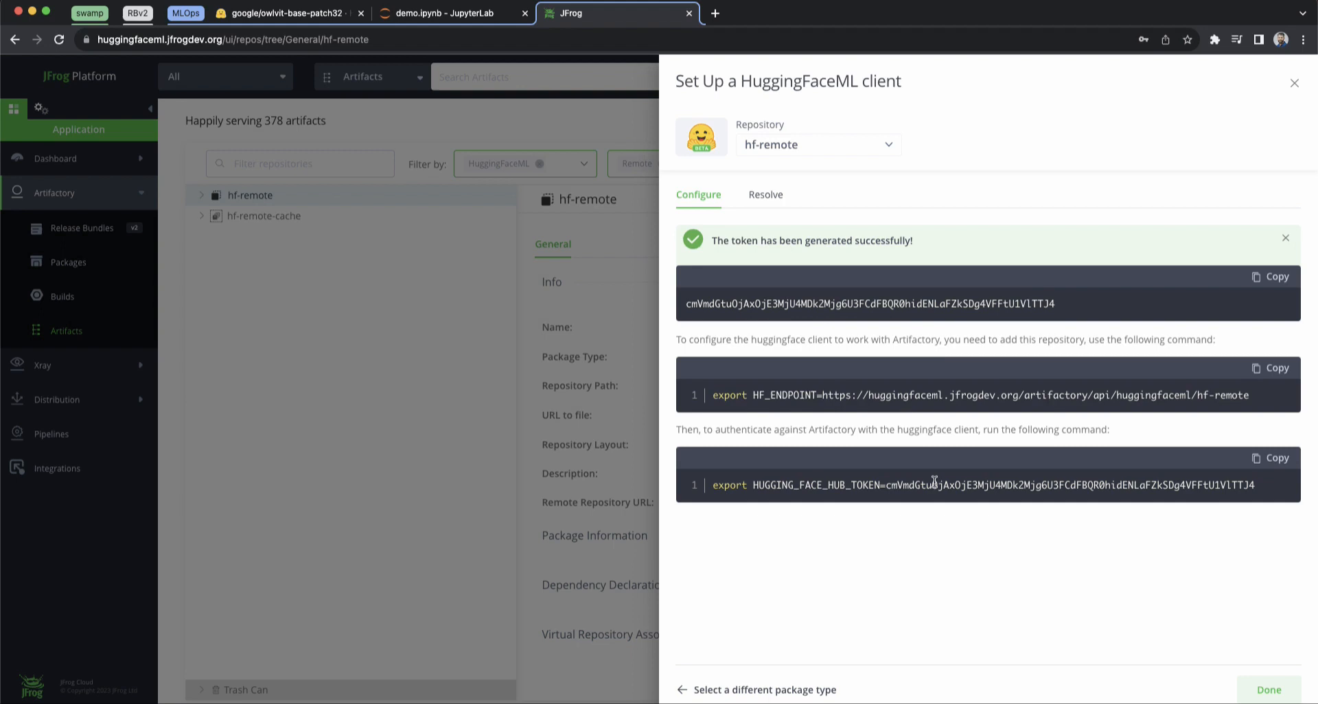
{"action": "left_click", "coordinate": [1270, 458]}
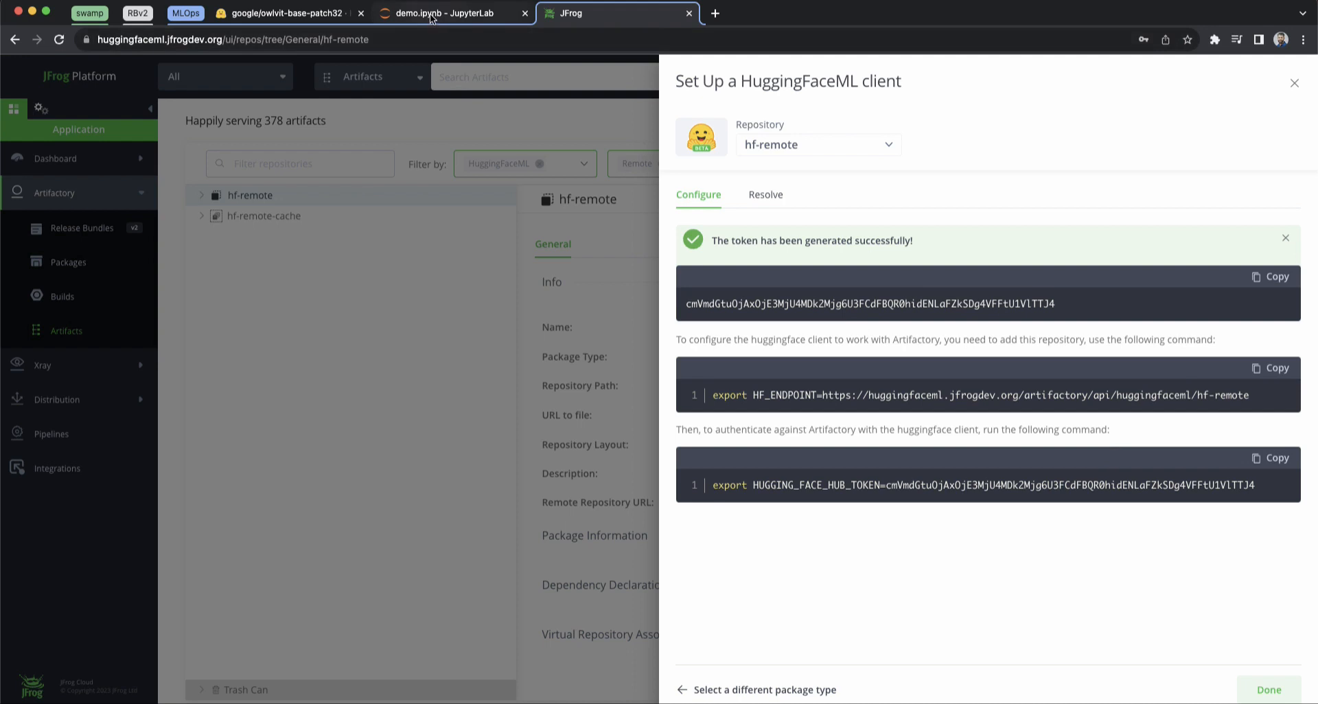
Run the notebook's %env cell setting HUGGING_FACE_HUB_TOKEN and HF_ENDPOINT.
{"action": "left_click", "coordinate": [453, 13]}
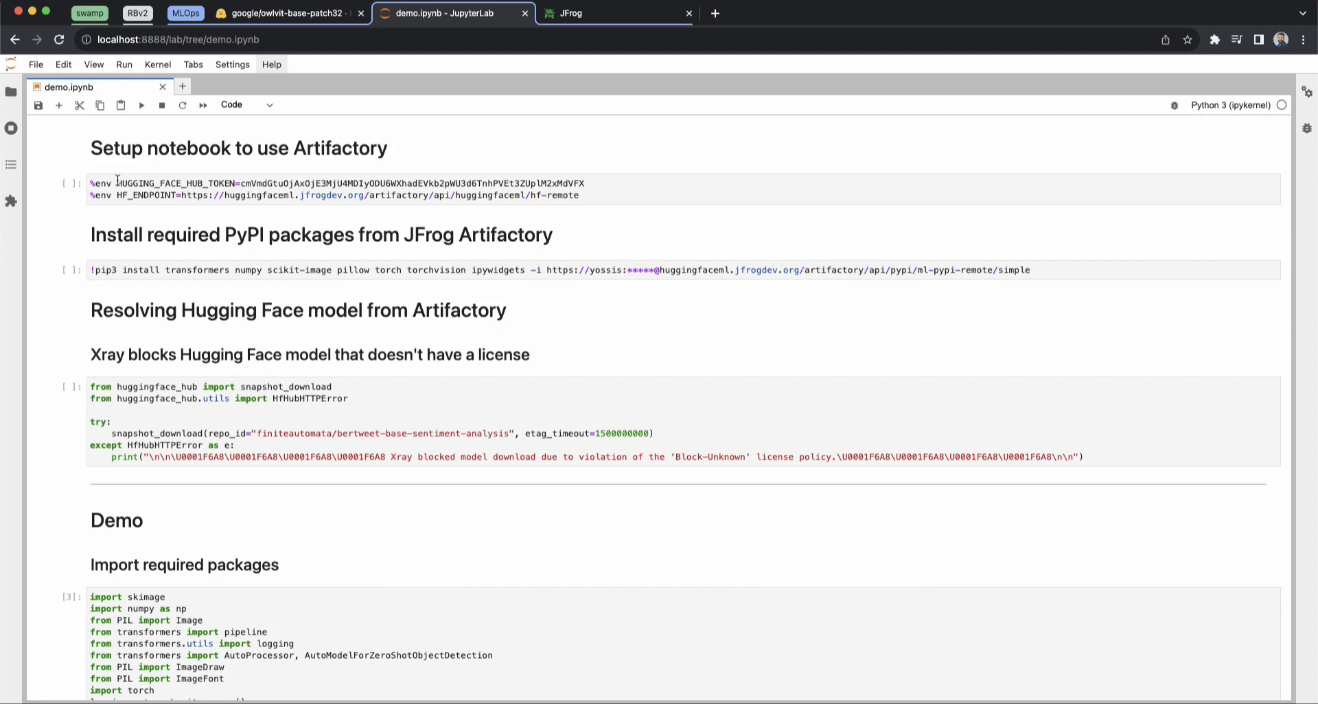
{"action": "left_click", "coordinate": [336, 188]}
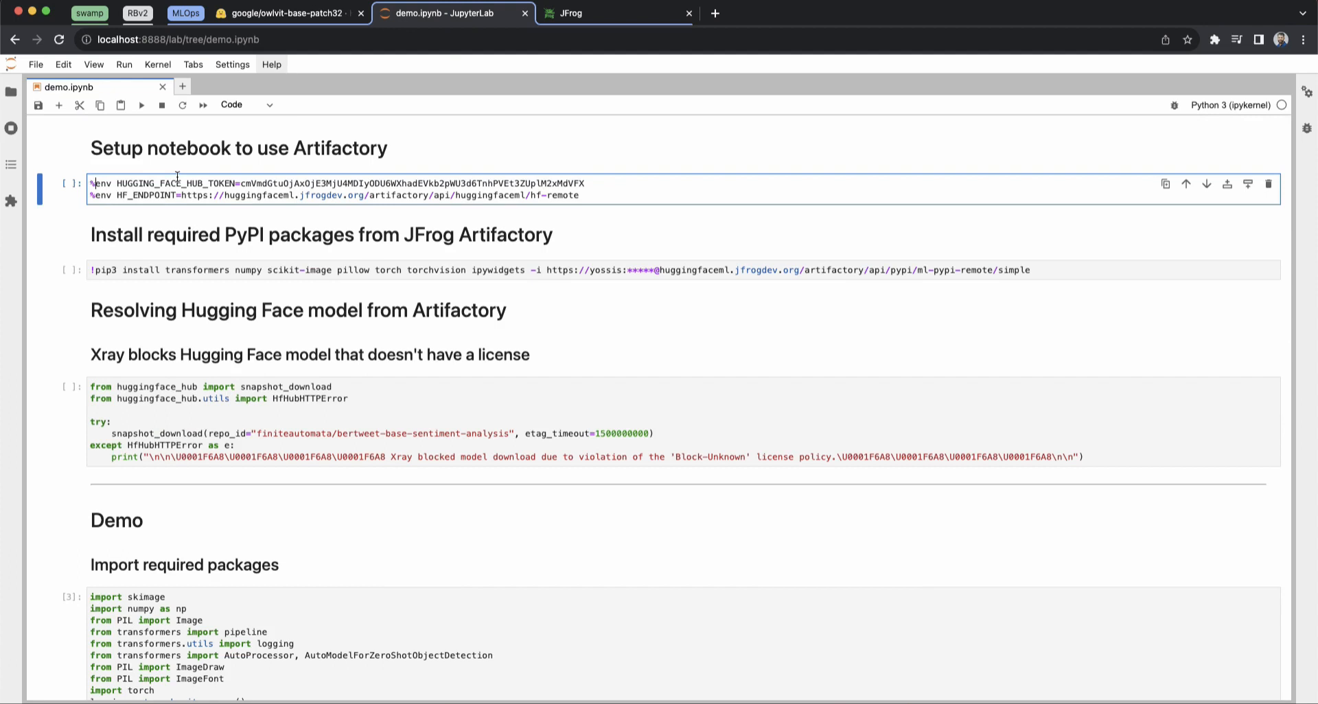
{"action": "left_click", "coordinate": [141, 104]}
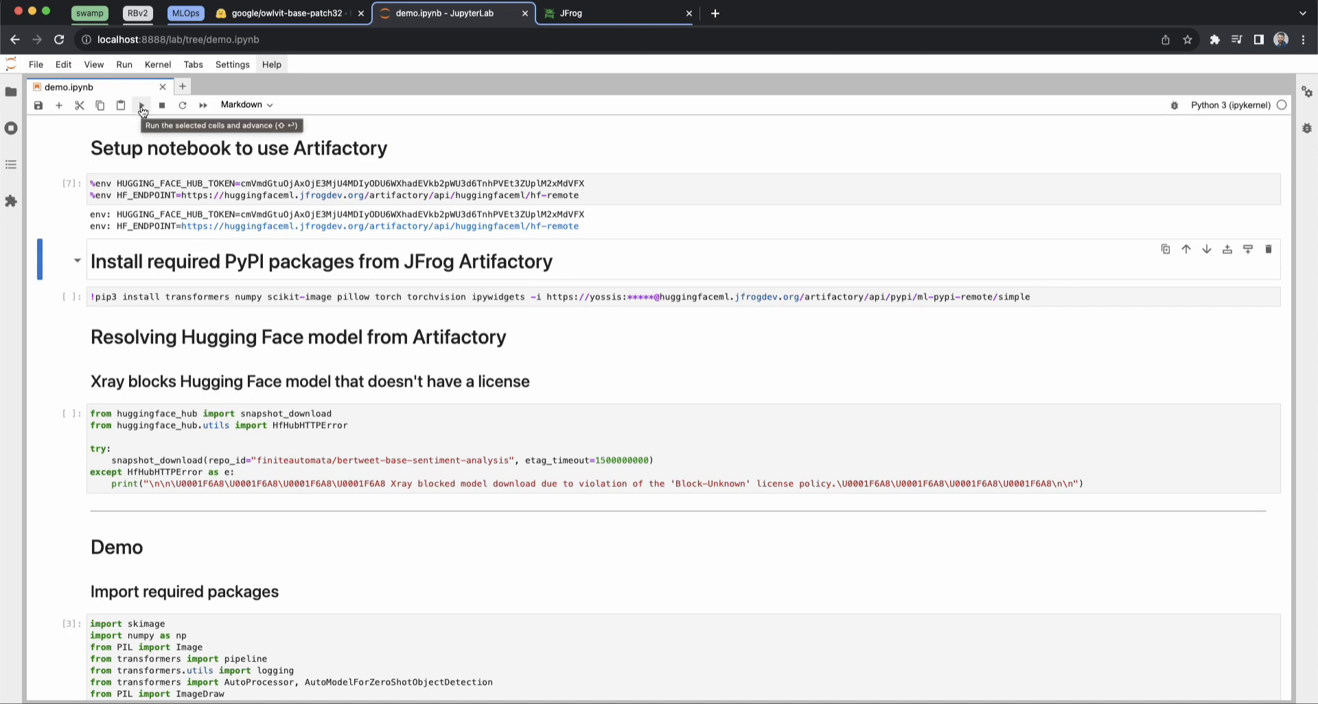
Run the !pip3 install cell and scroll through its 'requirement already satisfied' output.
{"action": "left_click", "coordinate": [141, 105]}
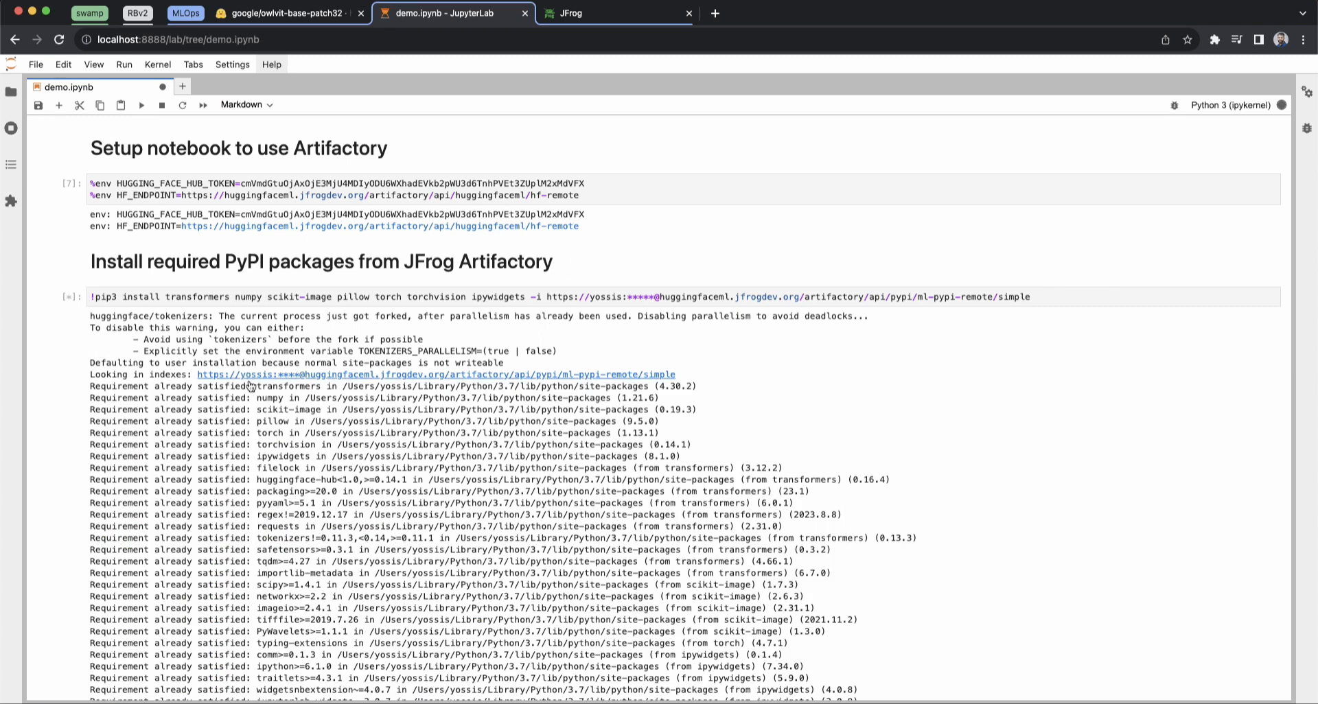
{"action": "scroll", "scroll_direction": "down", "scroll_amount": 3}
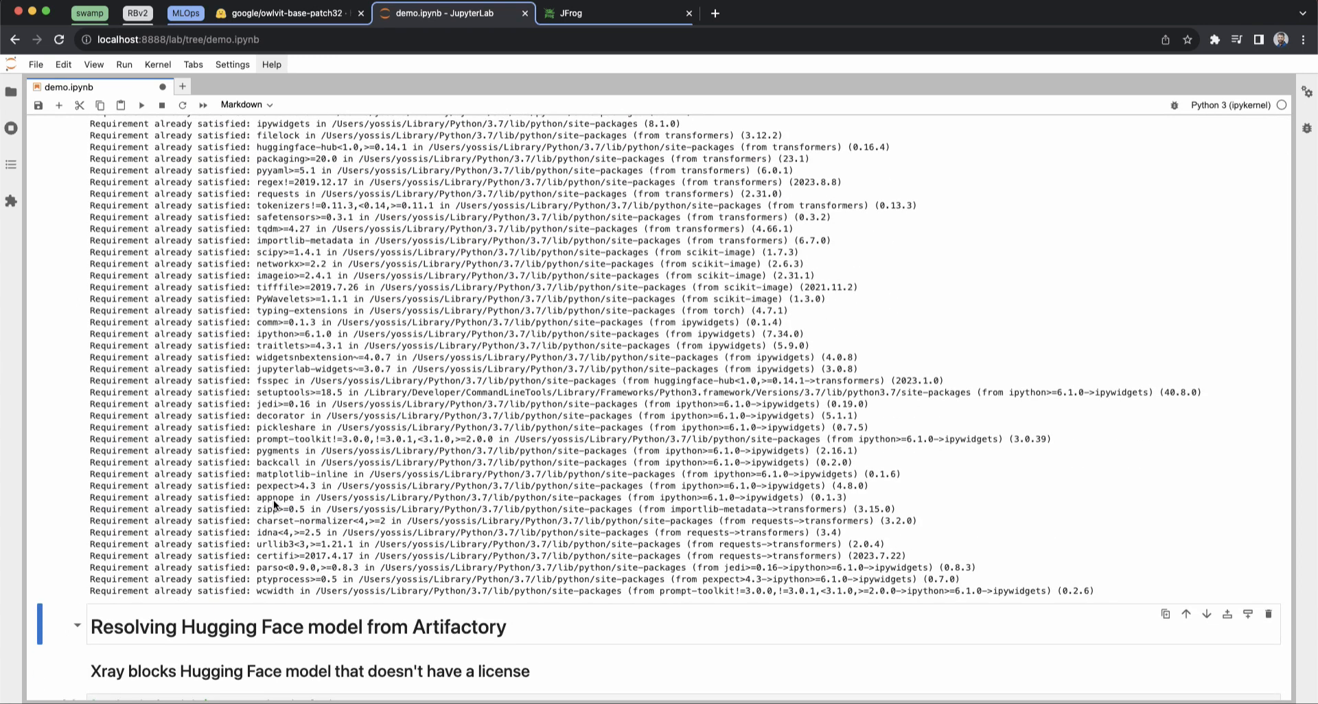
{"action": "scroll", "scroll_direction": "down", "scroll_amount": 3}
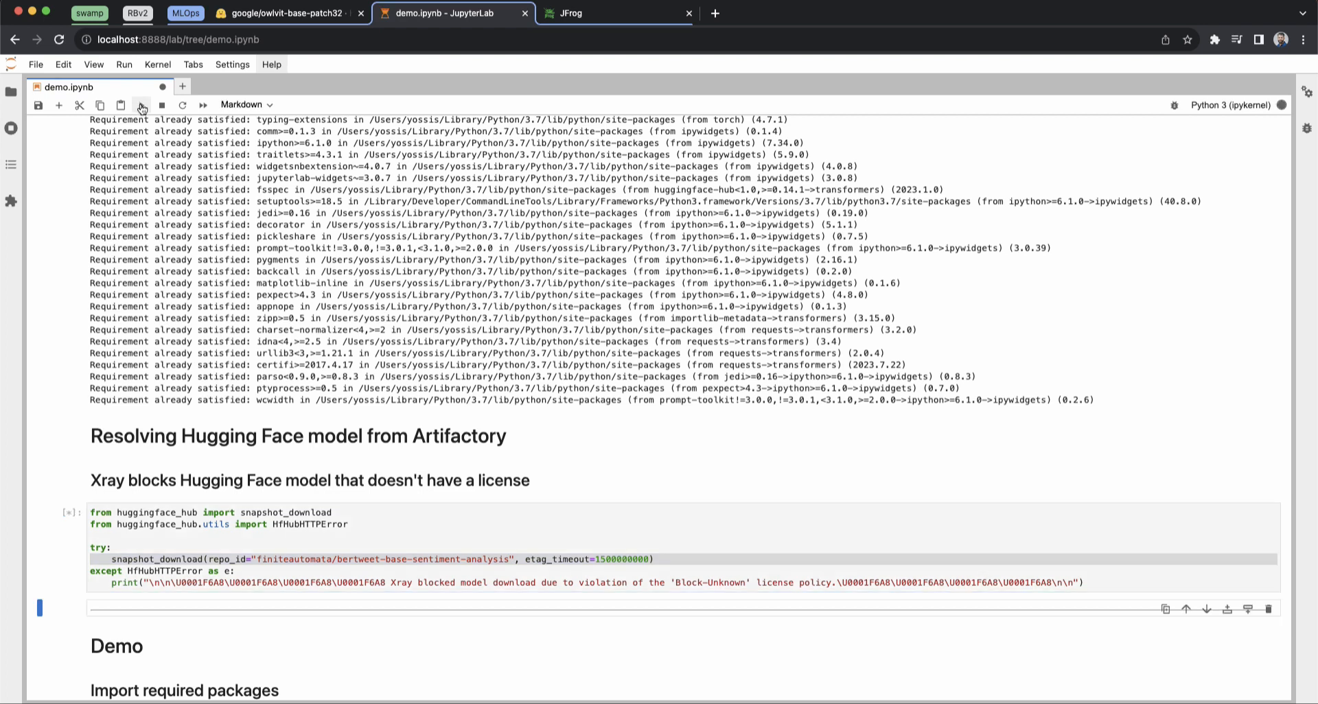
Run the snapshot_download cell for the unlicensed Hugging Face model to trigger the Xray block.
{"action": "left_click", "coordinate": [141, 104]}
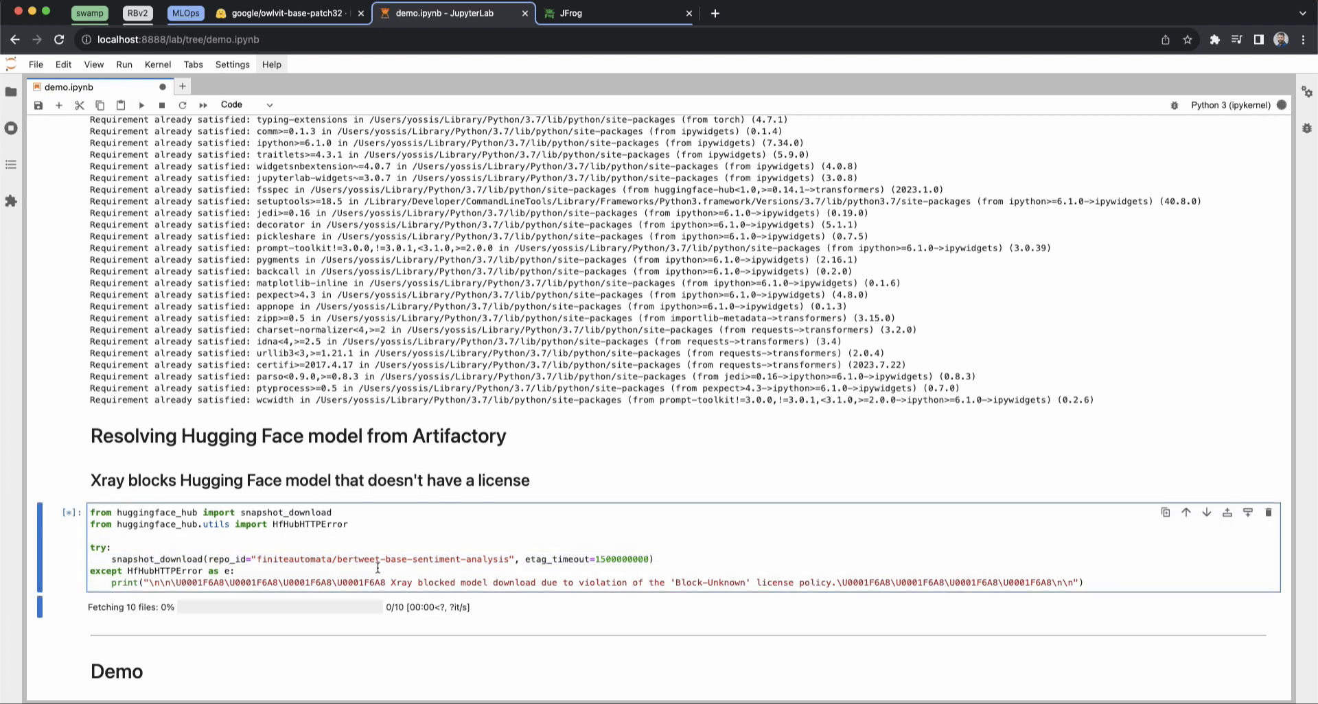
{"action": "left_click", "coordinate": [142, 105]}
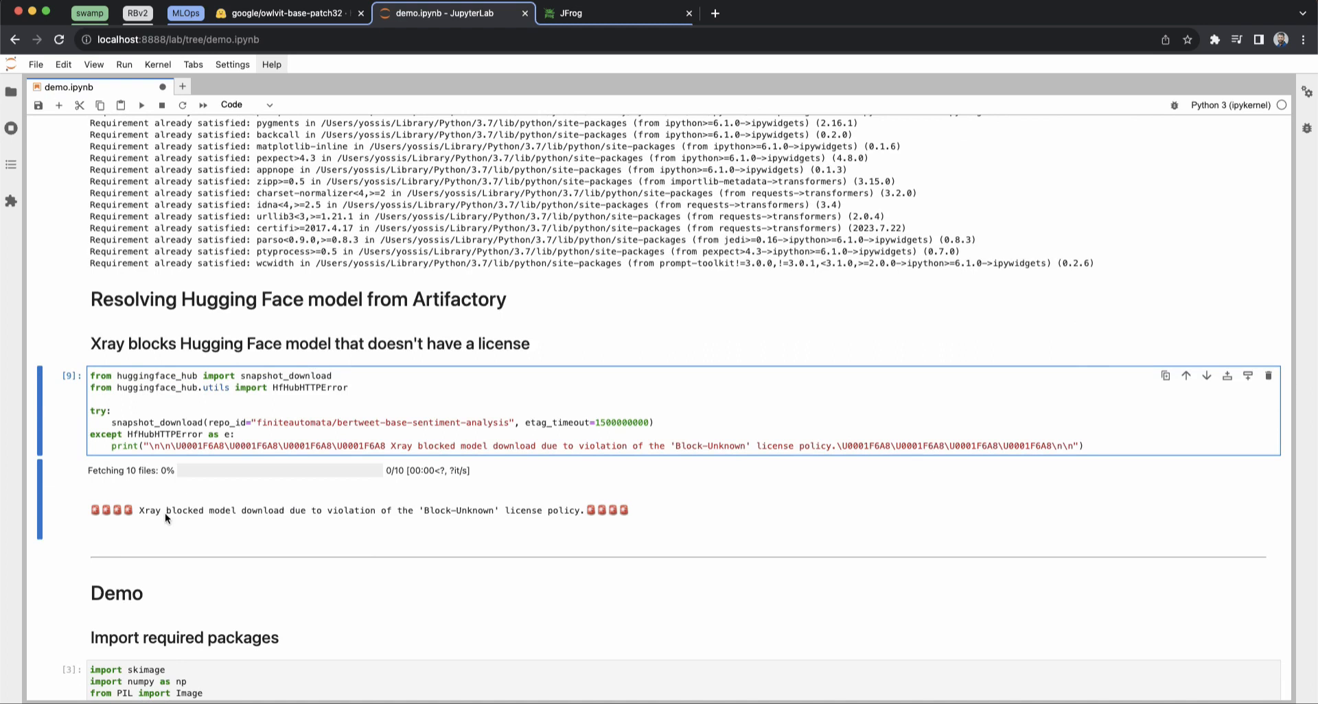
{"action": "mouse_move", "coordinate": [422, 523]}
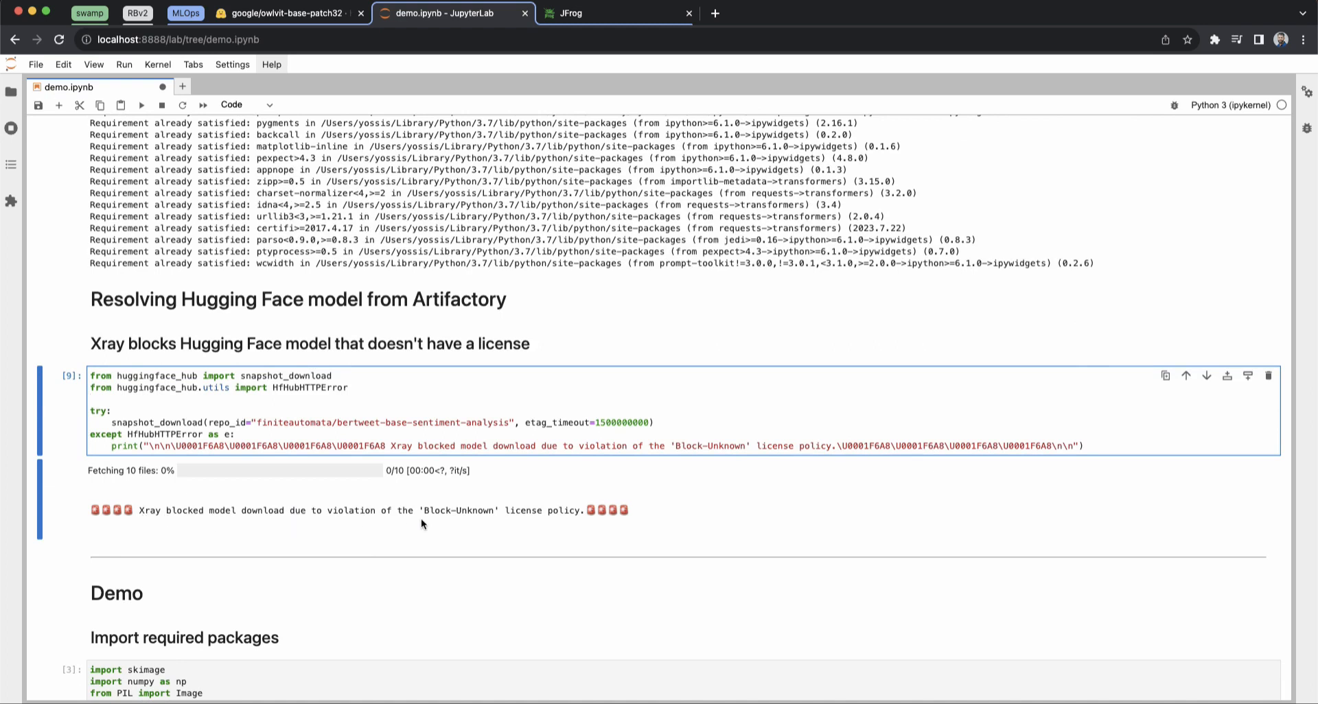